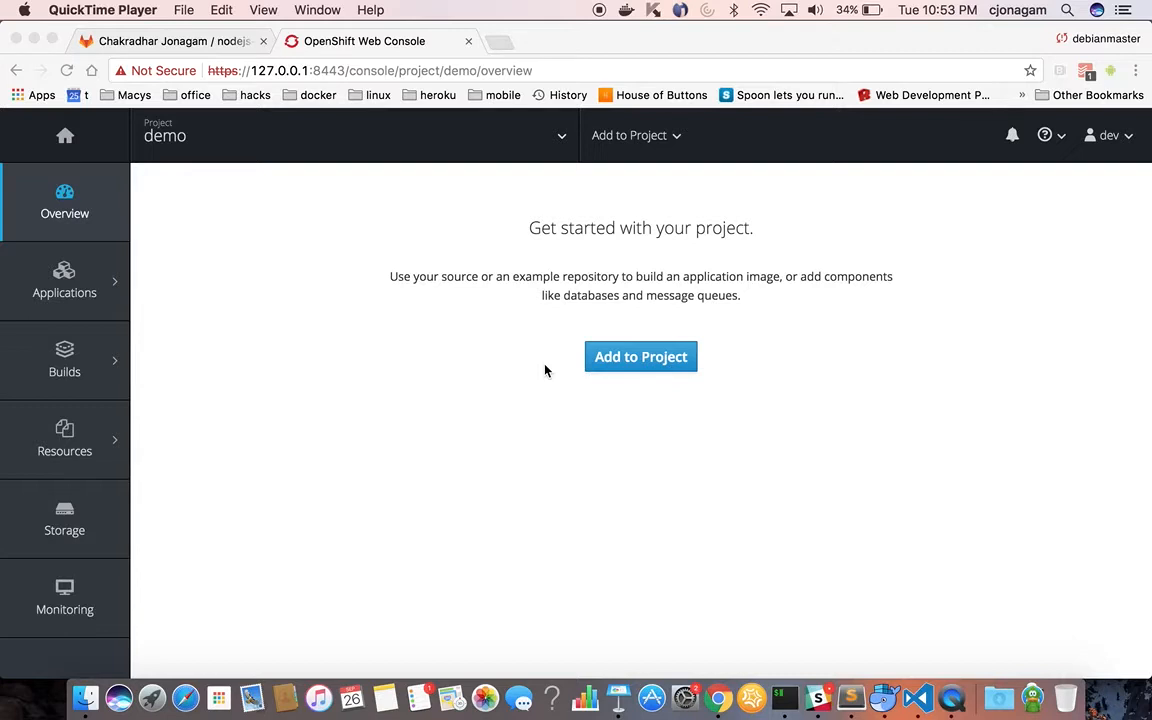
Grab the nodejs-welcome GitLab repository address and return to the demo project overview.
click(170, 40)
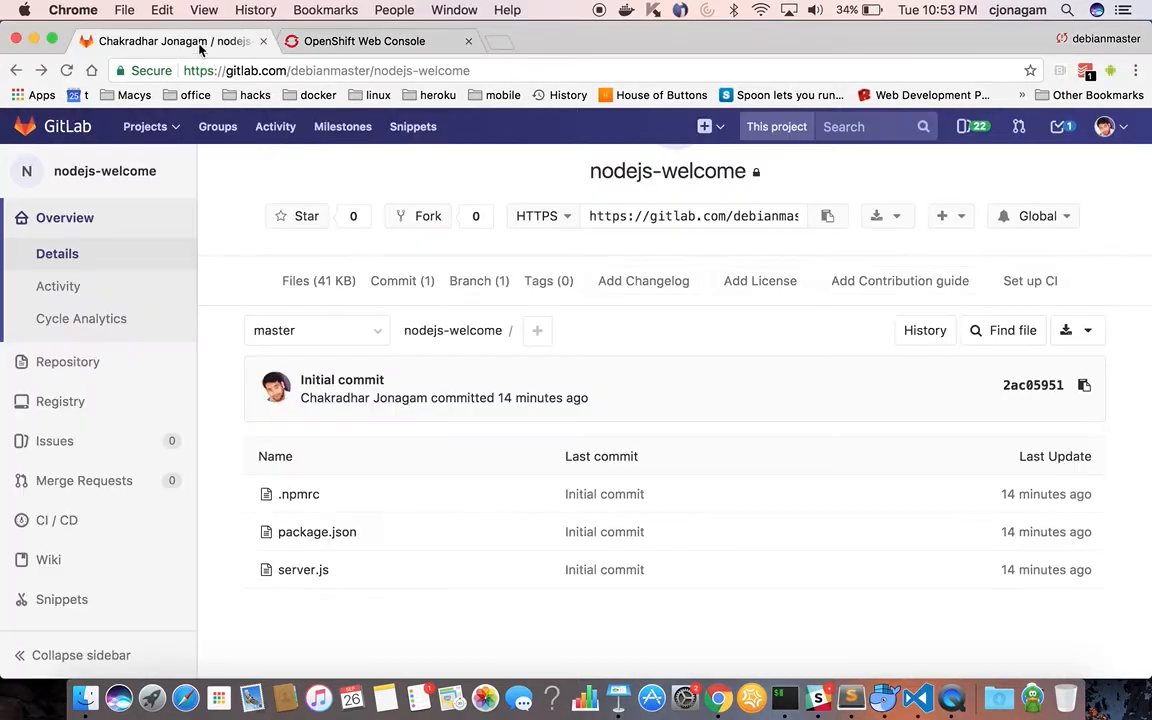
mouse_move(368, 170)
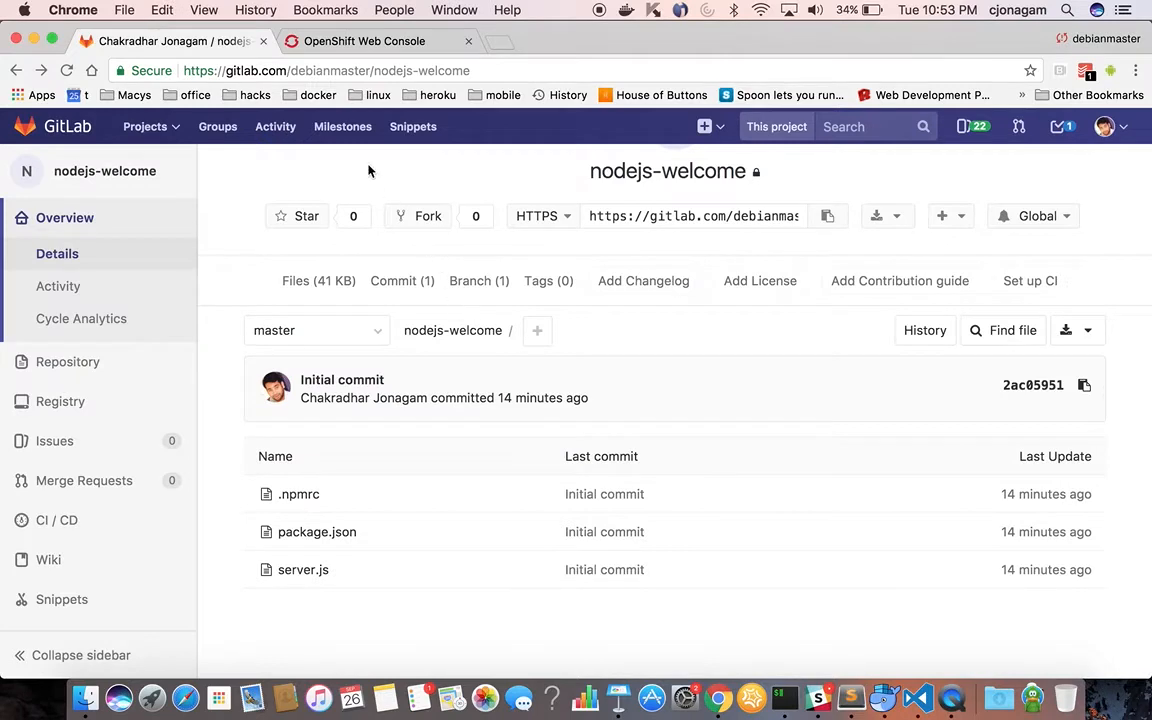
click(326, 70)
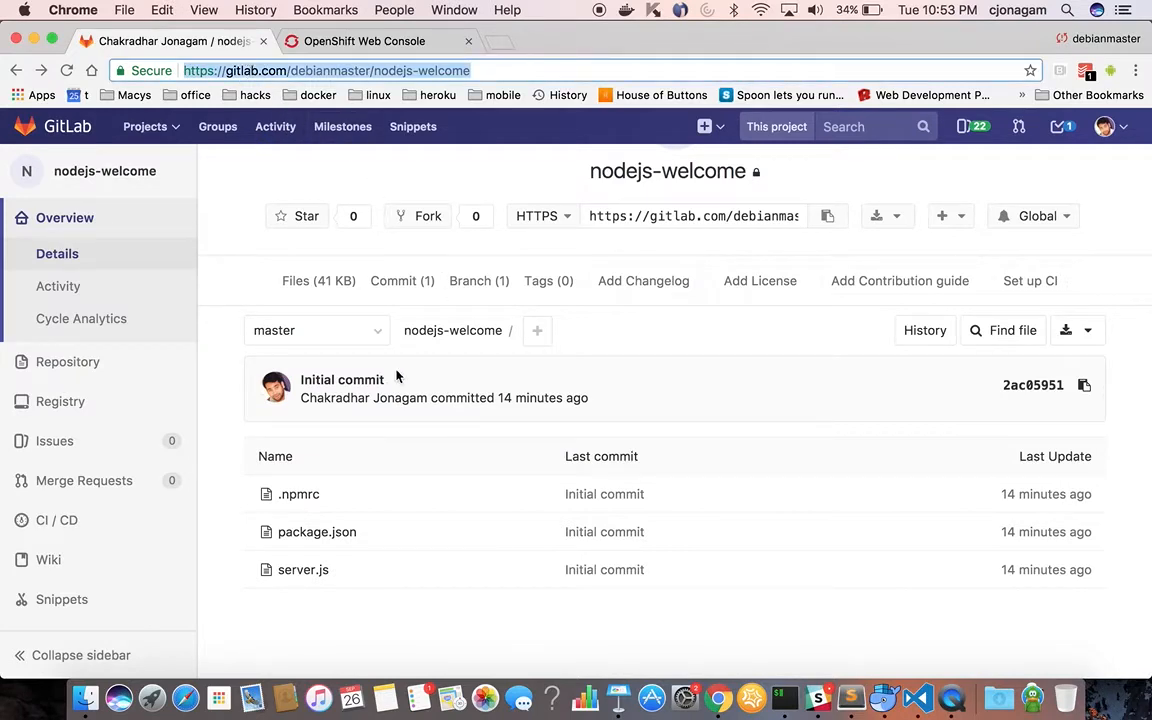
mouse_move(162, 252)
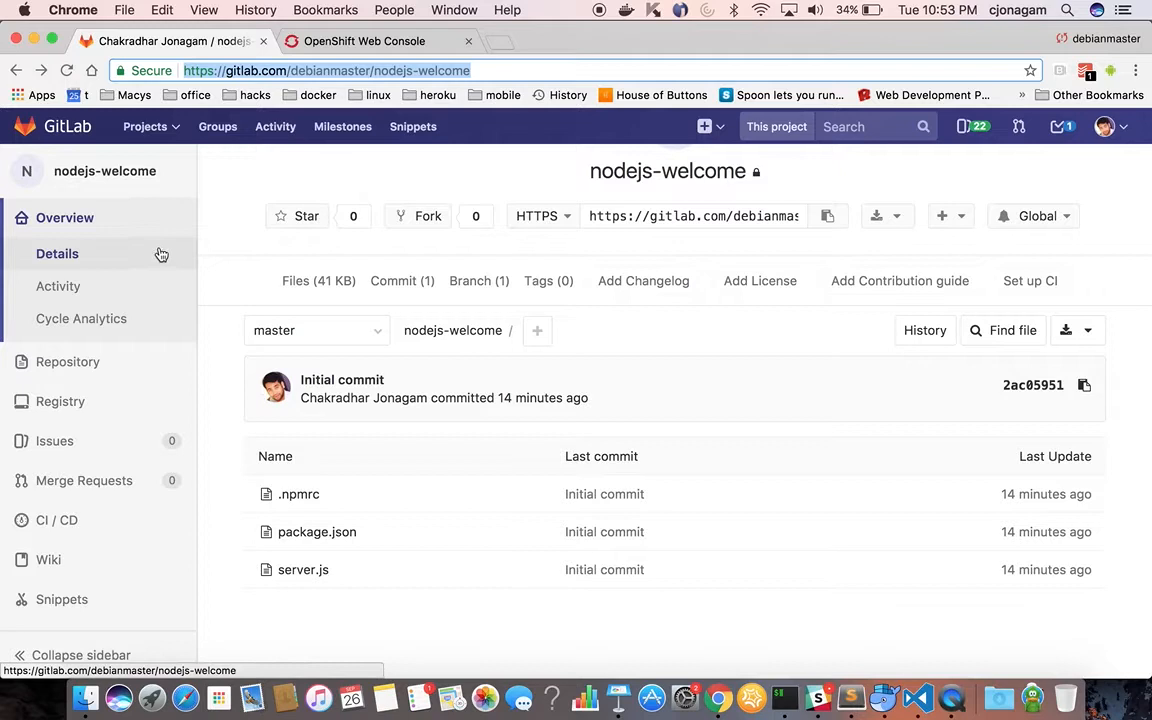
mouse_move(226, 240)
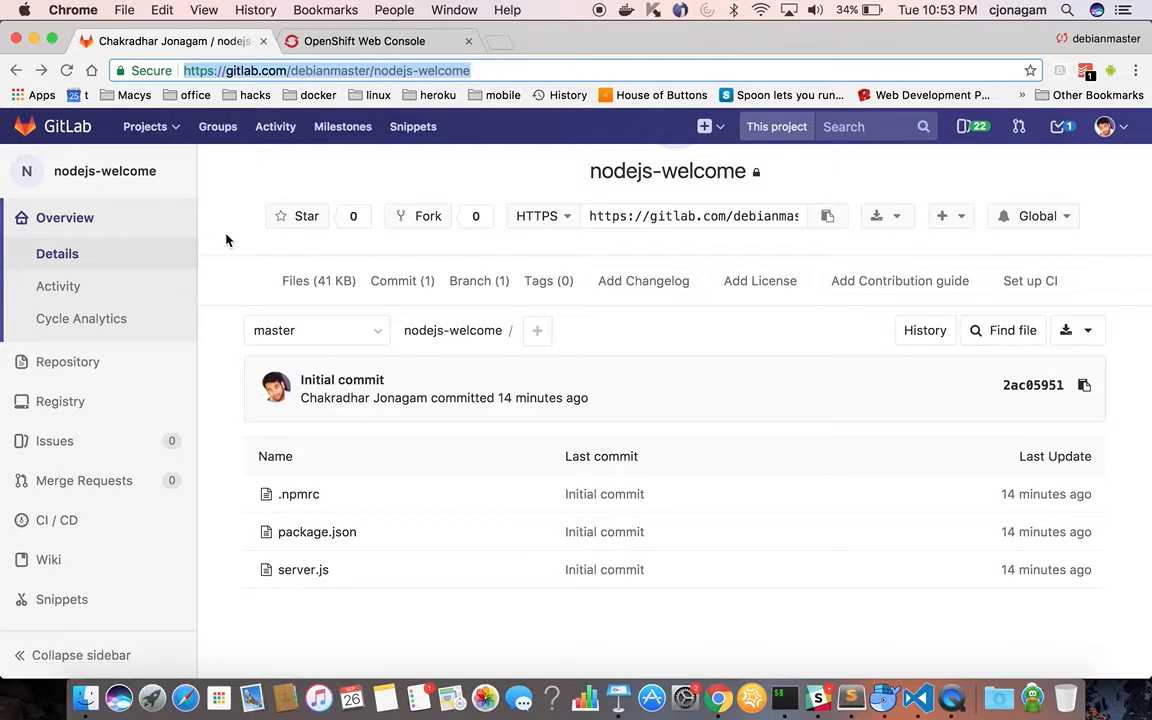
mouse_move(240, 216)
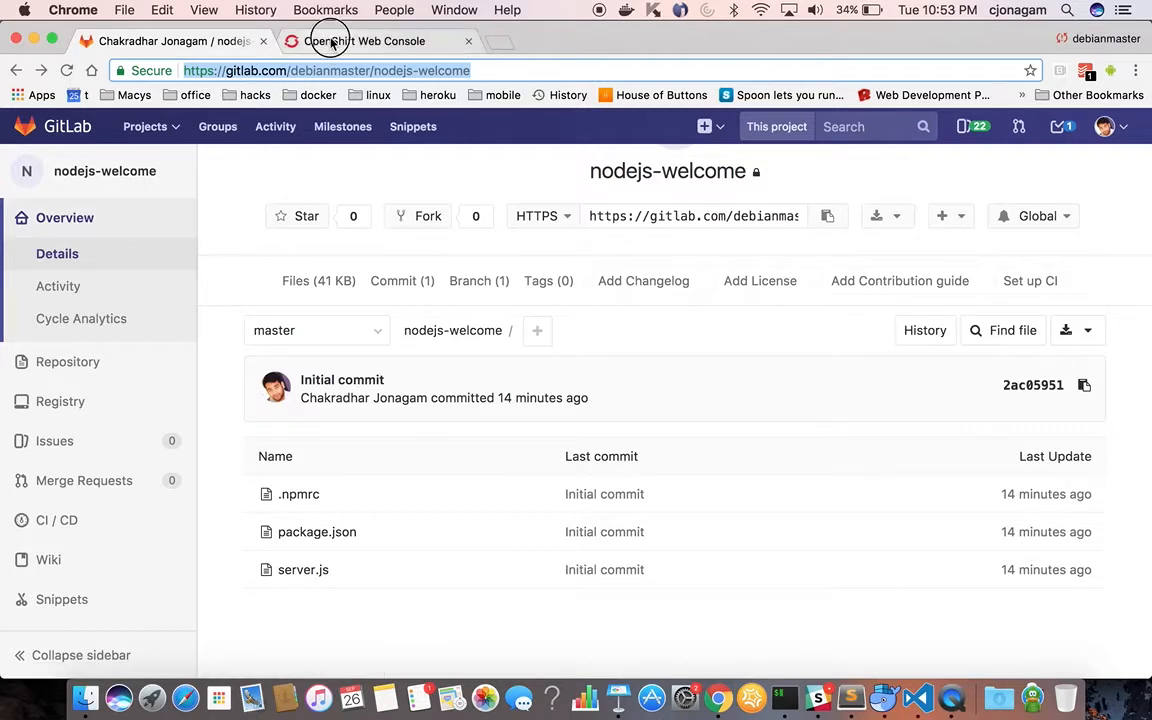
click(376, 40)
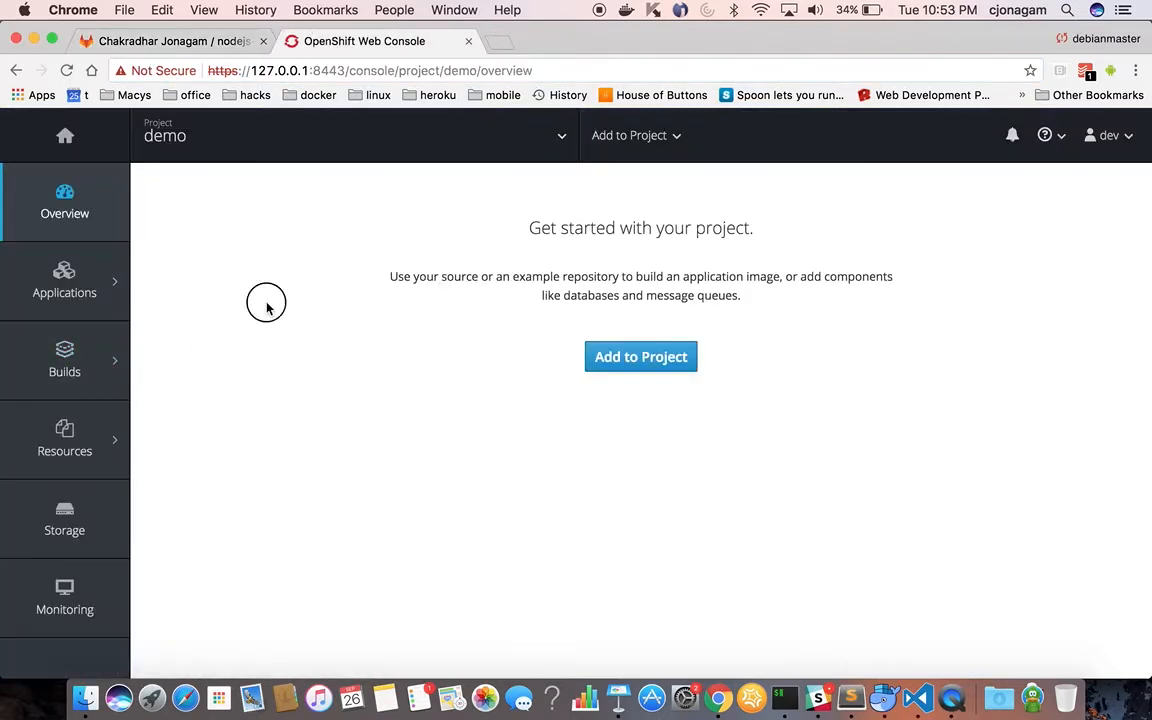
mouse_move(484, 360)
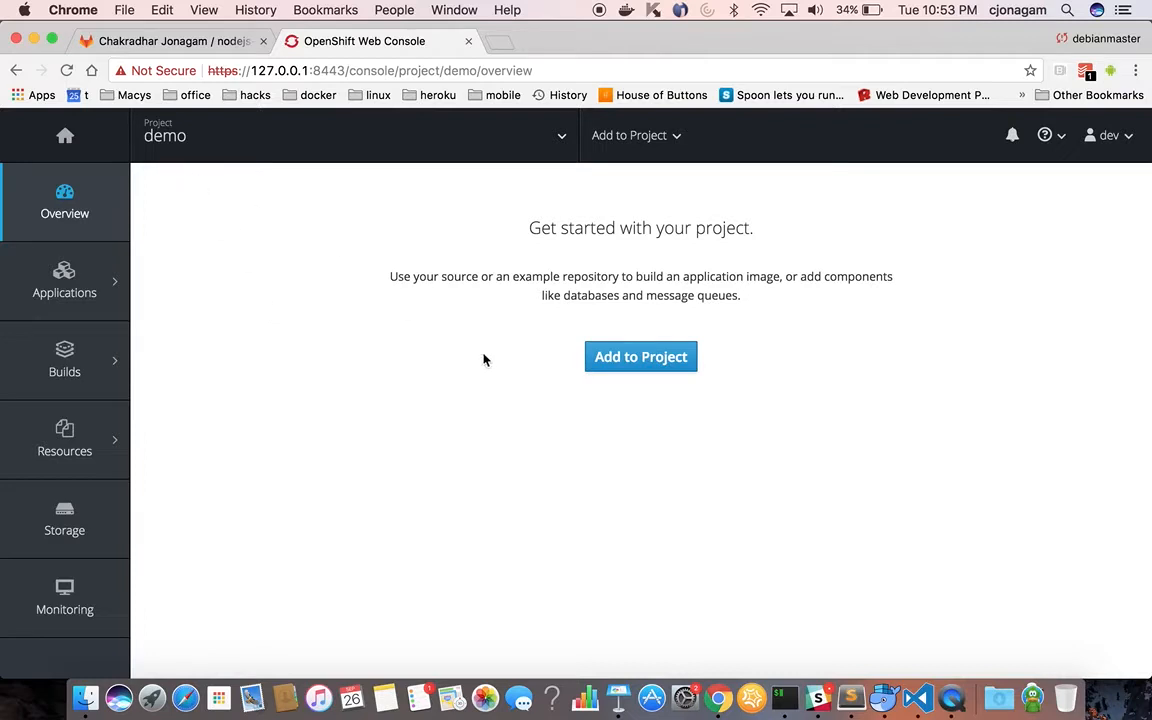
Add a Node.js application from the JavaScript catalog and name it 'welcome'.
click(640, 356)
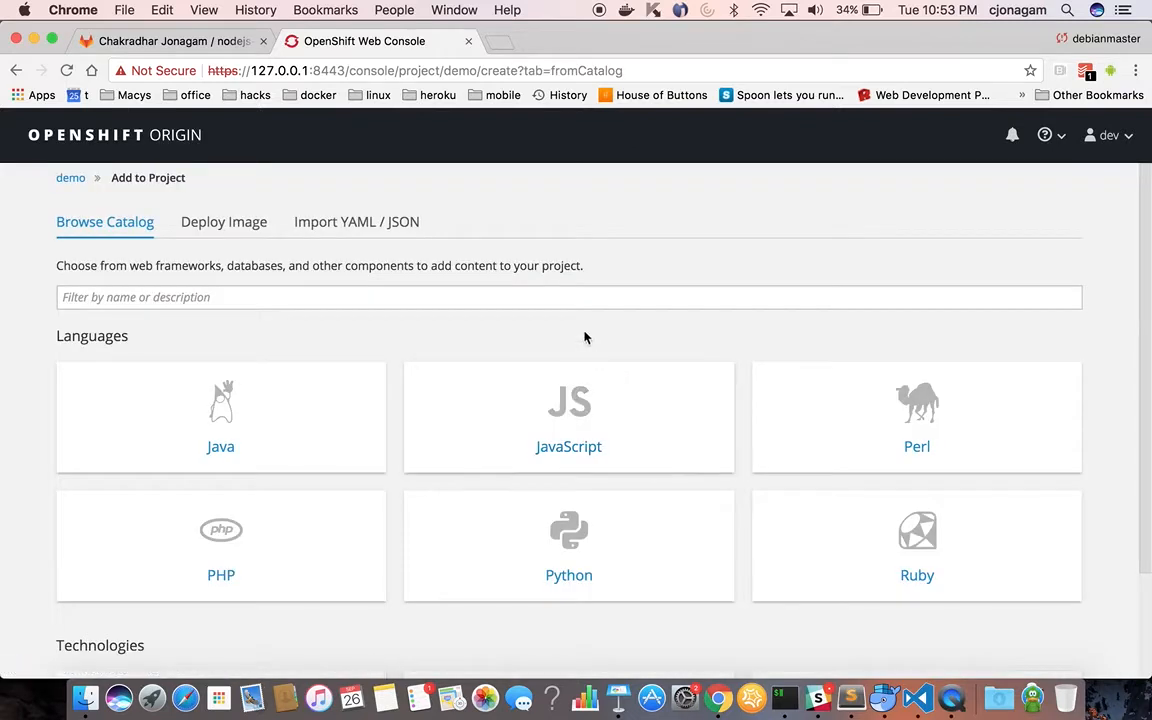
click(568, 418)
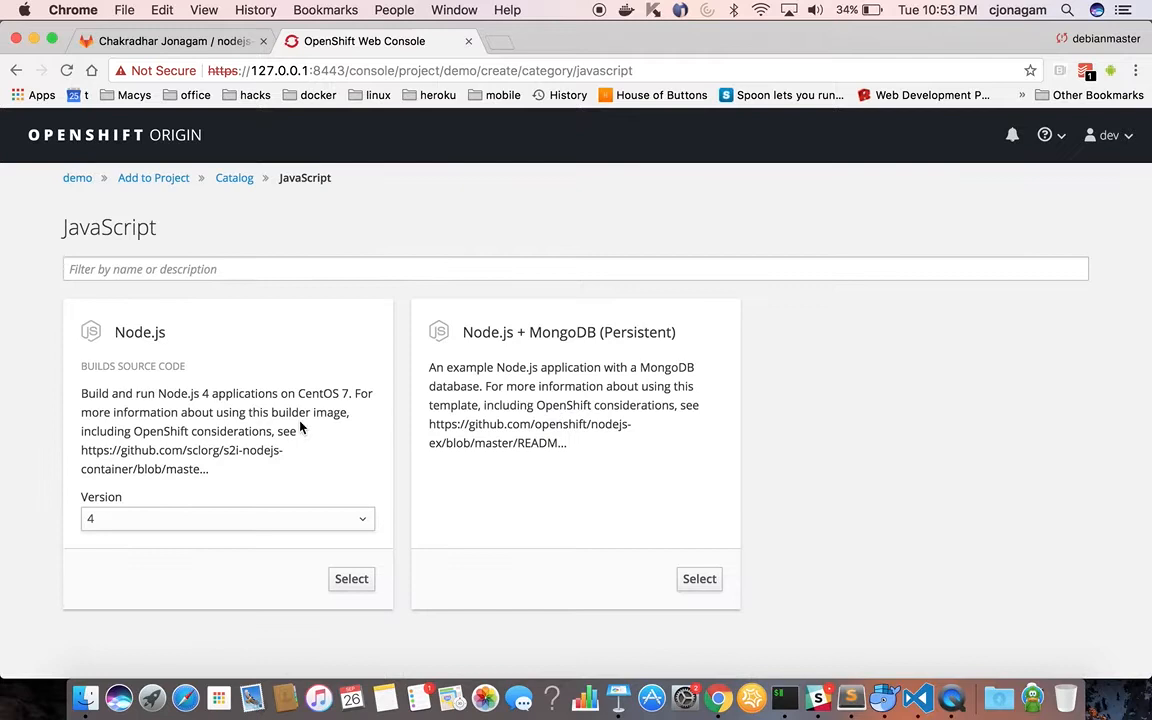
click(352, 580)
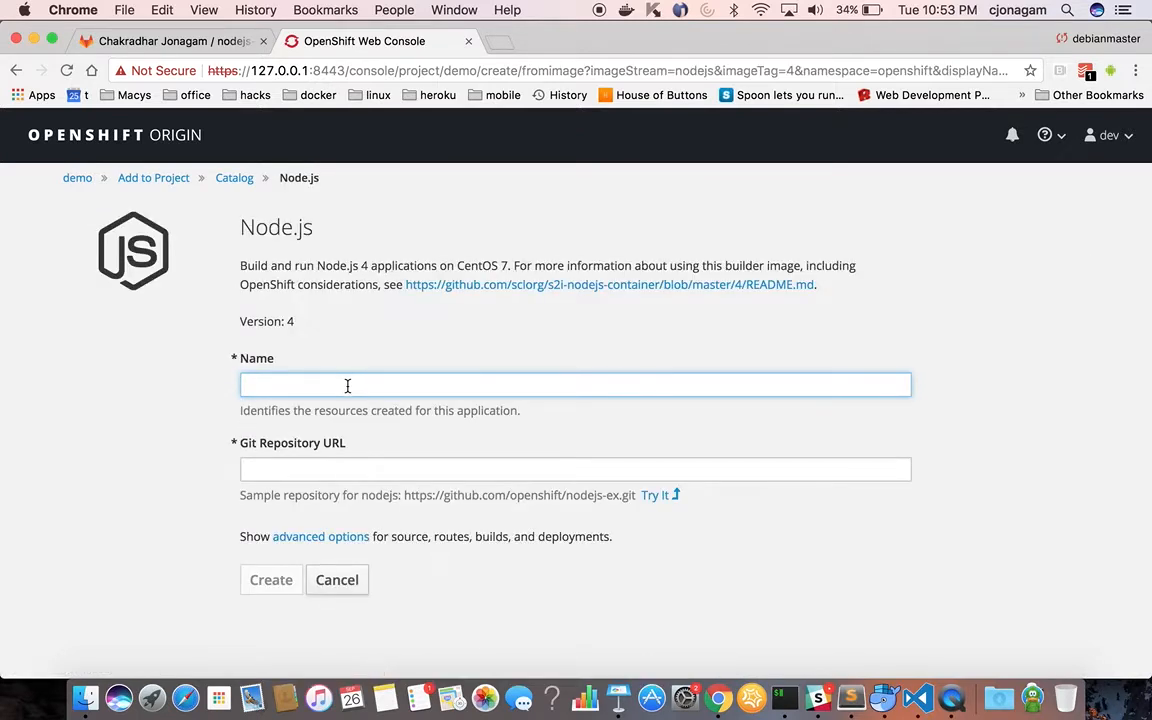
text(welcome)
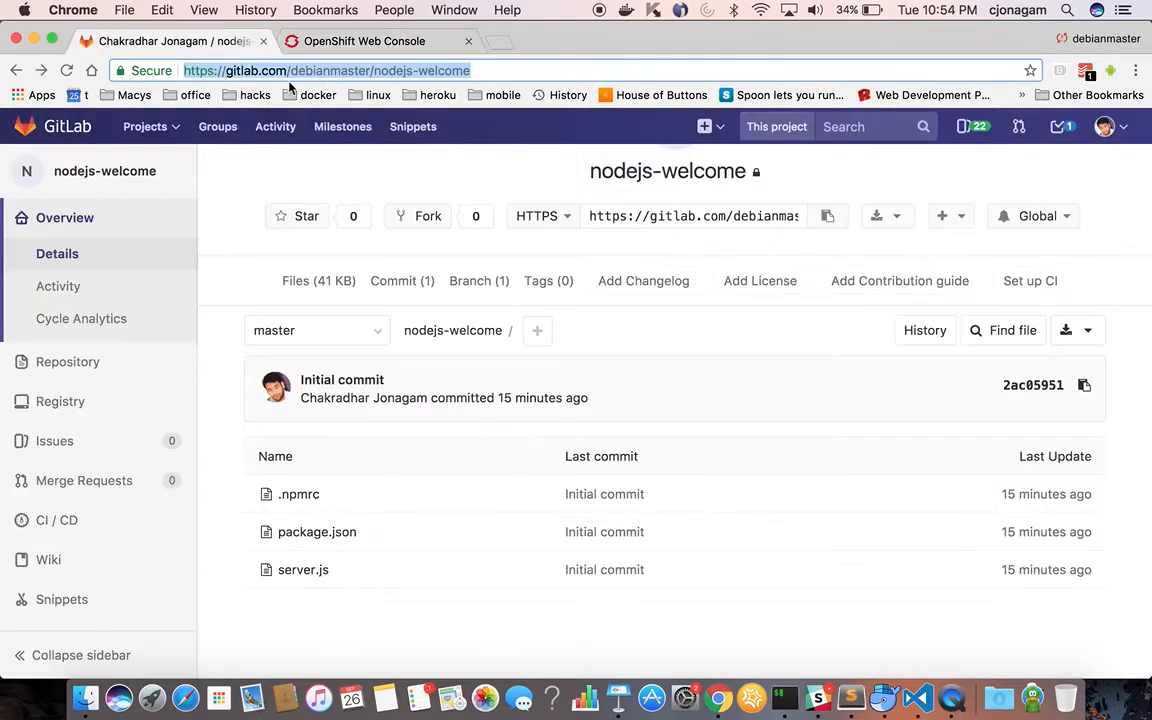
click(692, 216)
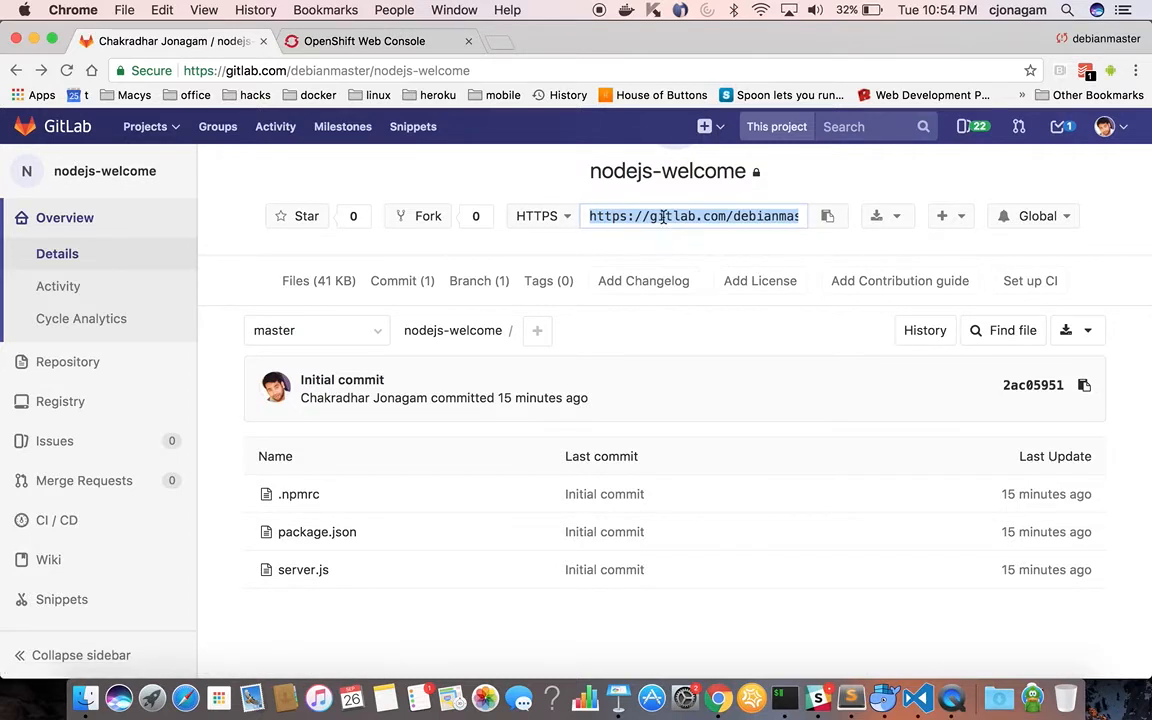
mouse_move(532, 180)
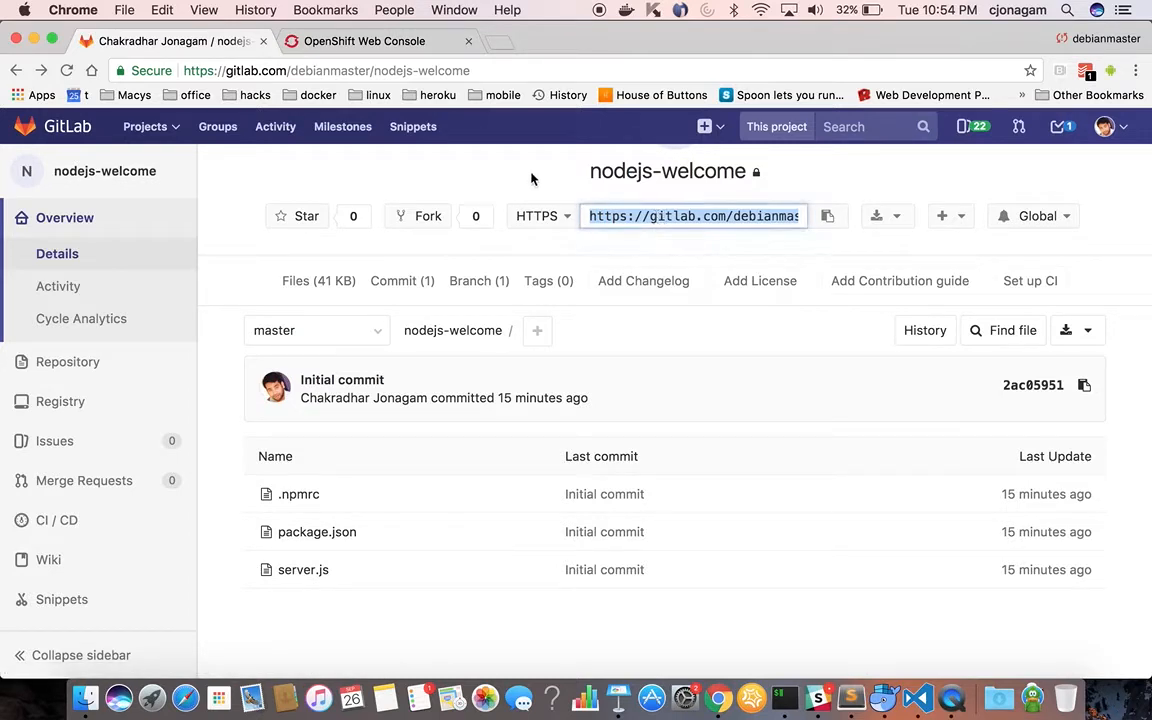
click(544, 216)
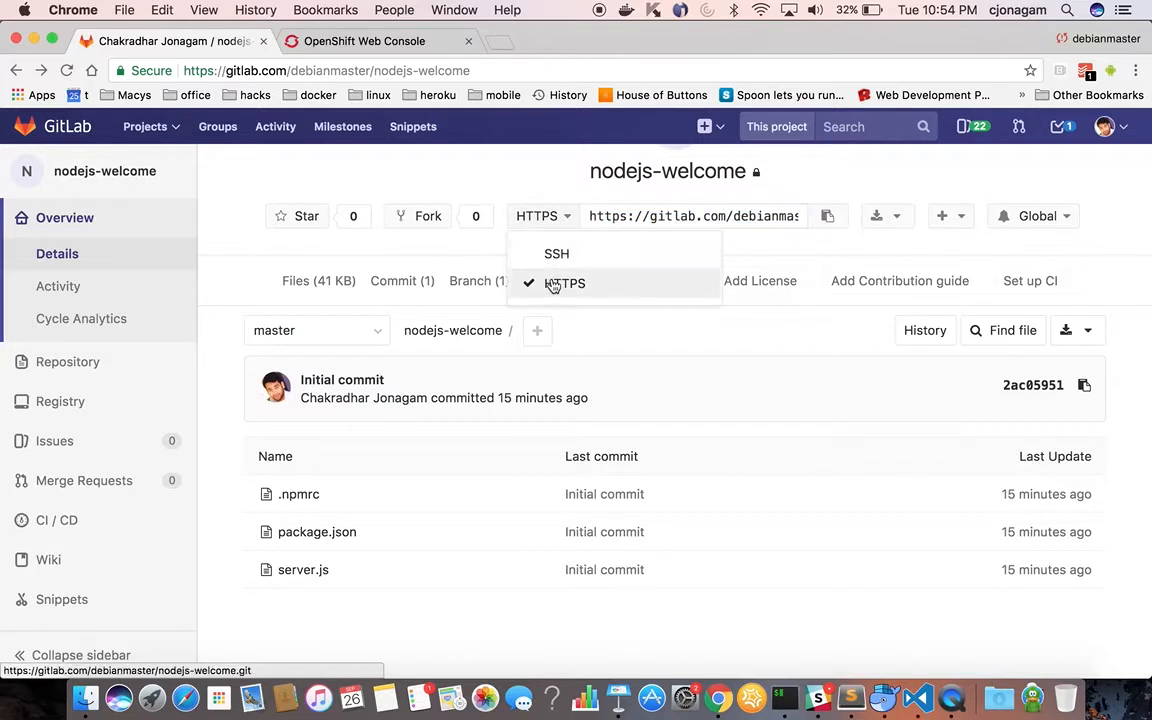
click(556, 252)
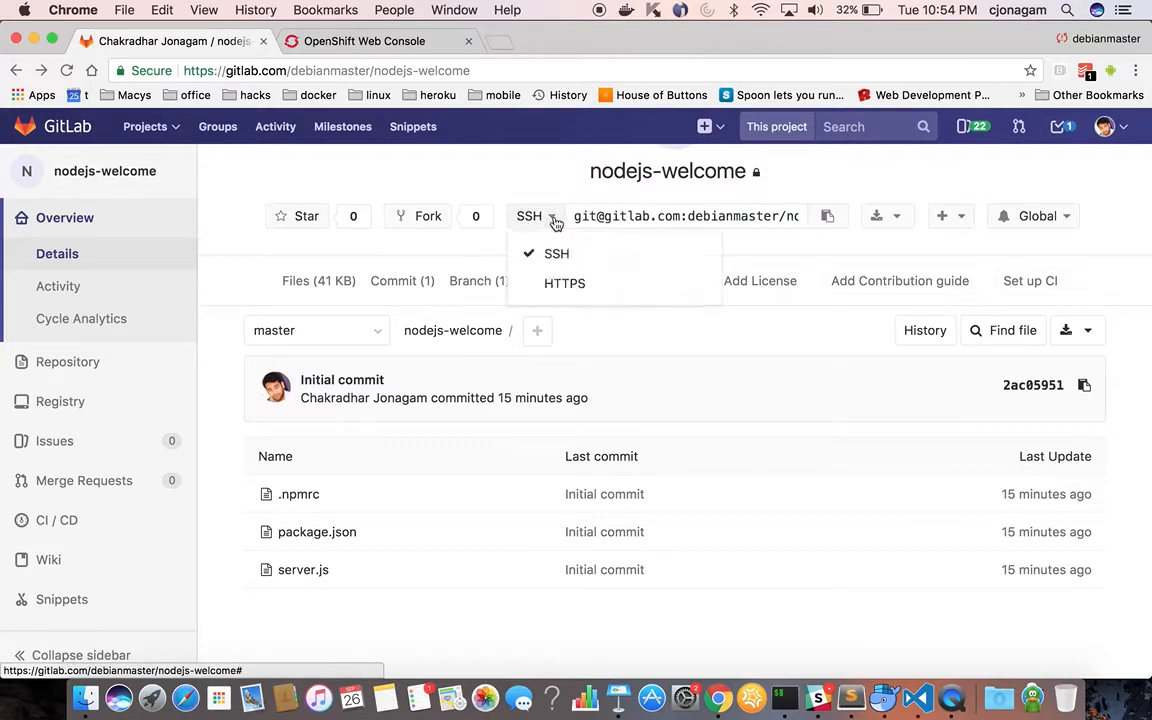
click(564, 284)
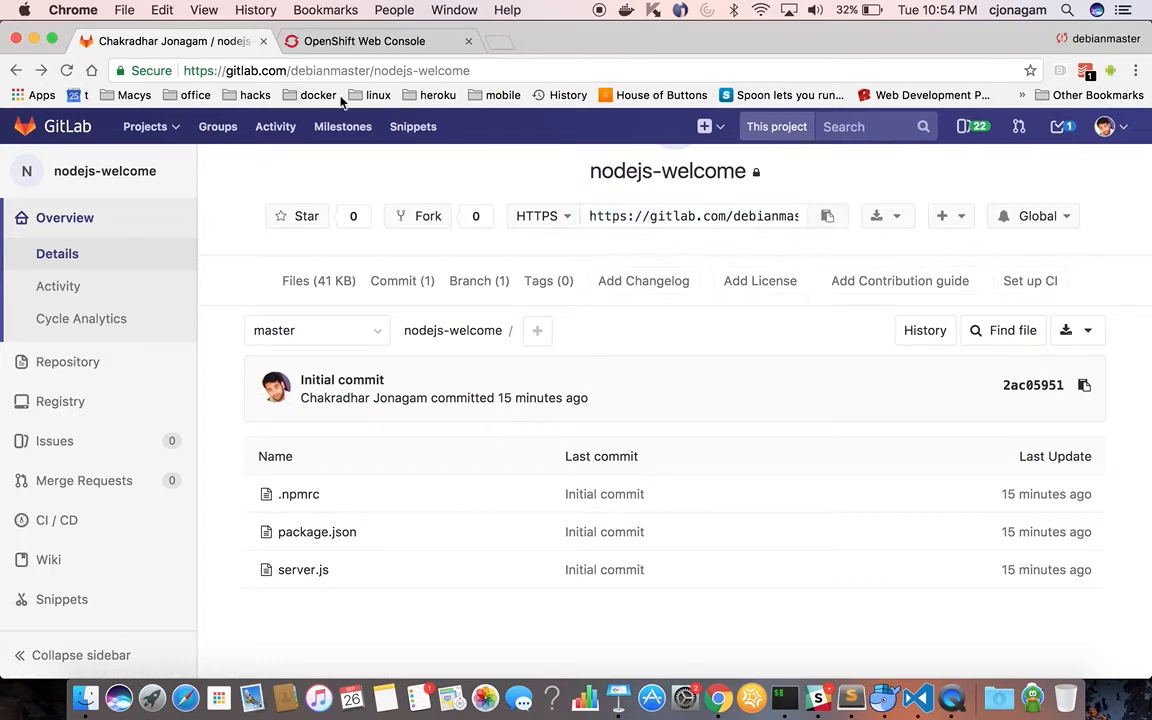
click(364, 40)
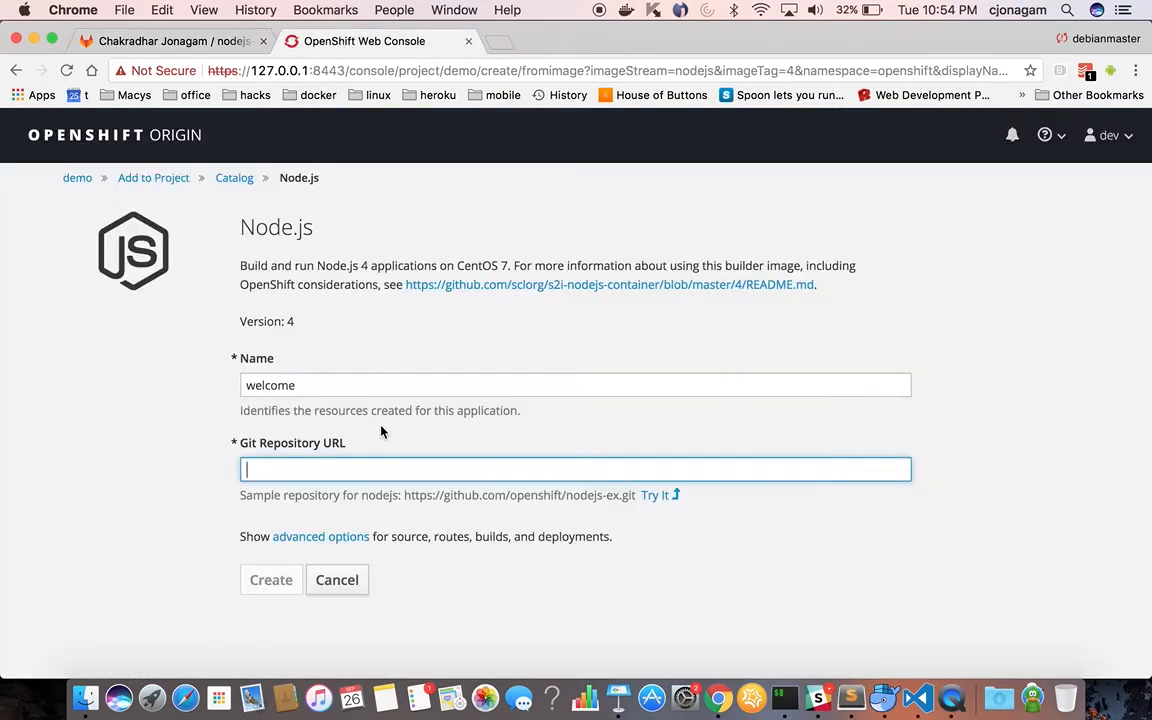
text(https://gitlab.com/debianmaster/nodejs-welcome.git)
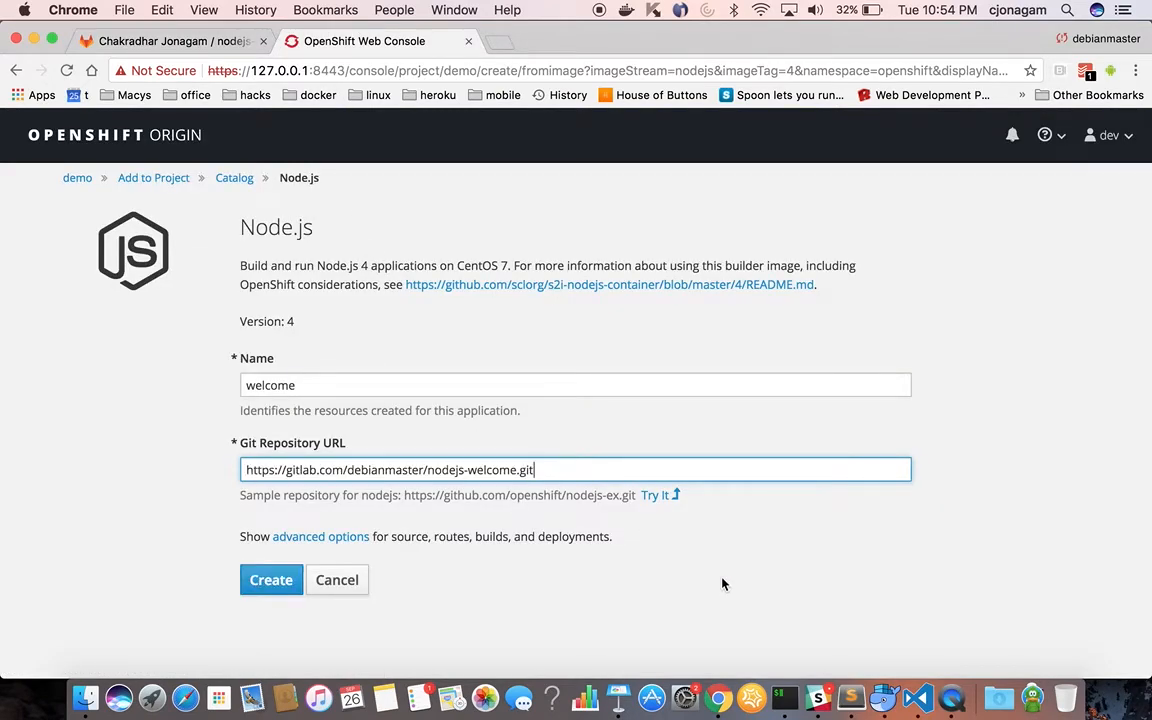
mouse_move(416, 516)
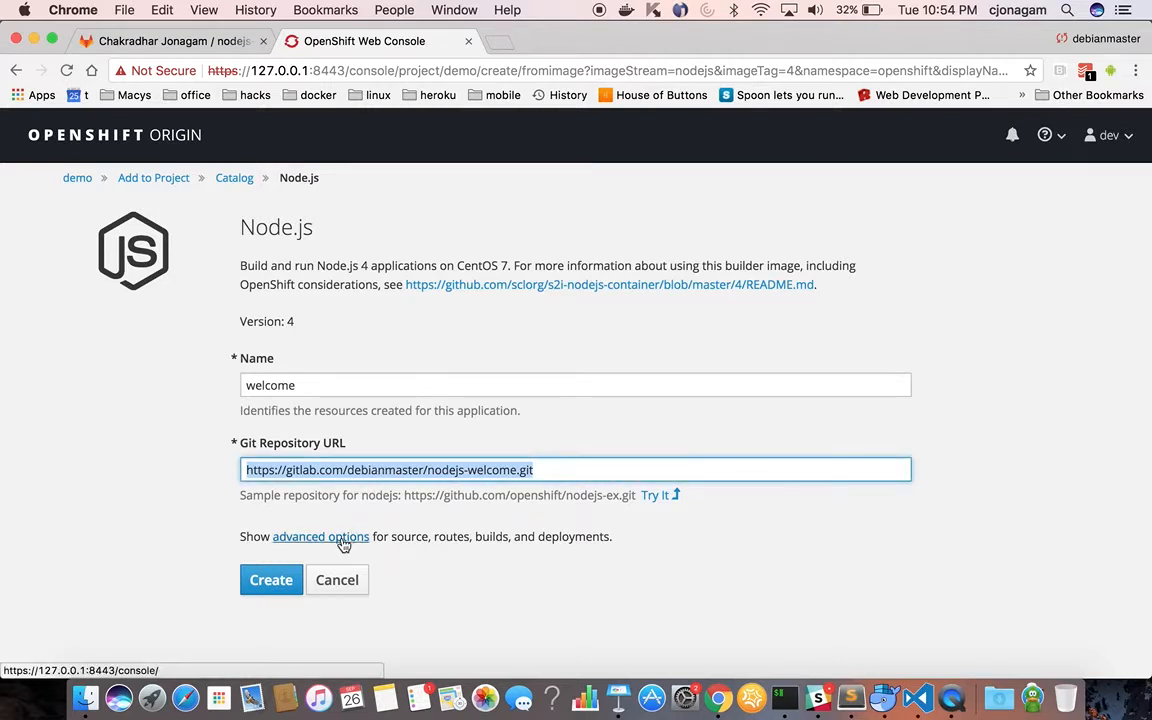
click(320, 536)
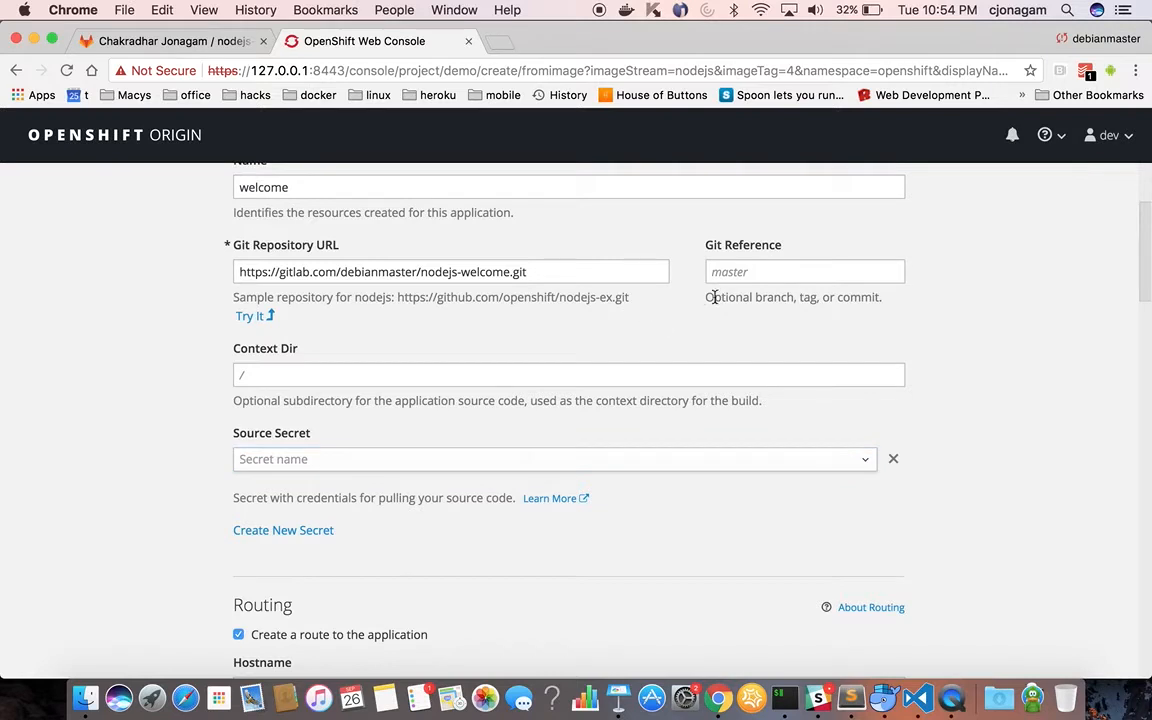
click(552, 458)
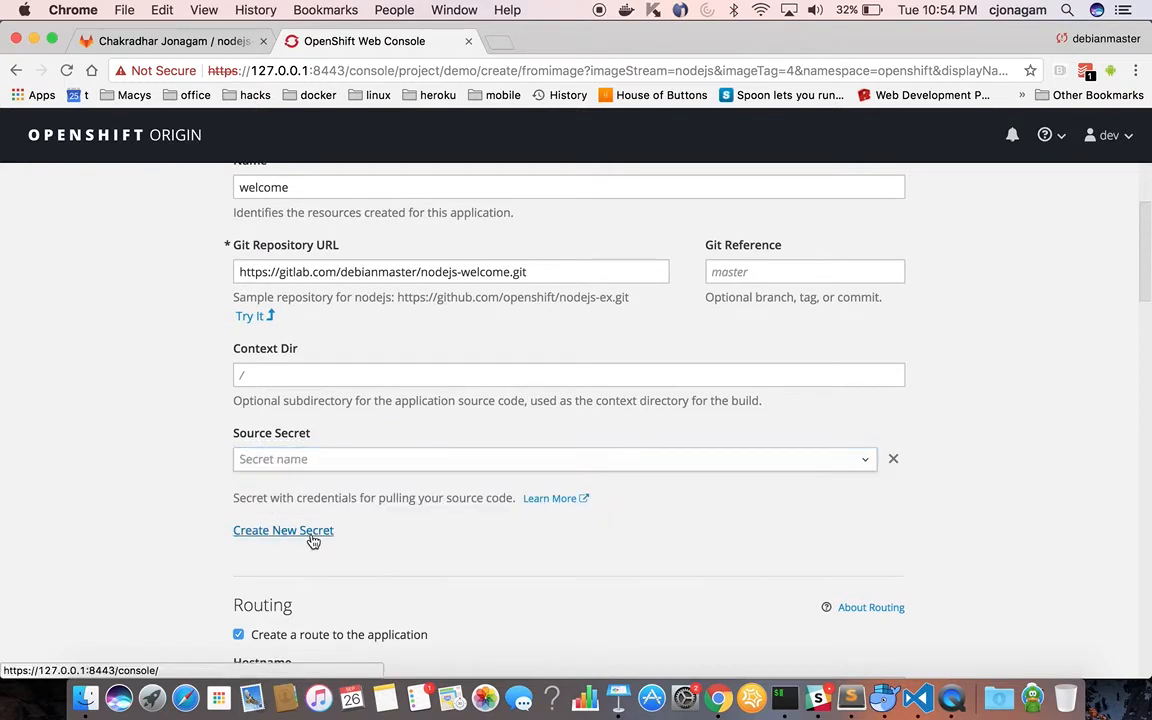
Create source secret 'mygitlab' with basic authentication, username debianmaster and a password.
click(284, 530)
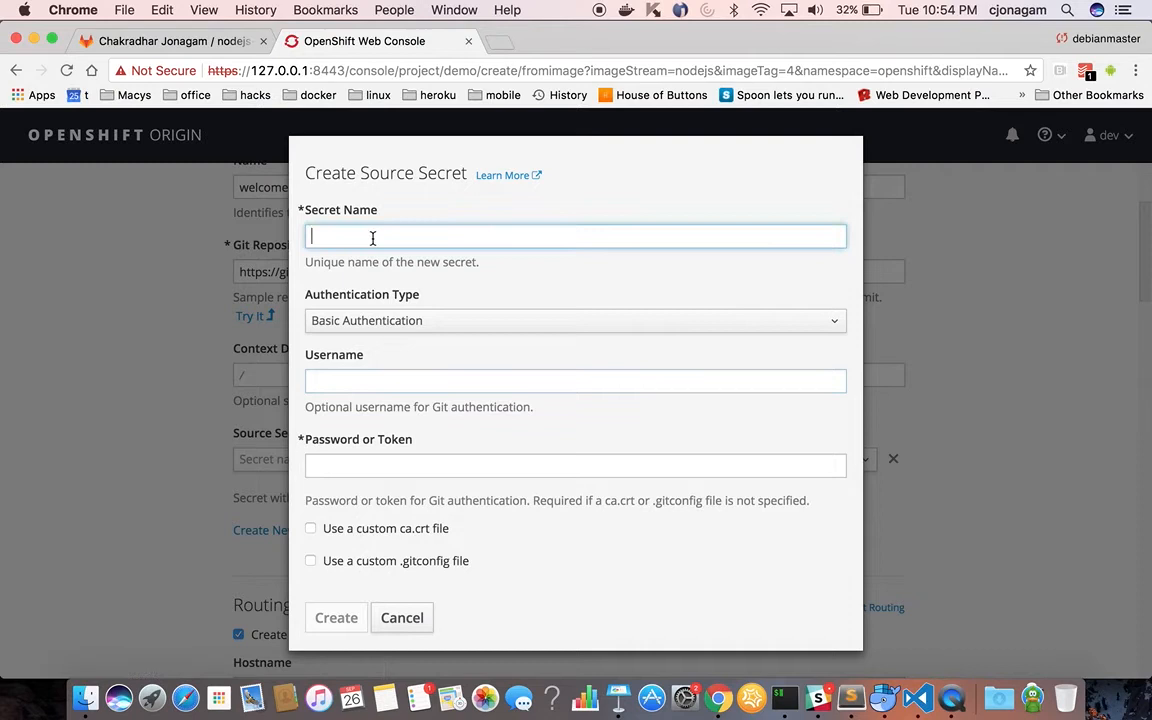
text(myg)
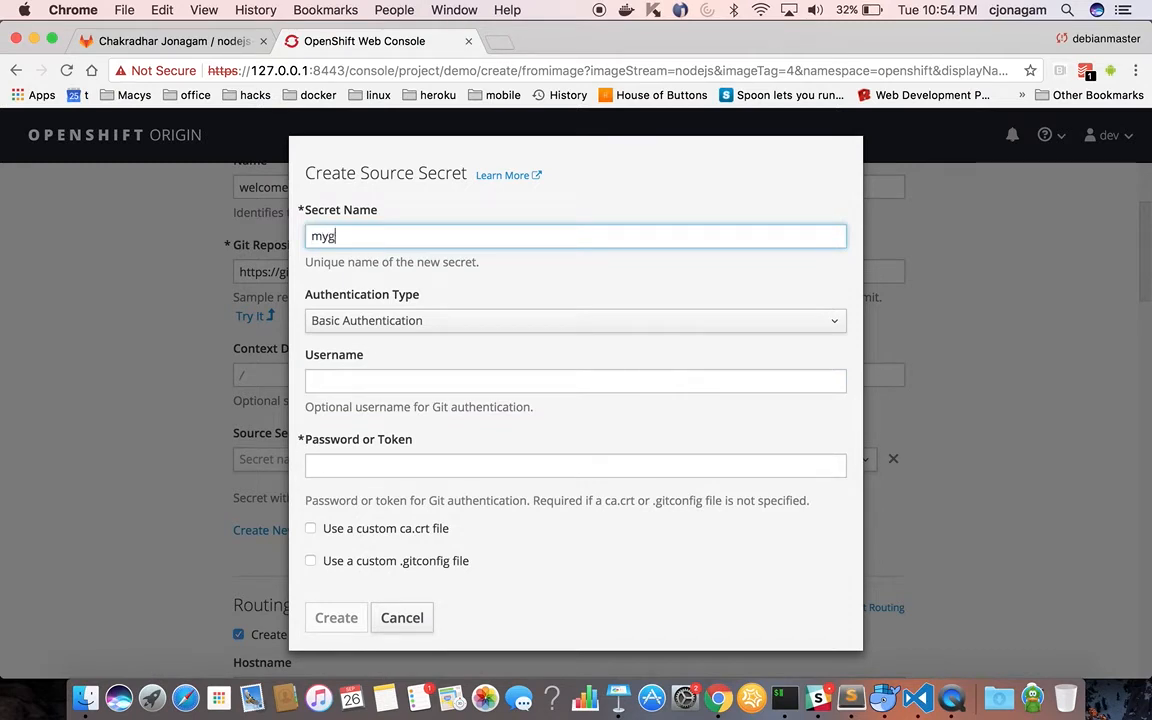
text(itlab)
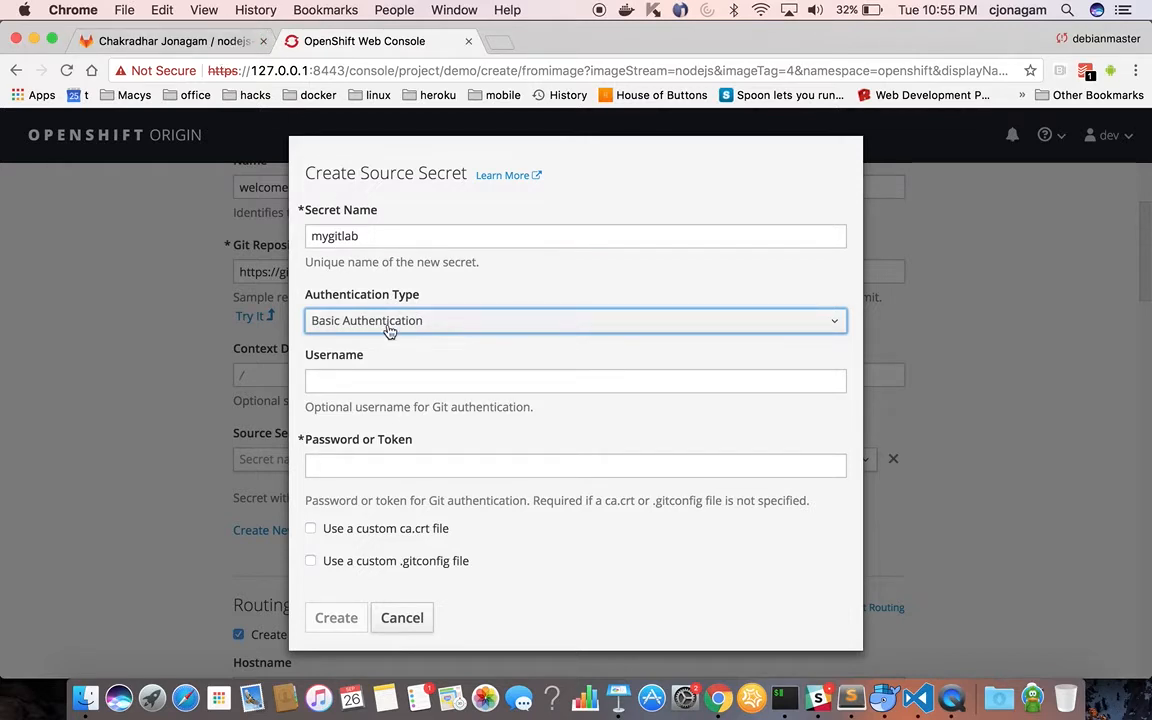
click(576, 380)
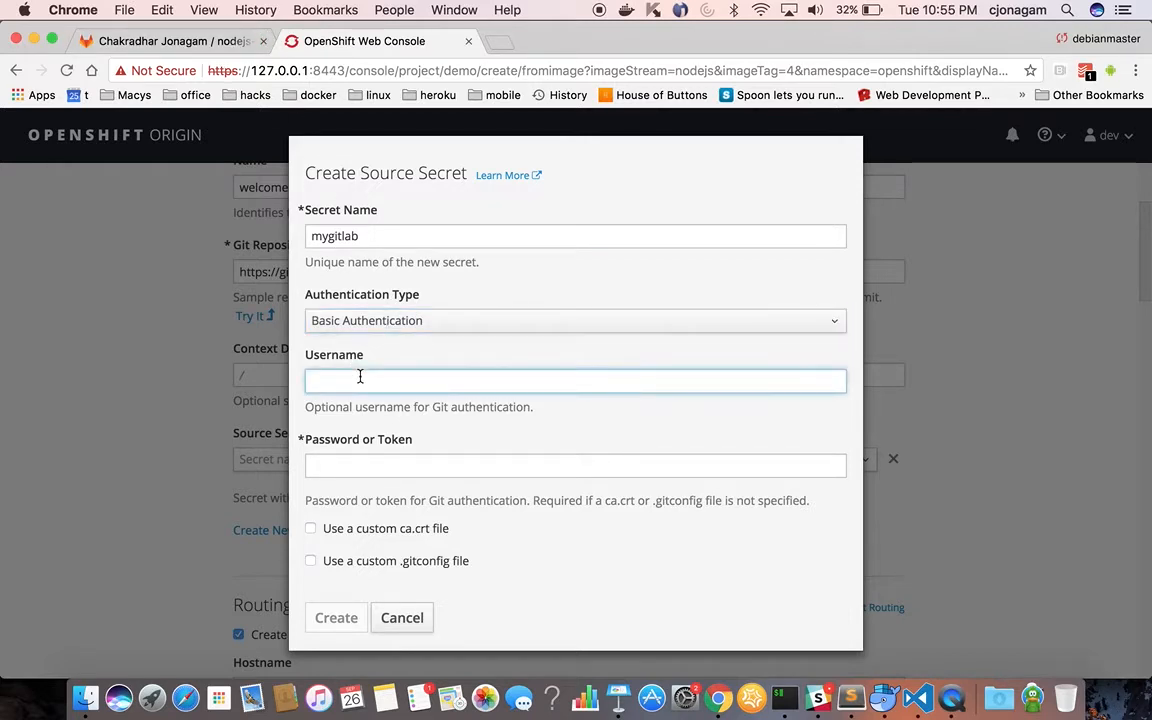
text(debianmaster)
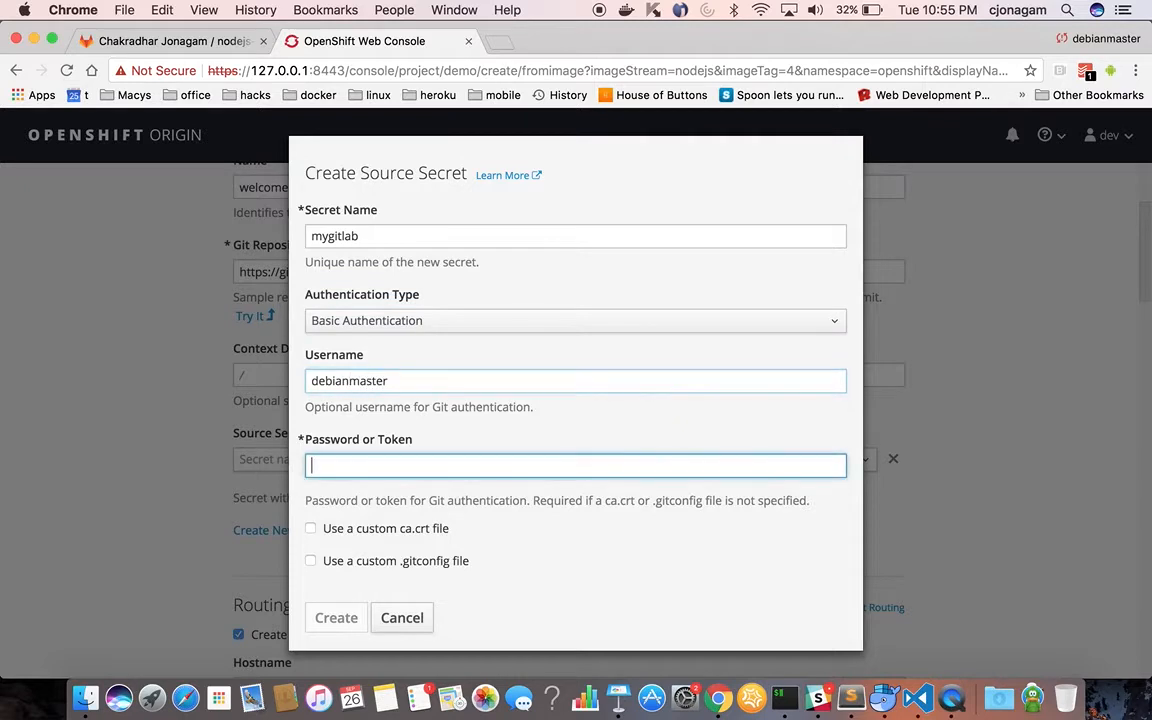
text(password)
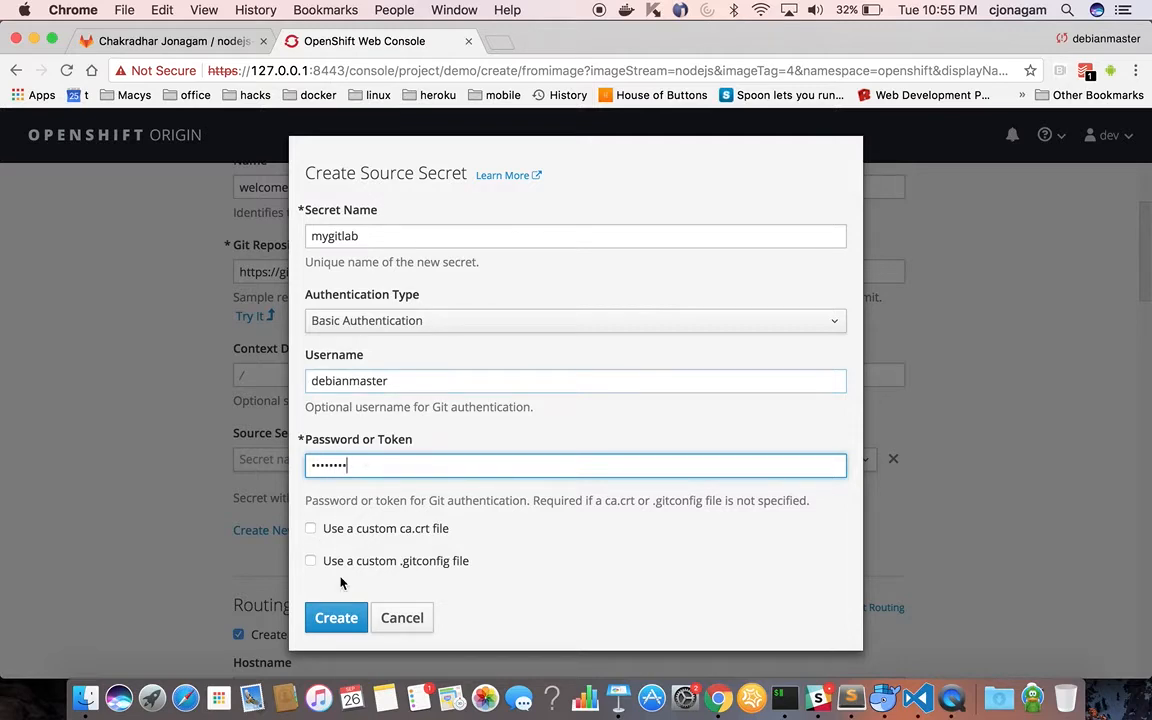
click(336, 616)
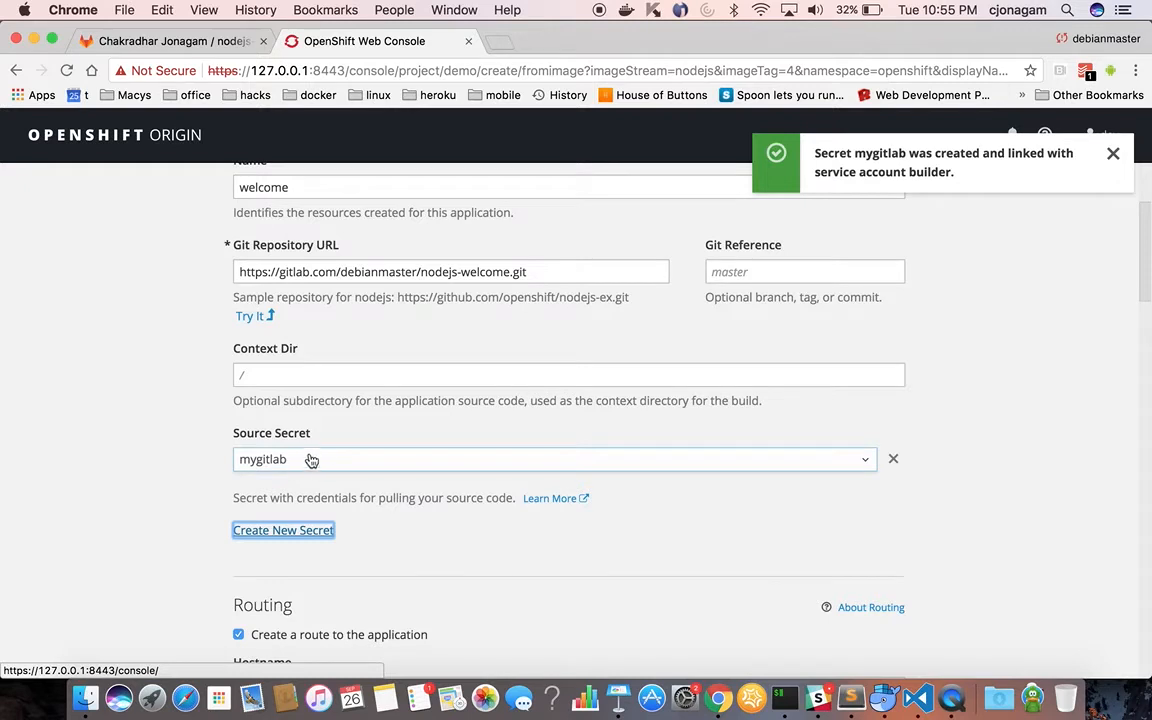
Review the remaining form with secret mygitlab and label app=welcome, then create the welcome application.
scroll(down, 3)
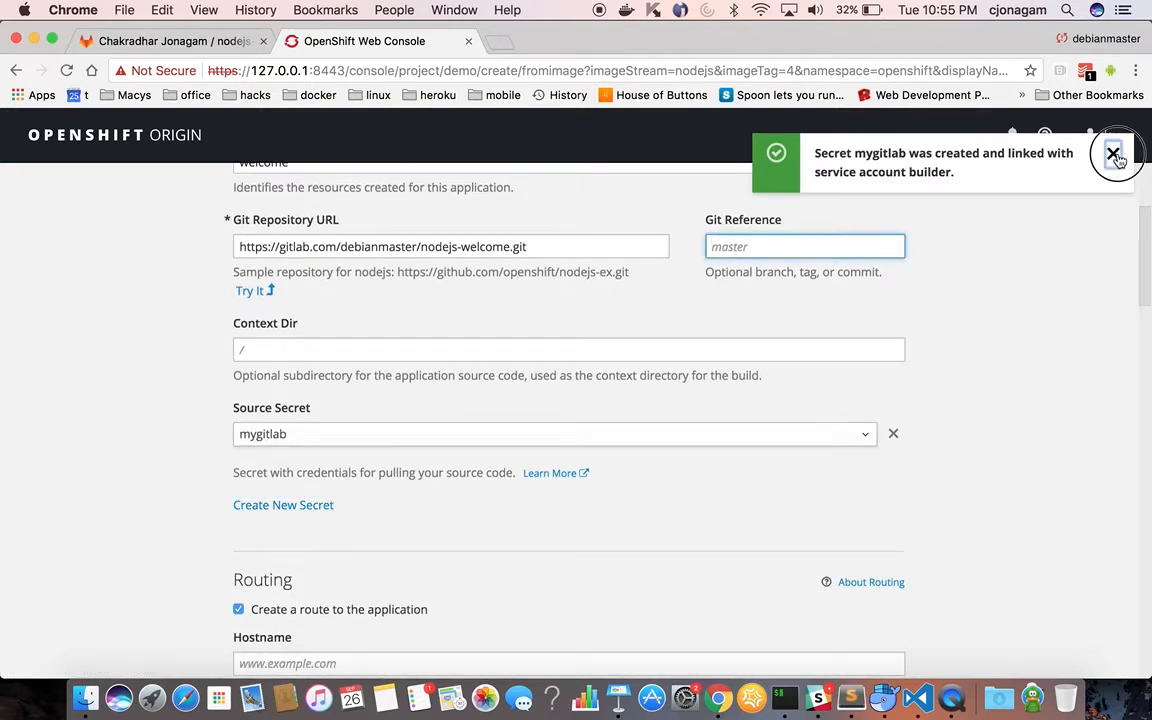
click(1112, 156)
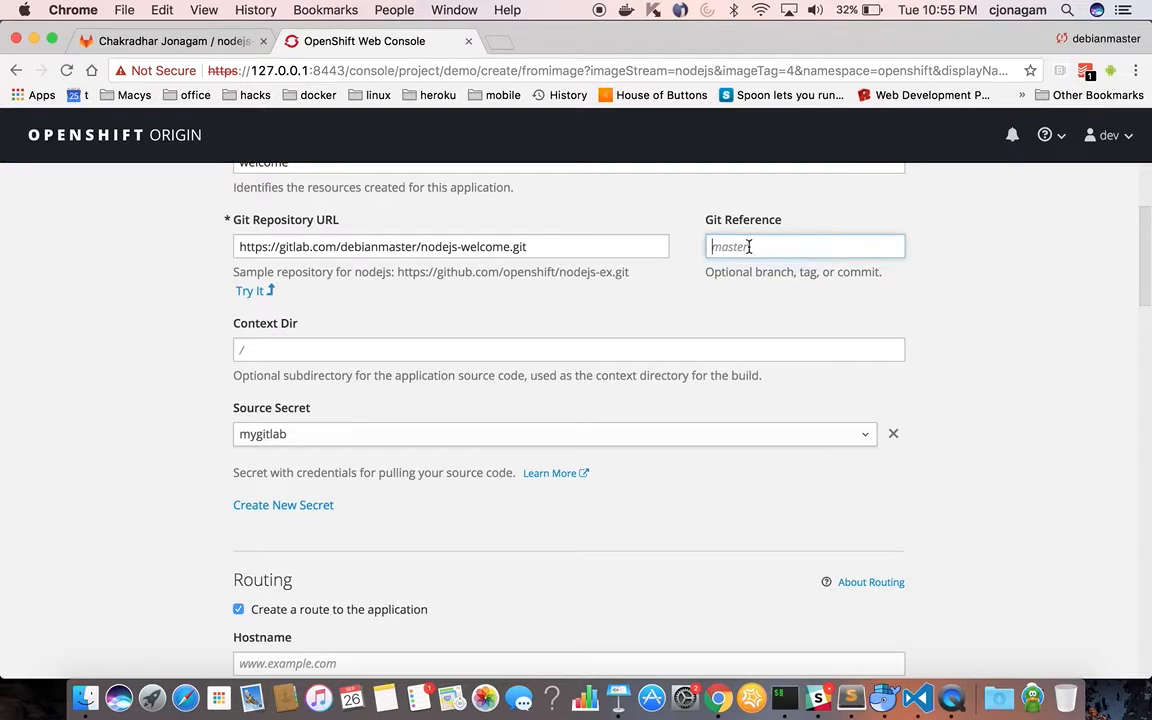
click(568, 348)
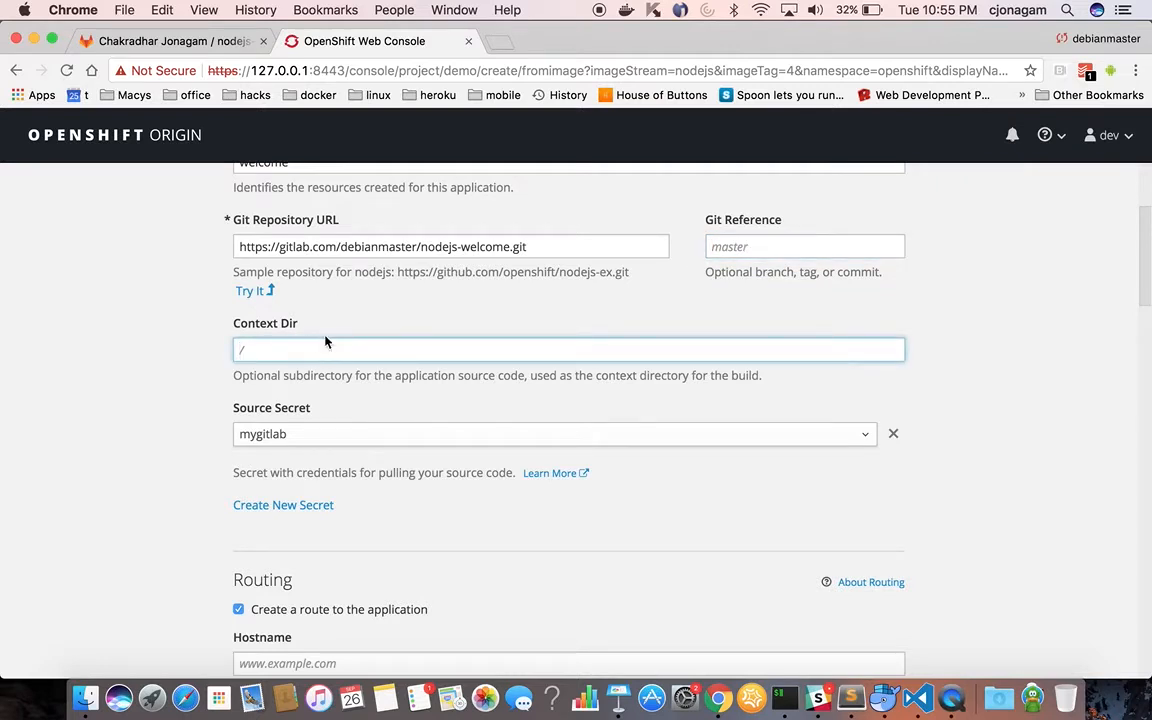
scroll(down, 3)
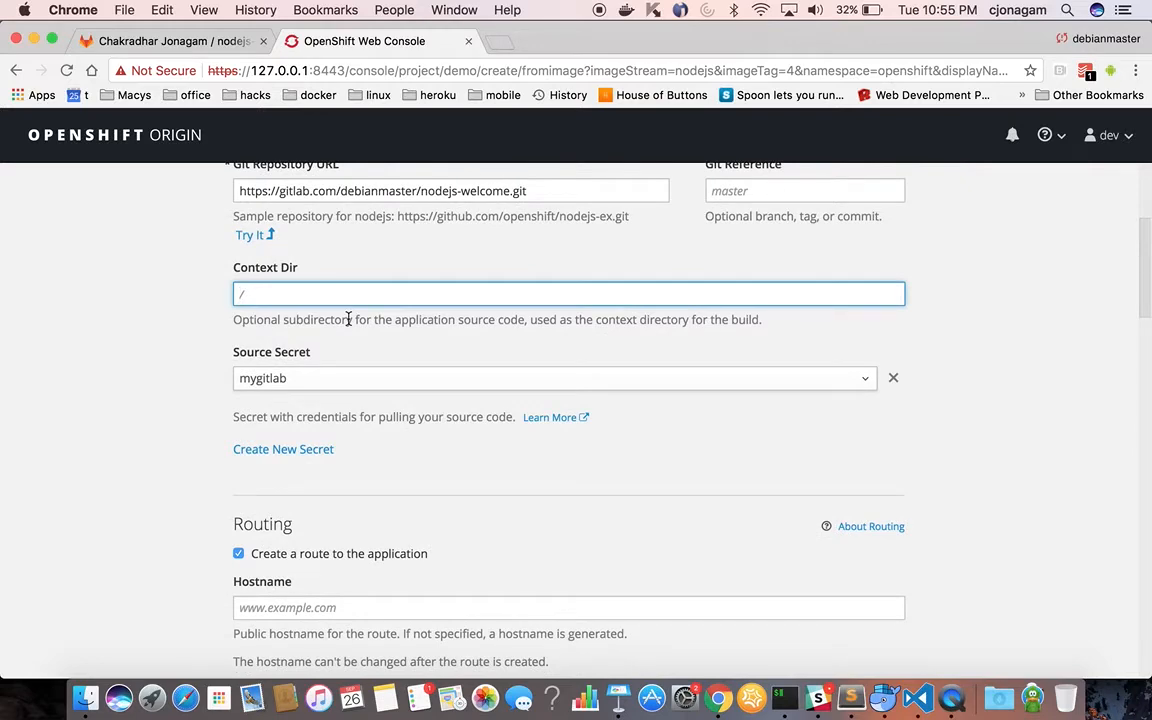
scroll(down, 3)
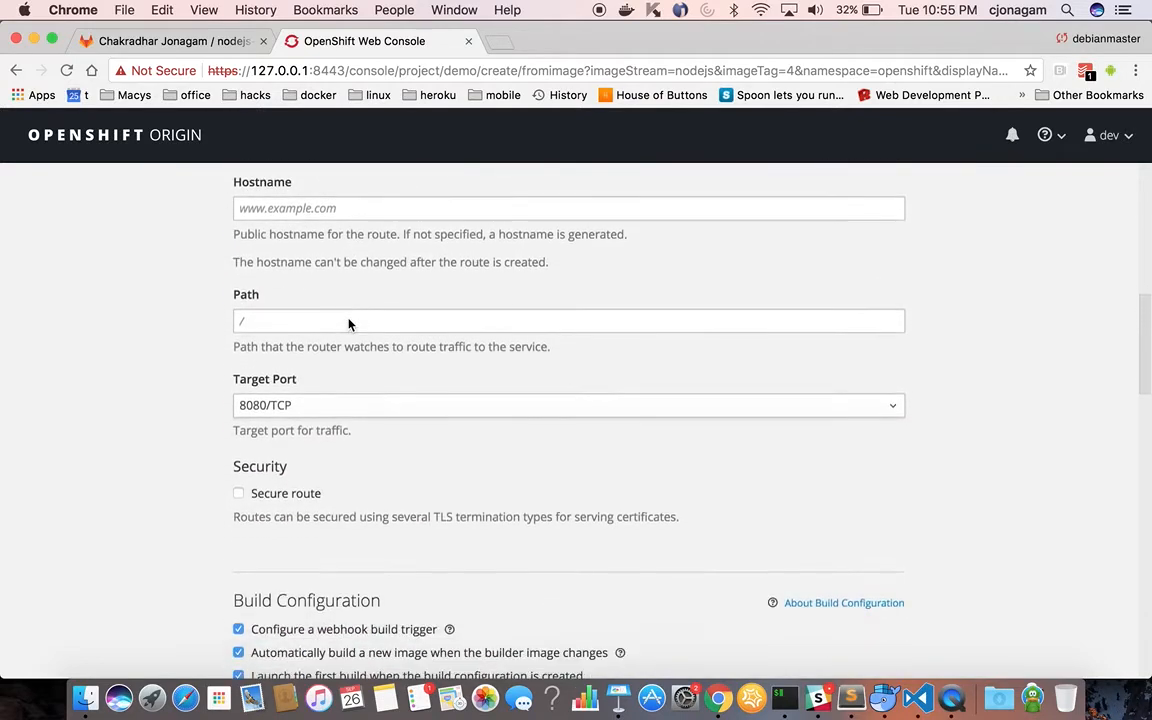
scroll(down, 3)
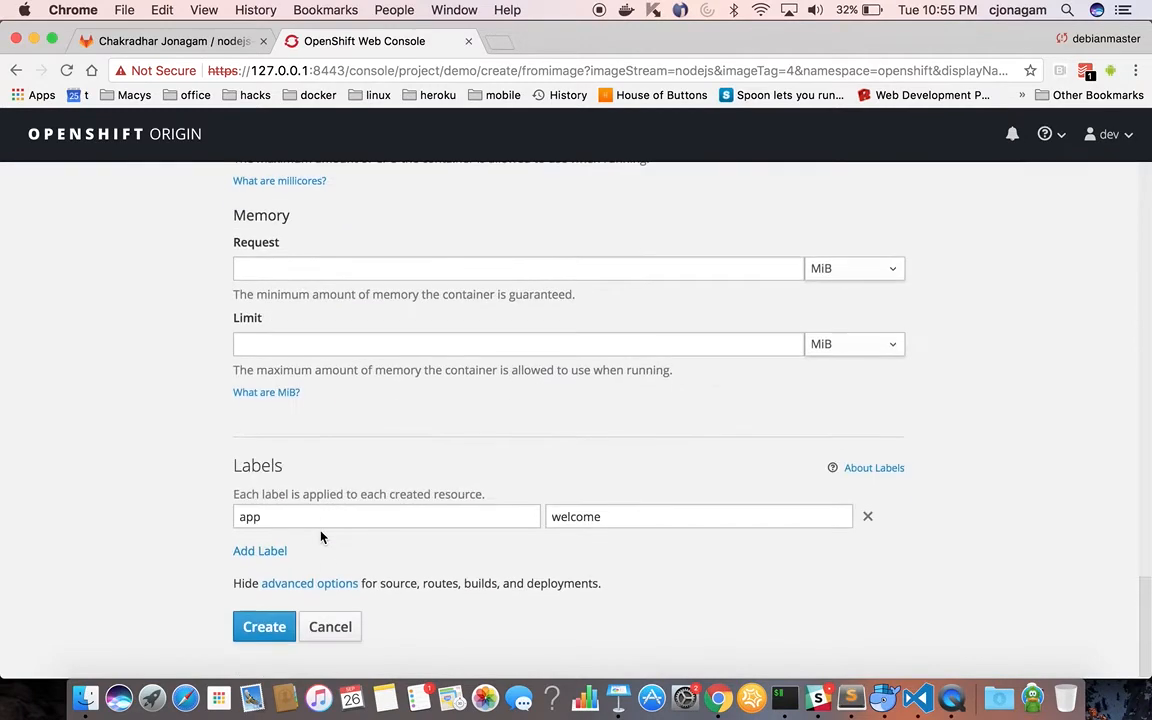
click(264, 626)
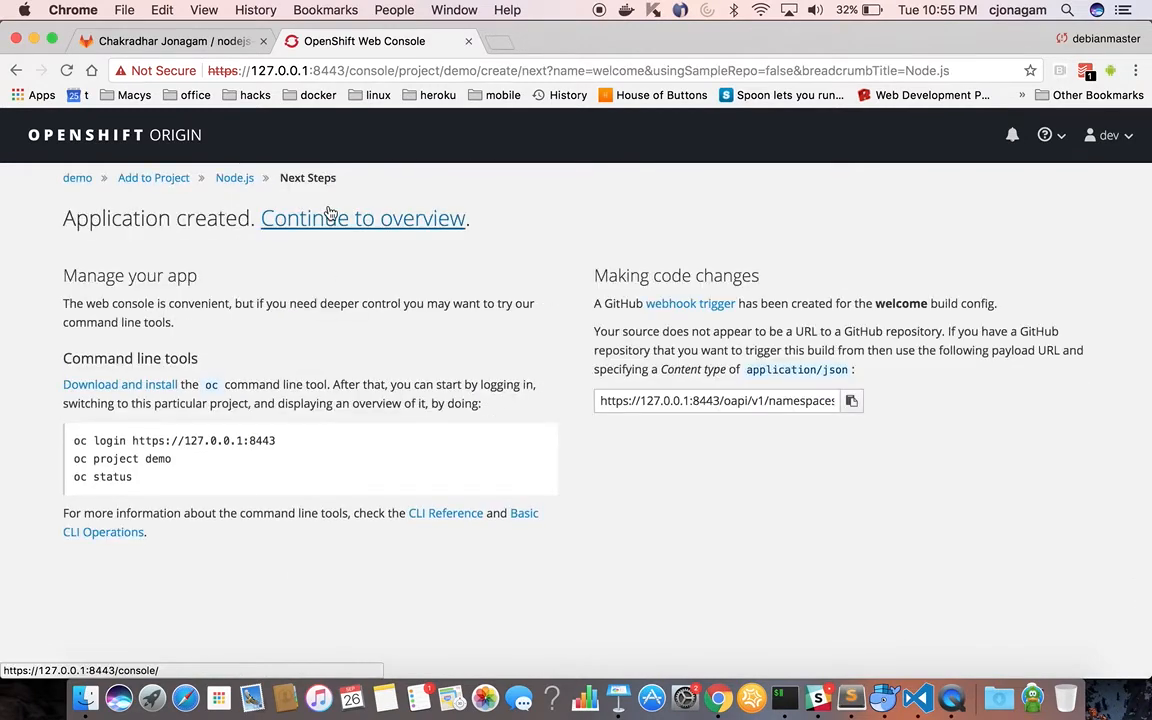
From the demo overview, follow the welcome-1 build's log showing the repository cloning.
click(364, 218)
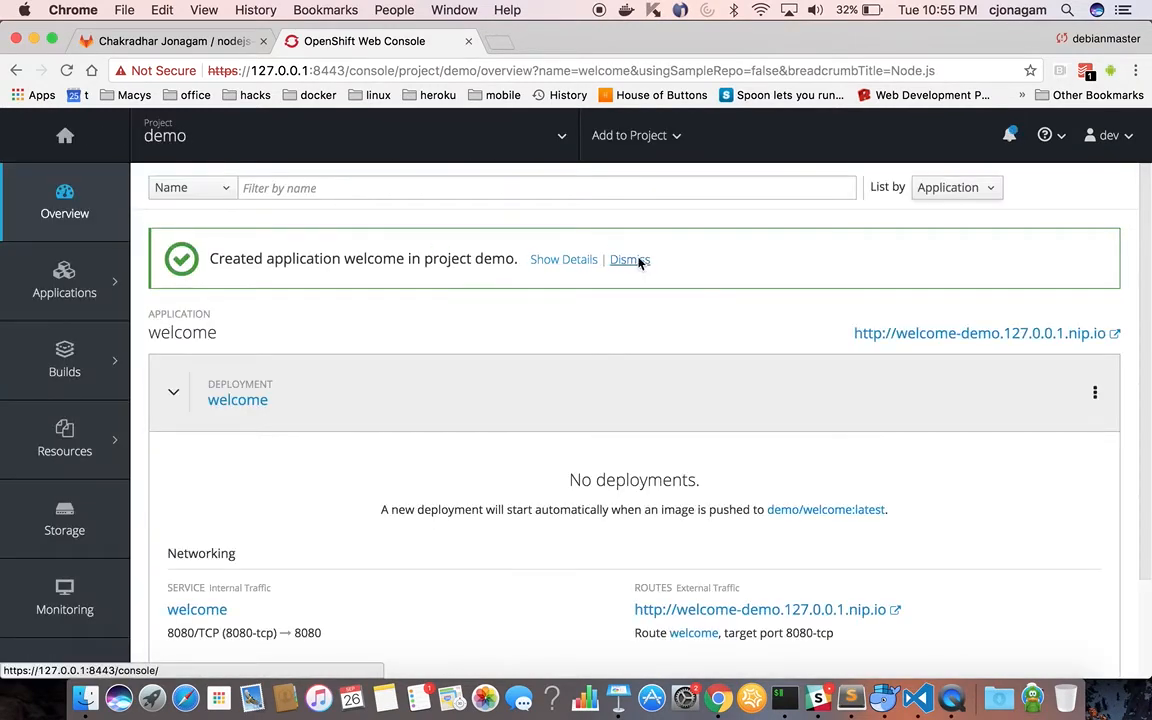
scroll(down, 3)
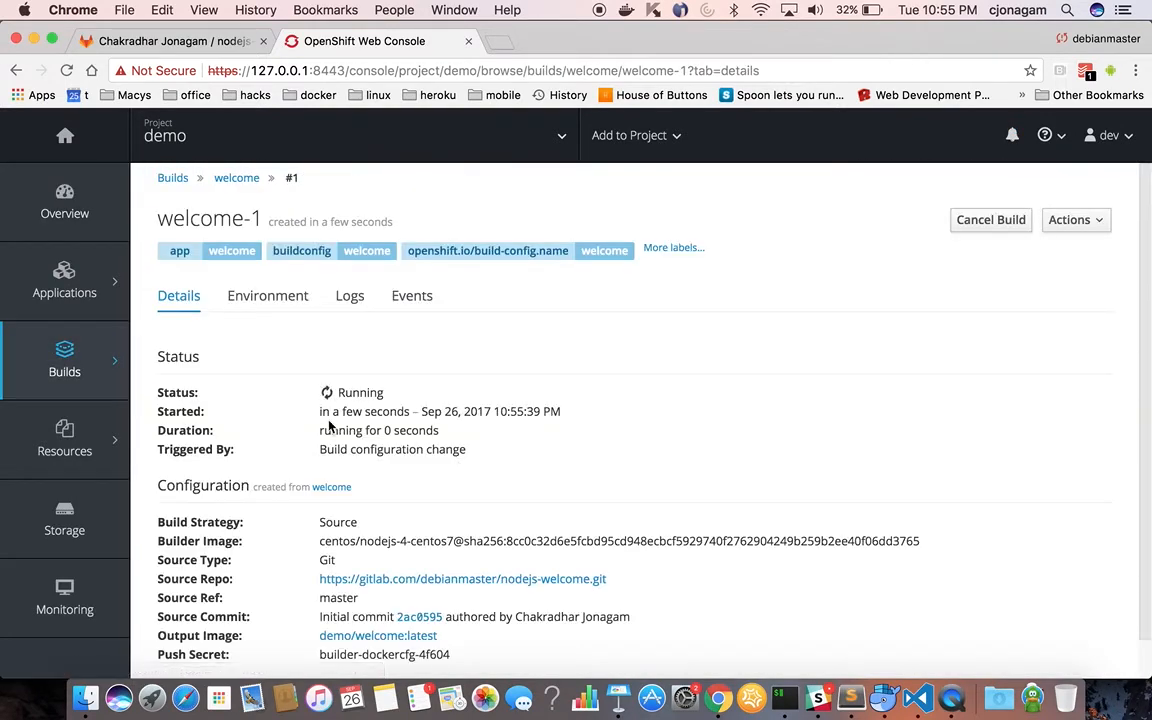
click(348, 296)
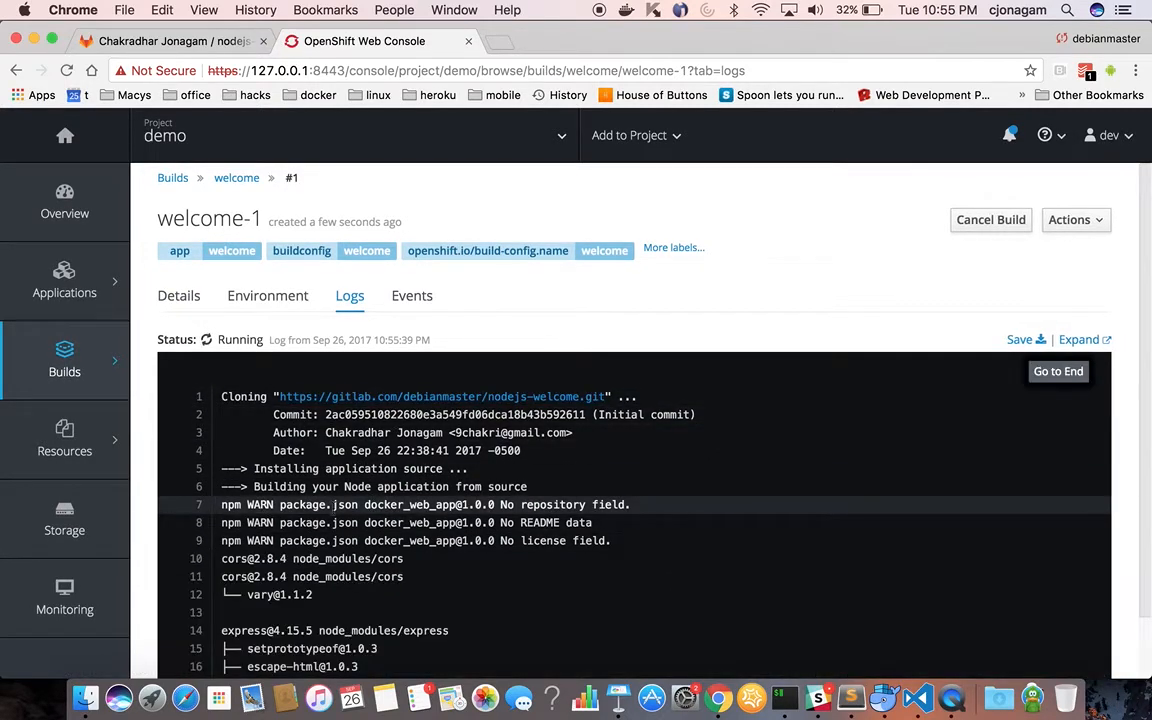
scroll(down, 3)
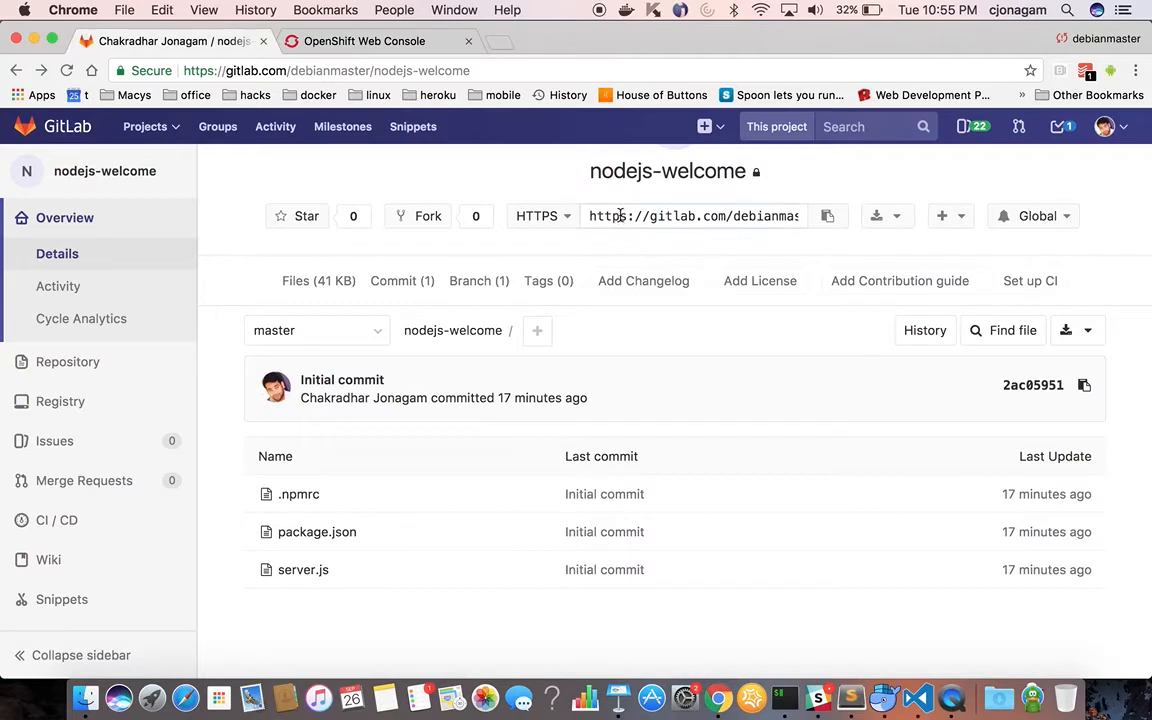
Switch the nodejs-welcome clone address from HTTPS to SSH and bring up iTerm2.
click(544, 216)
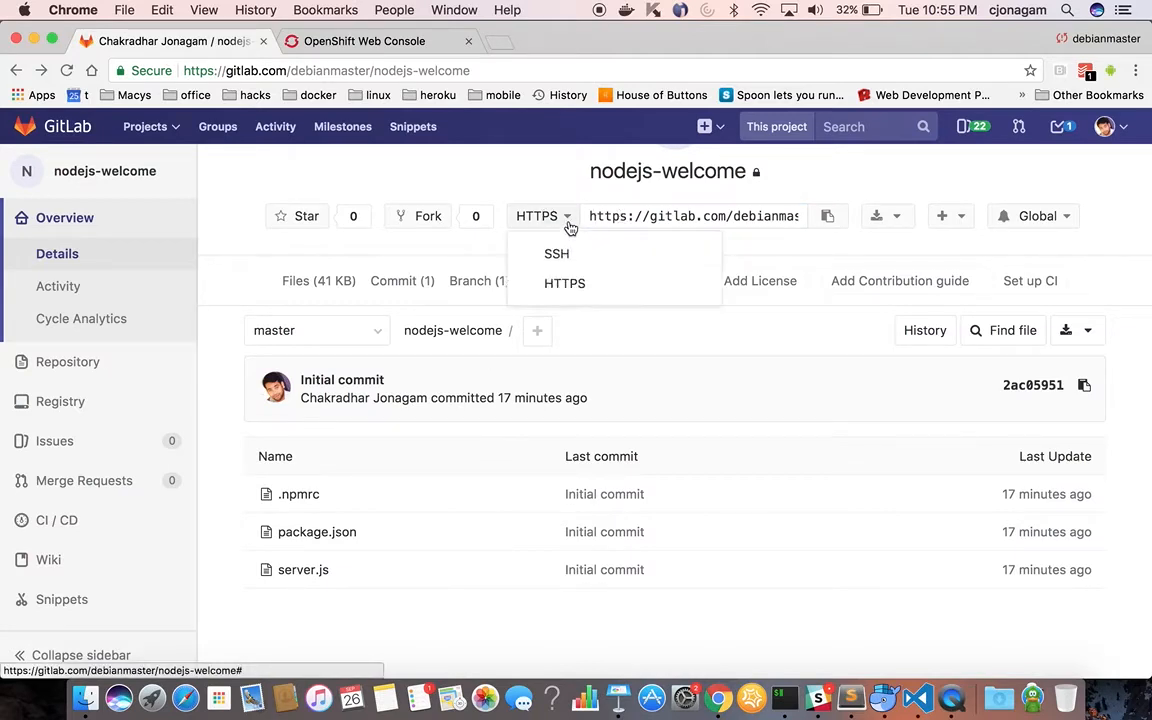
click(556, 252)
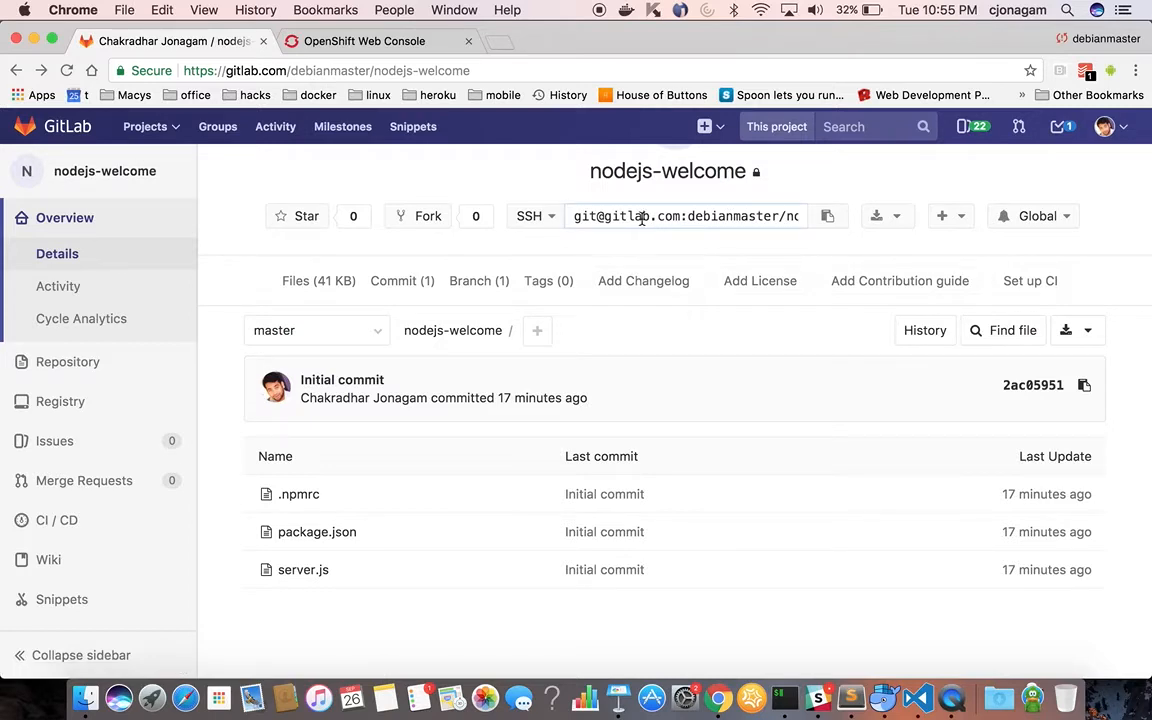
mouse_move(748, 570)
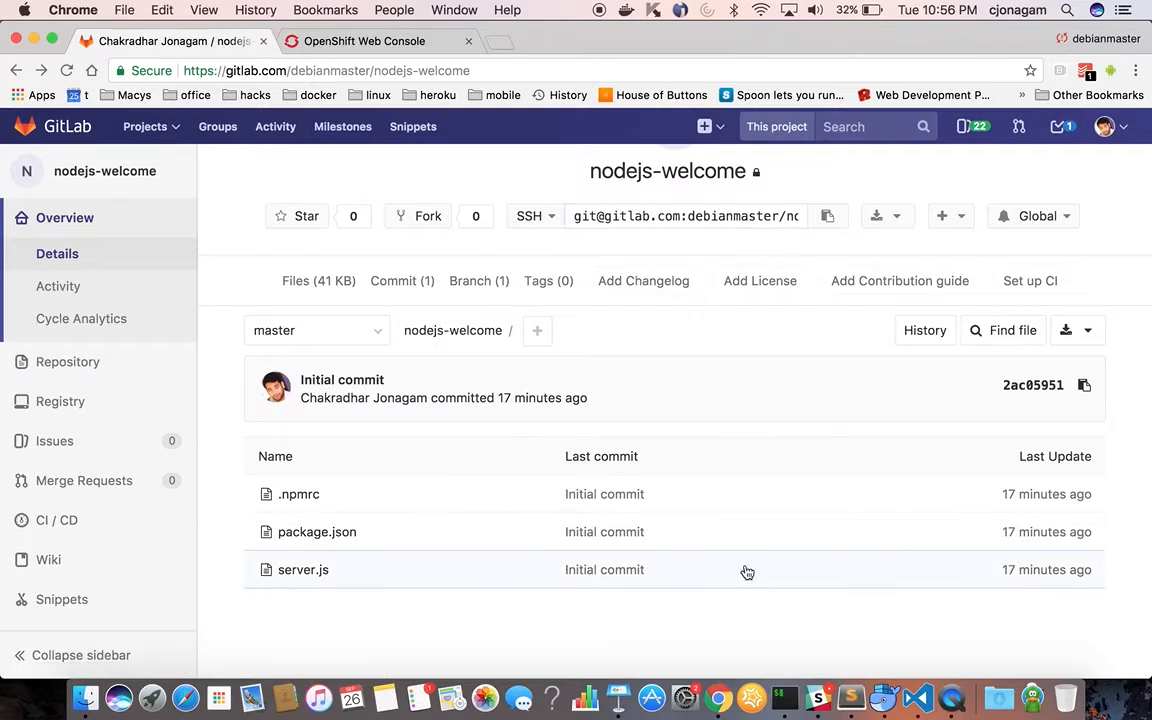
mouse_move(528, 500)
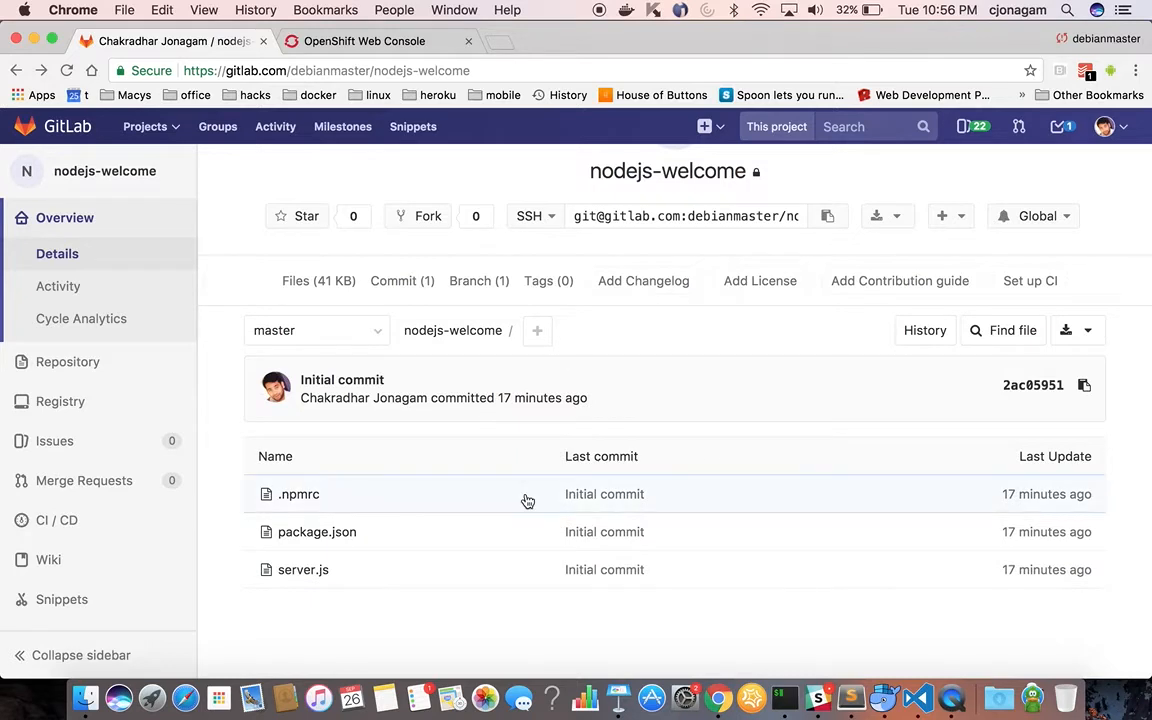
mouse_move(756, 316)
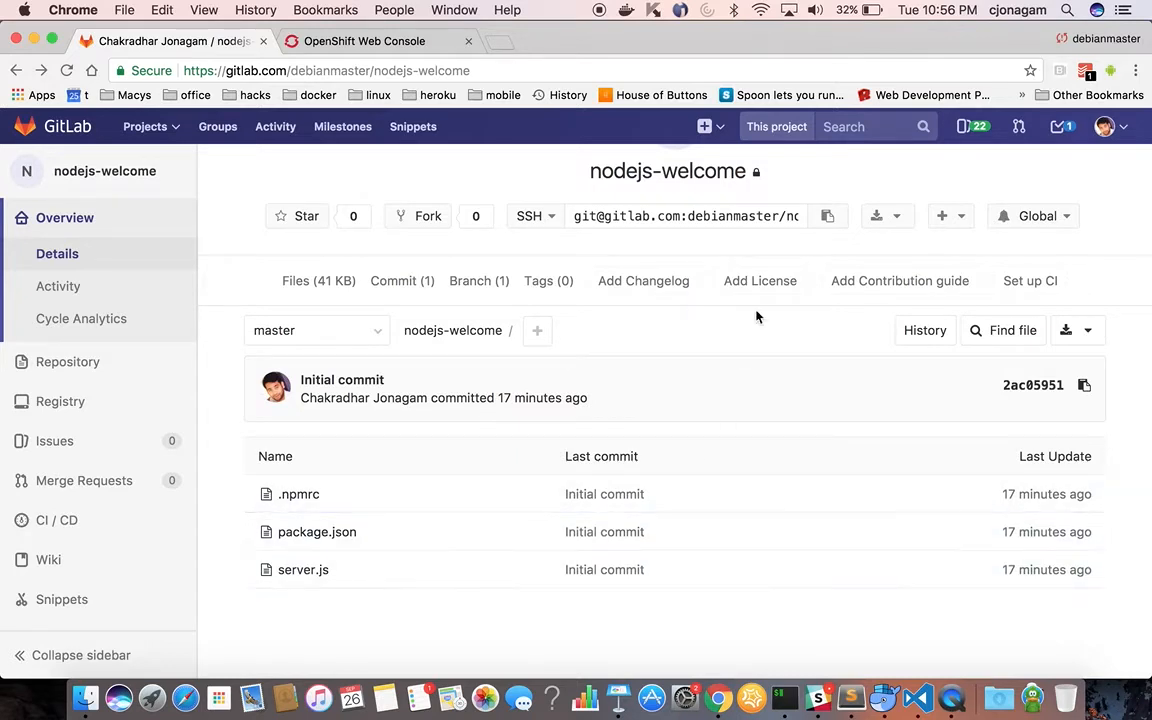
mouse_move(770, 552)
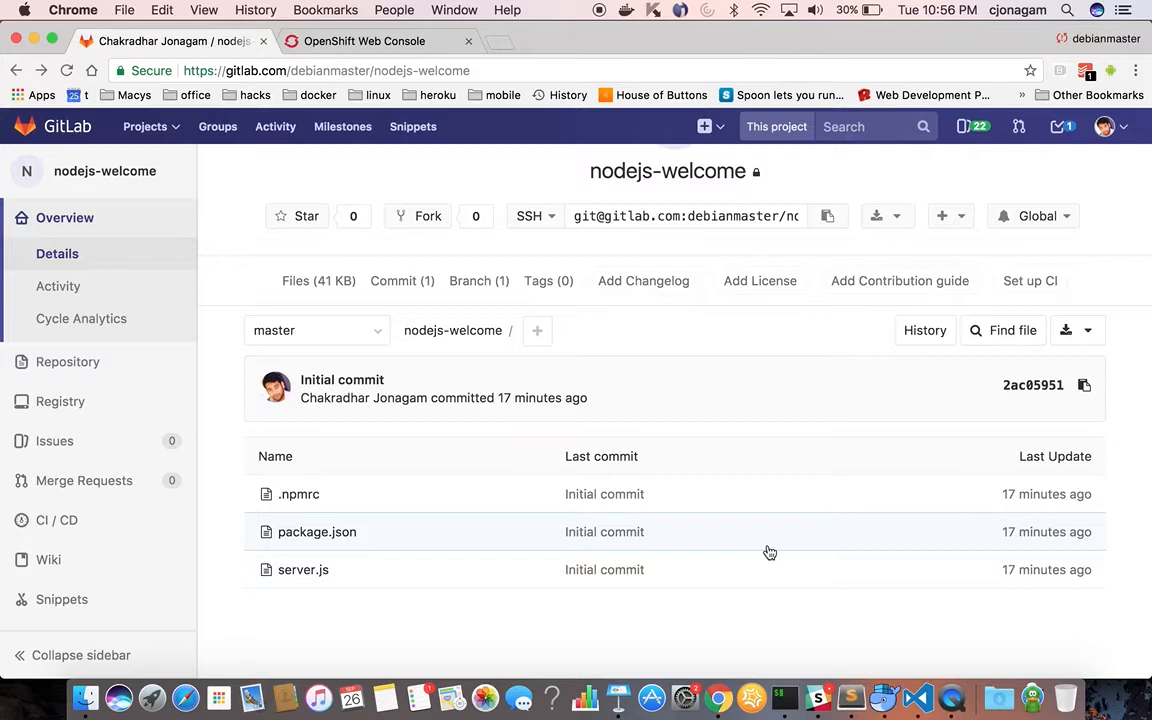
mouse_move(212, 358)
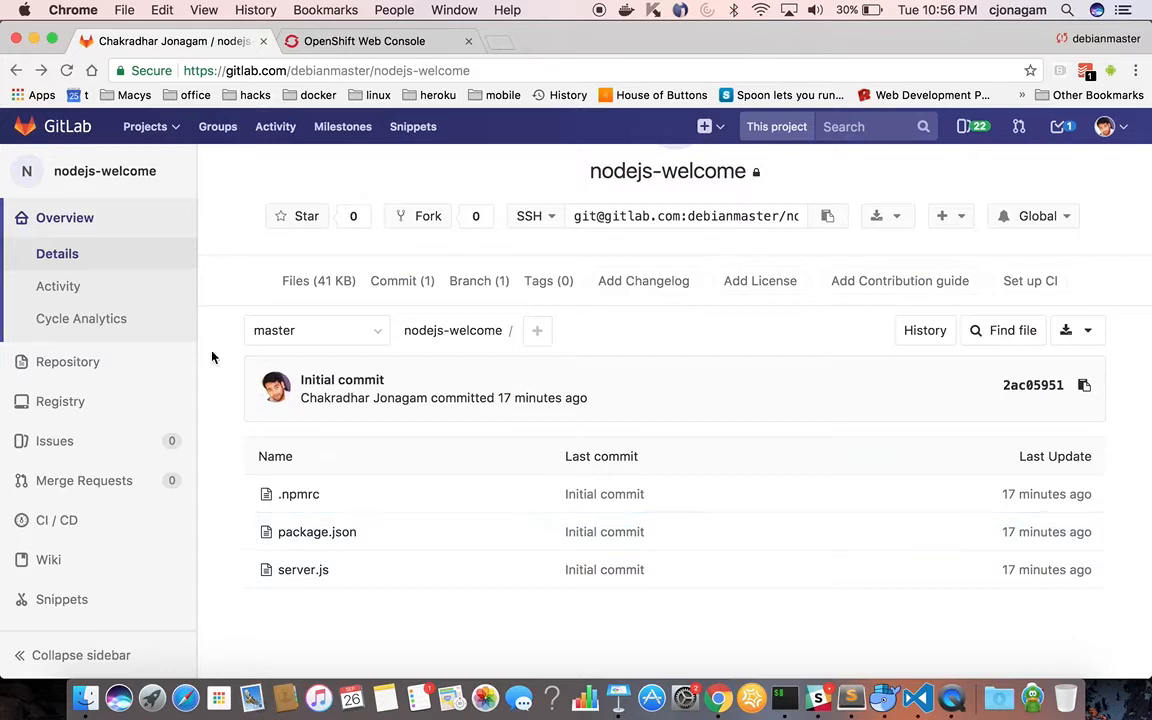
mouse_move(58, 286)
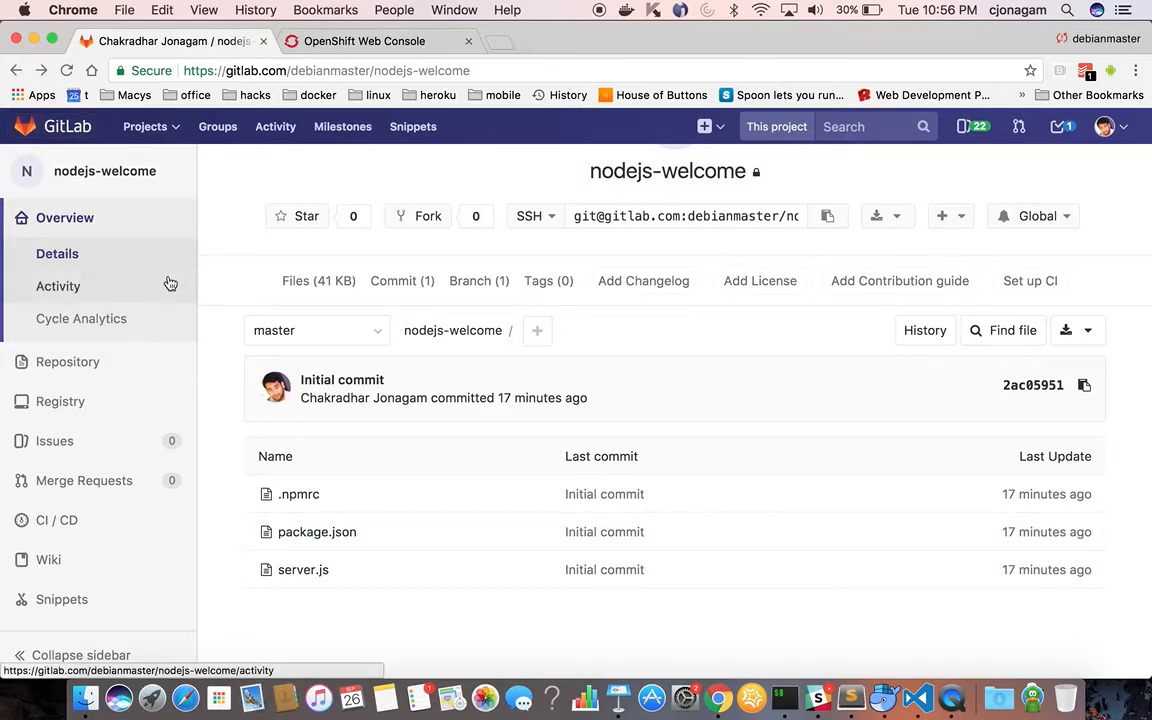
mouse_move(170, 286)
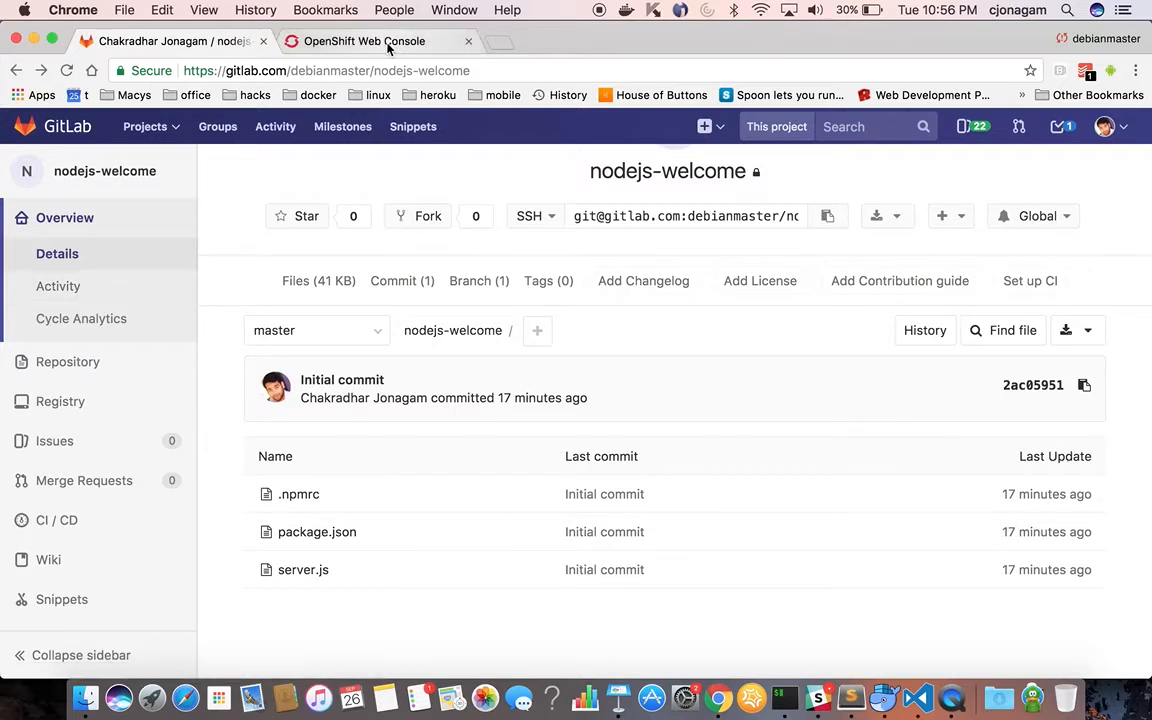
mouse_move(388, 40)
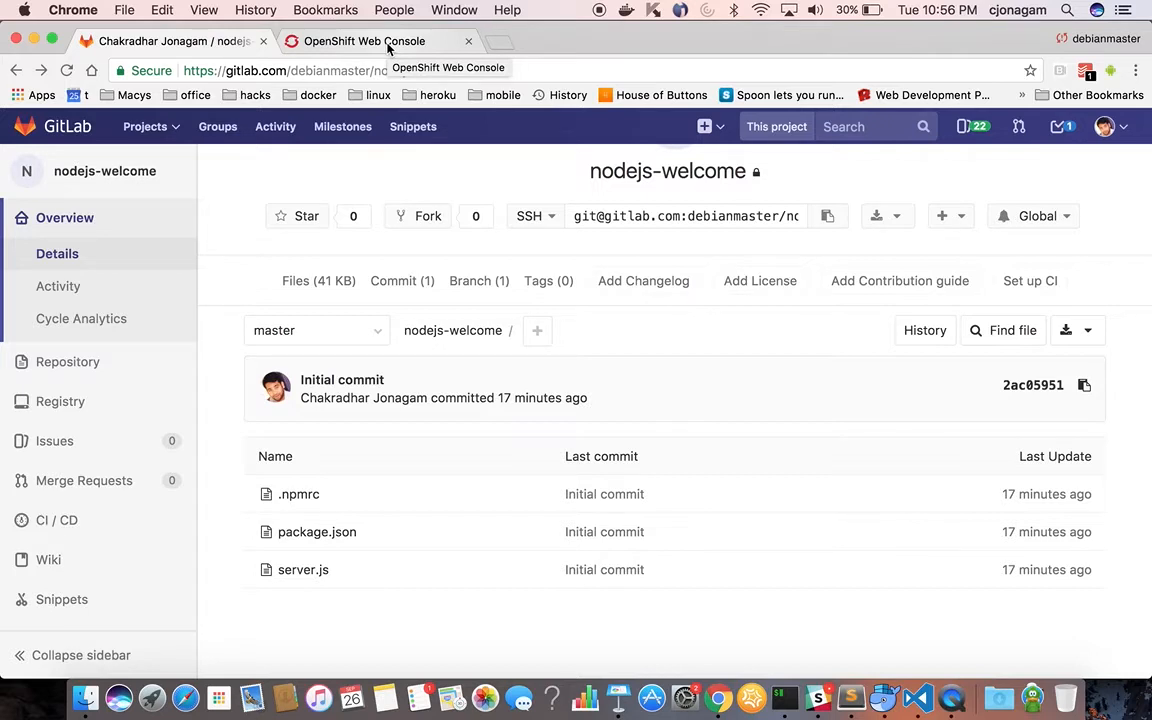
mouse_move(820, 696)
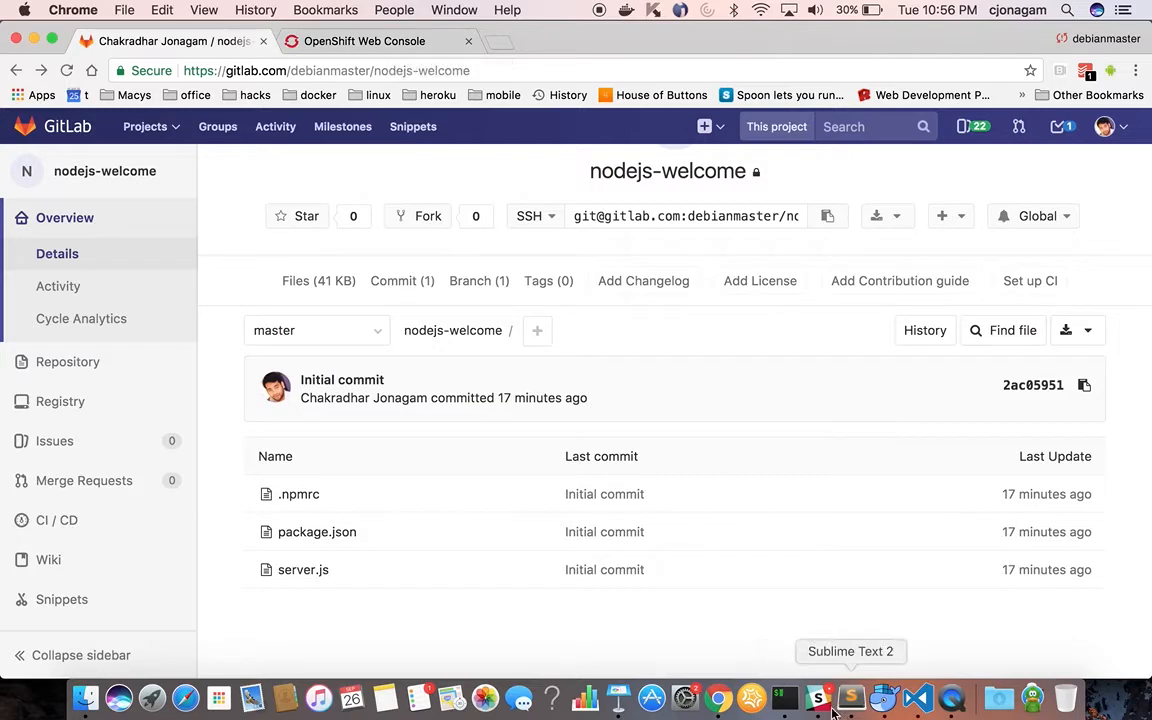
click(784, 698)
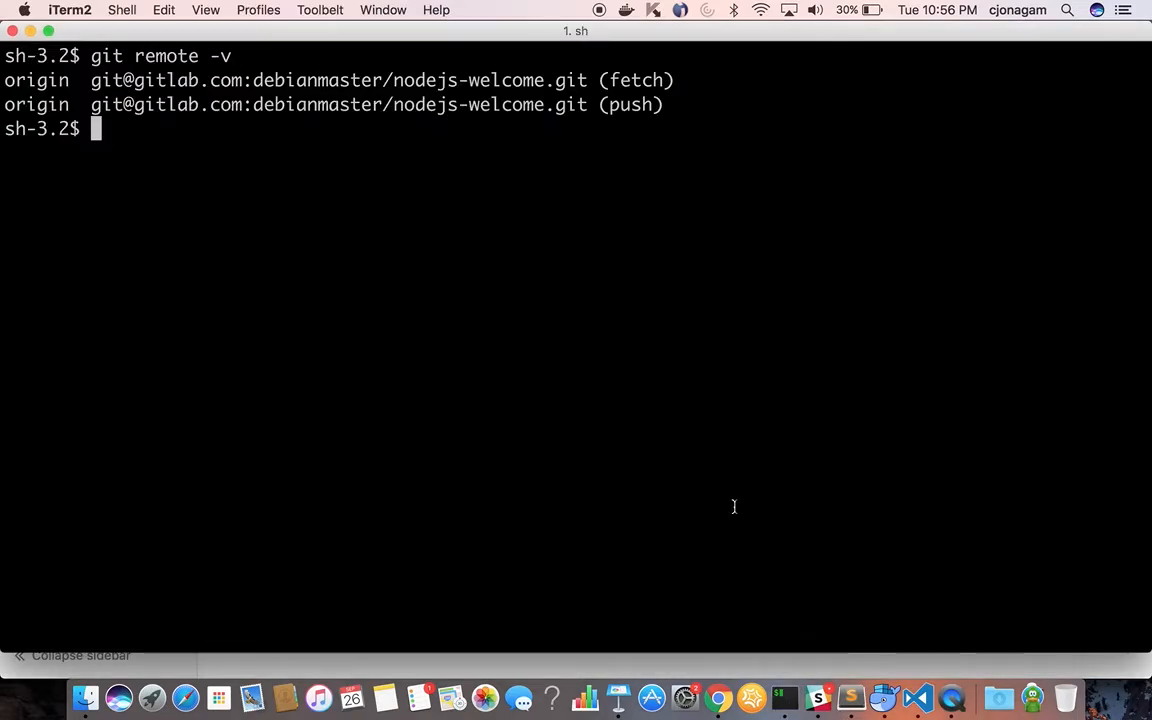
Run cat ~/.ssh/id_rsa | pbcopy to copy the private key, then return to the OpenShift console.
text(cat ~/.ssh/)
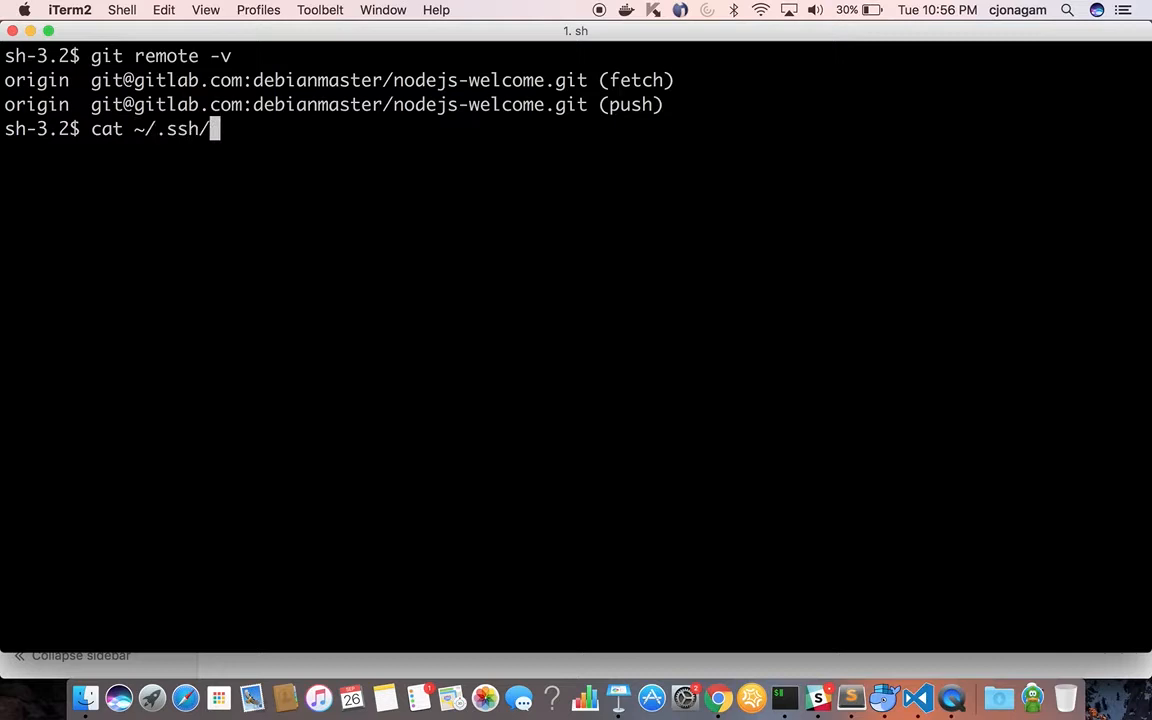
text(id_rsa.)
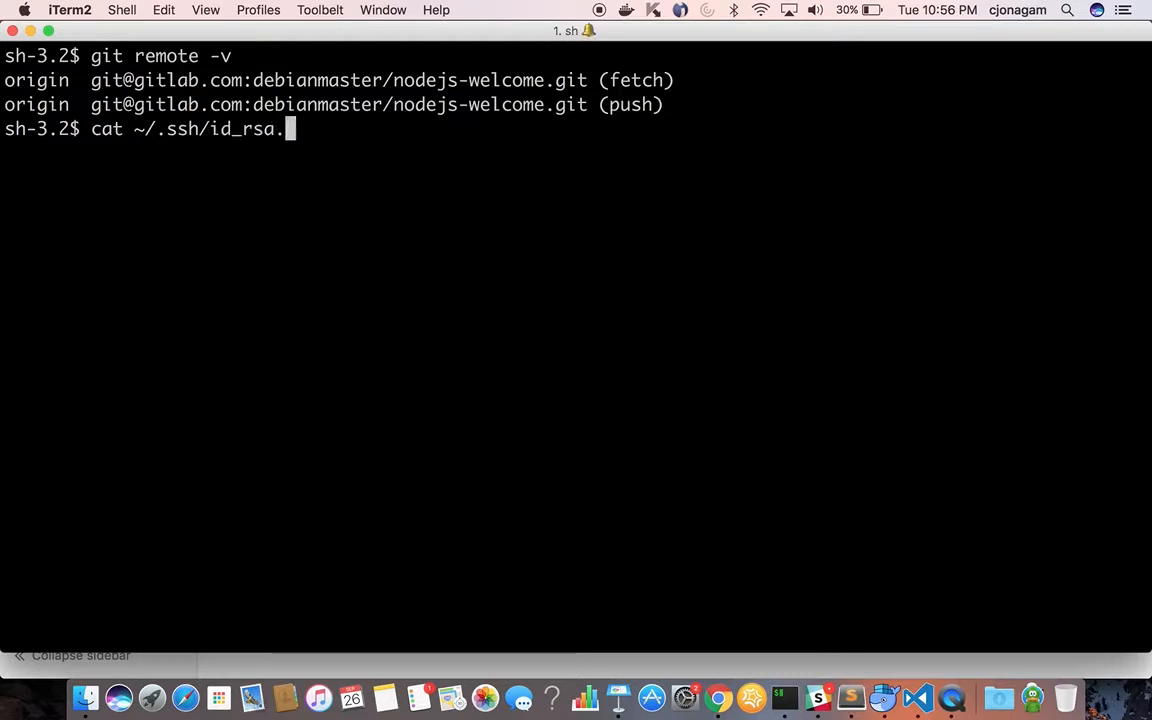
text(pub)
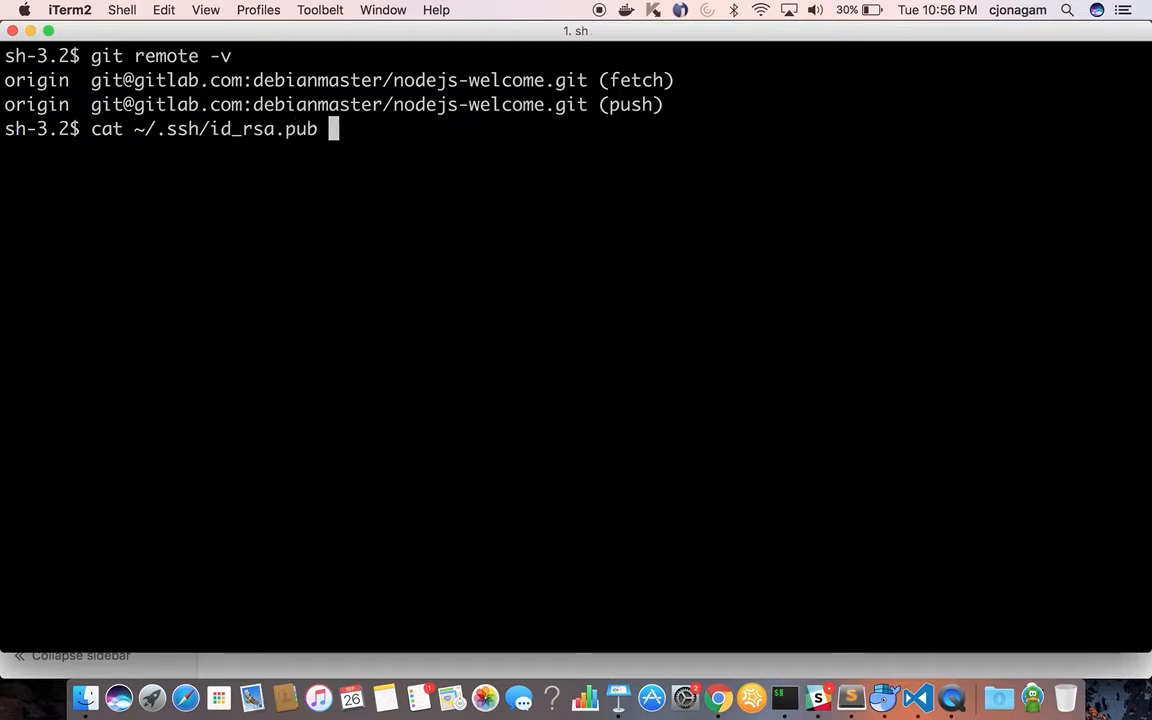
key(BackSpace)
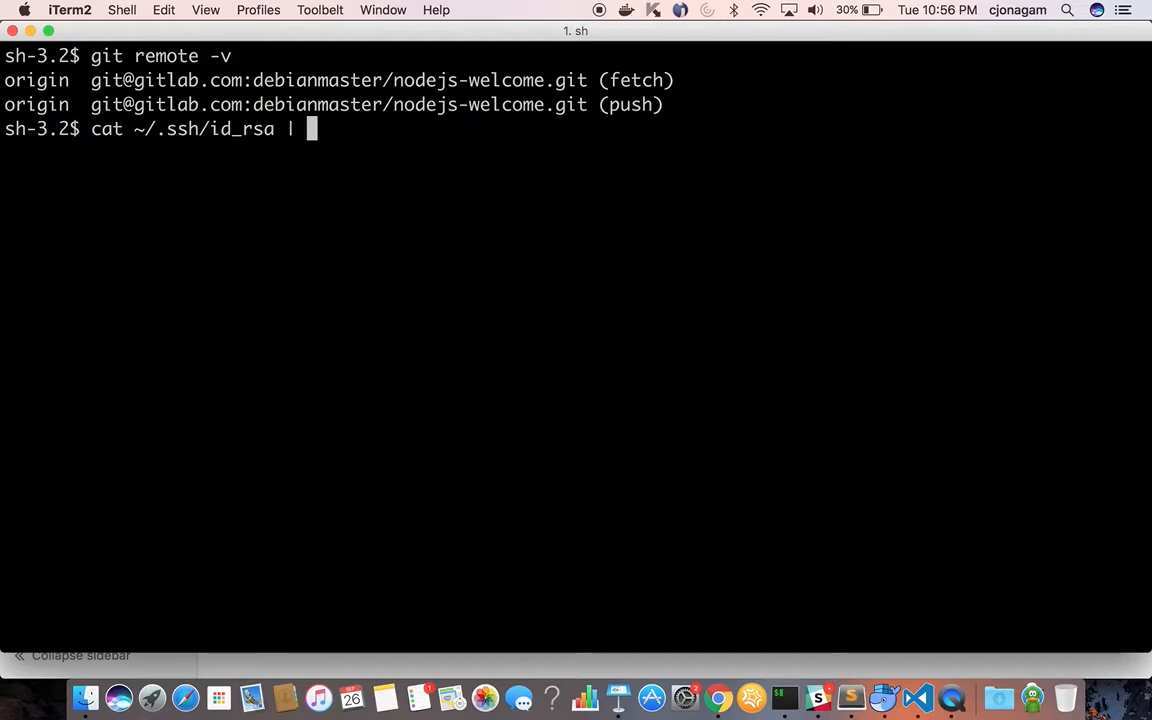
text(bcopy)
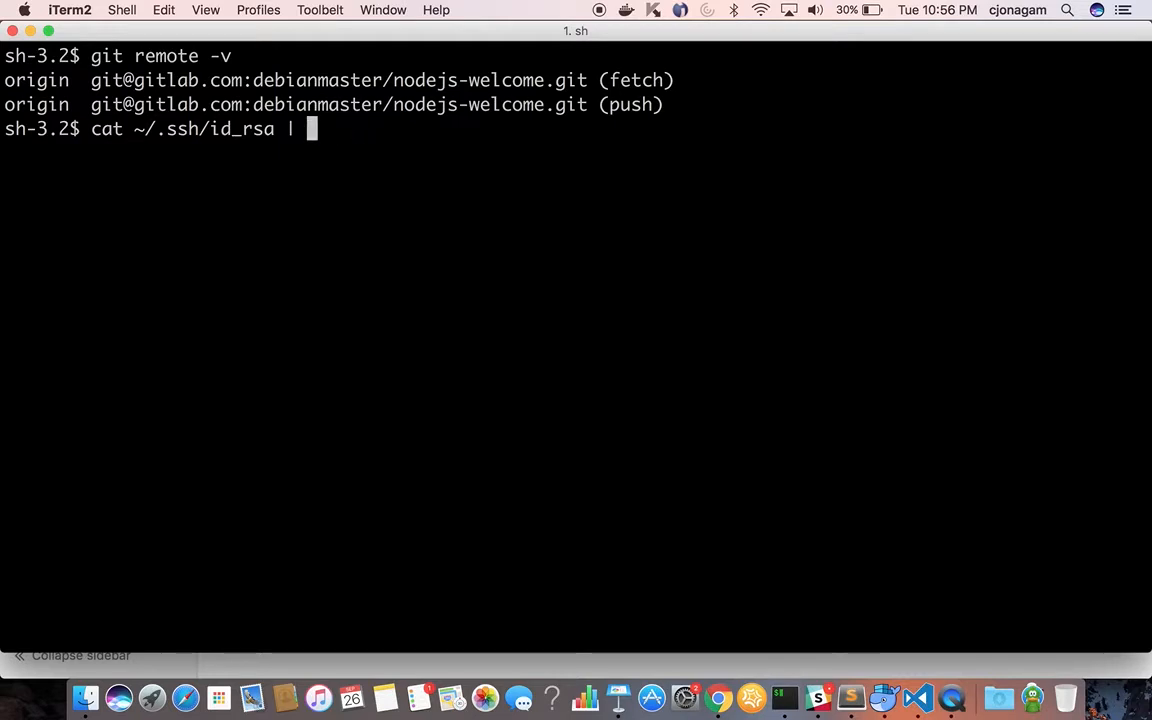
text(pbcopy)
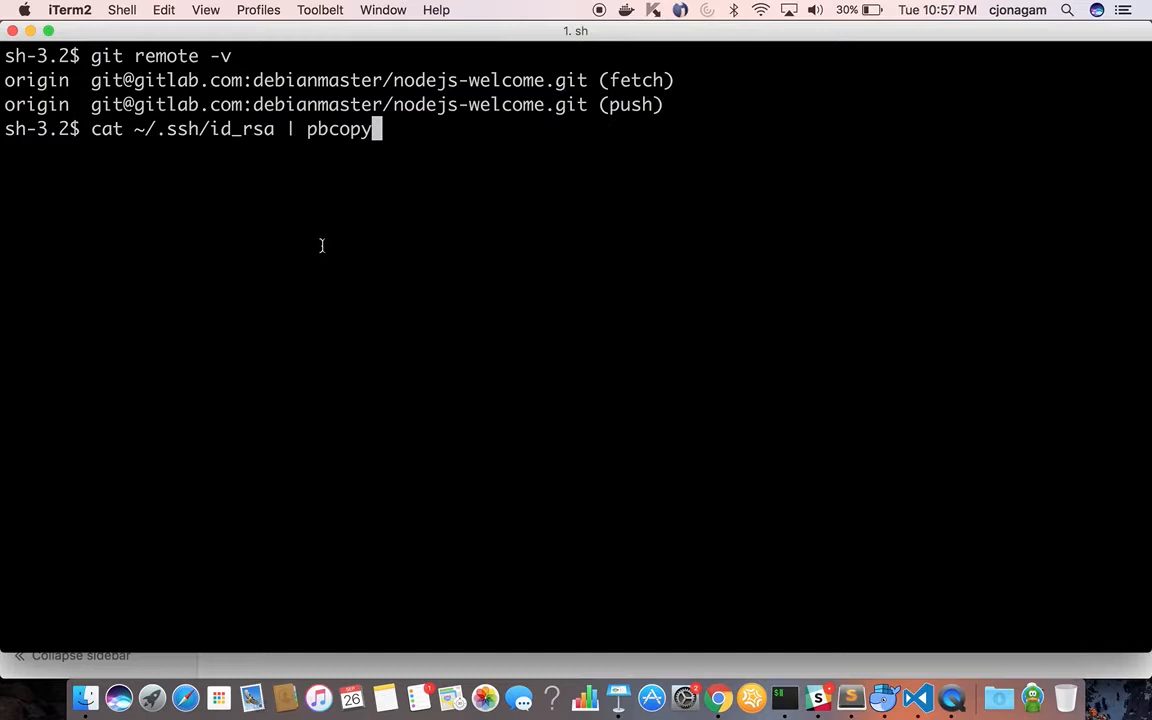
key(Return)
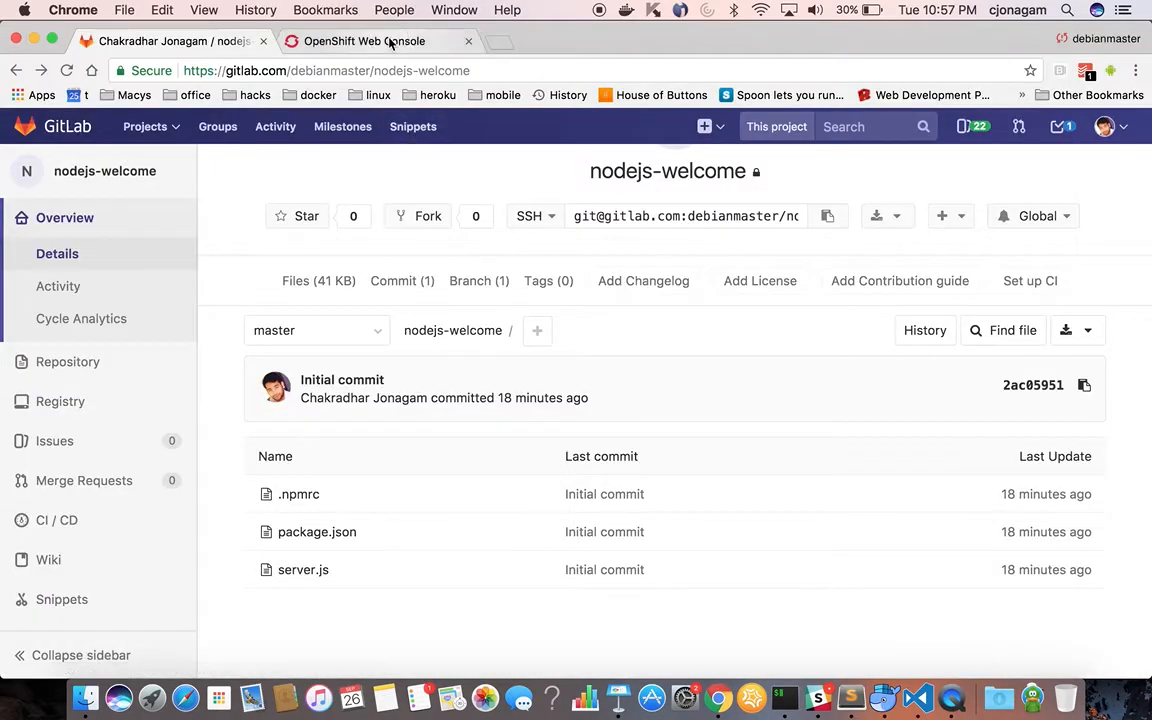
click(364, 40)
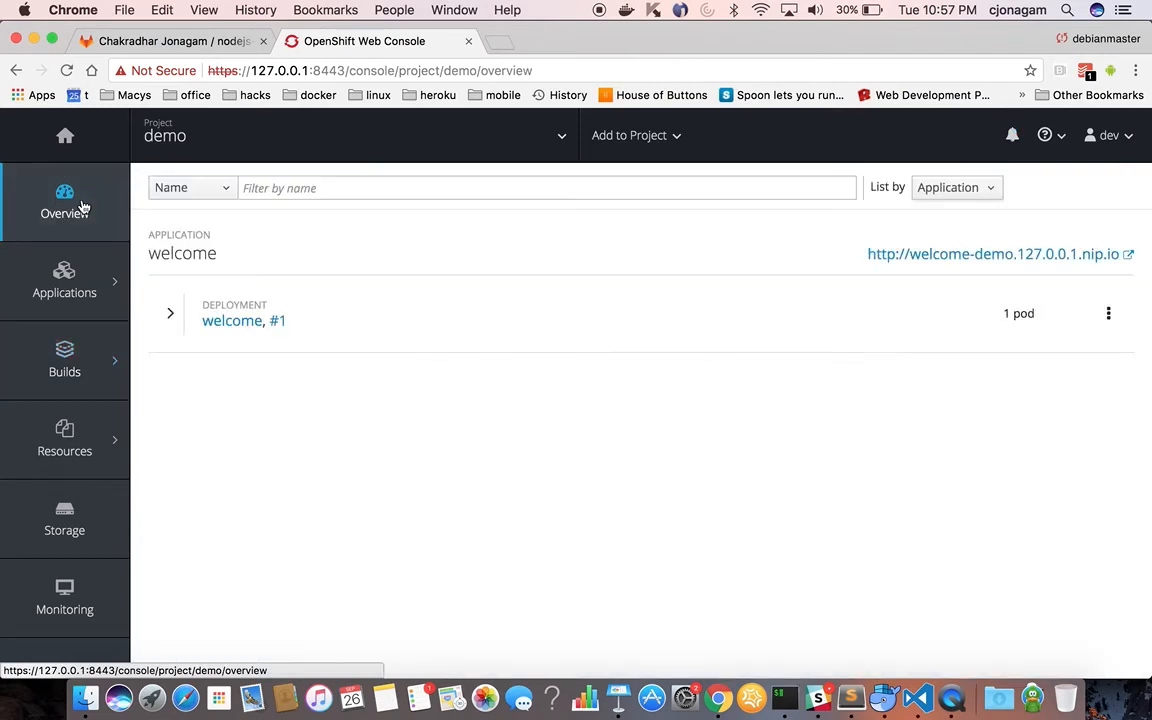
Add a second Node.js application from the catalog named 'ssh-welcome', then go to the GitLab project.
click(636, 136)
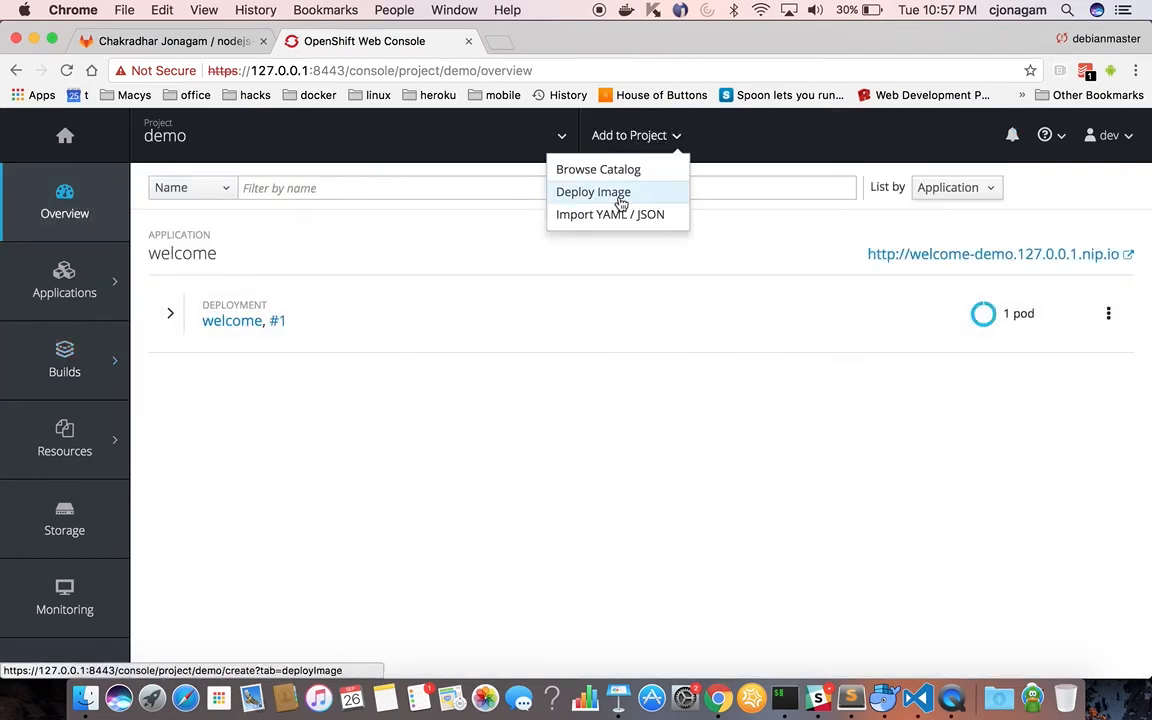
click(598, 168)
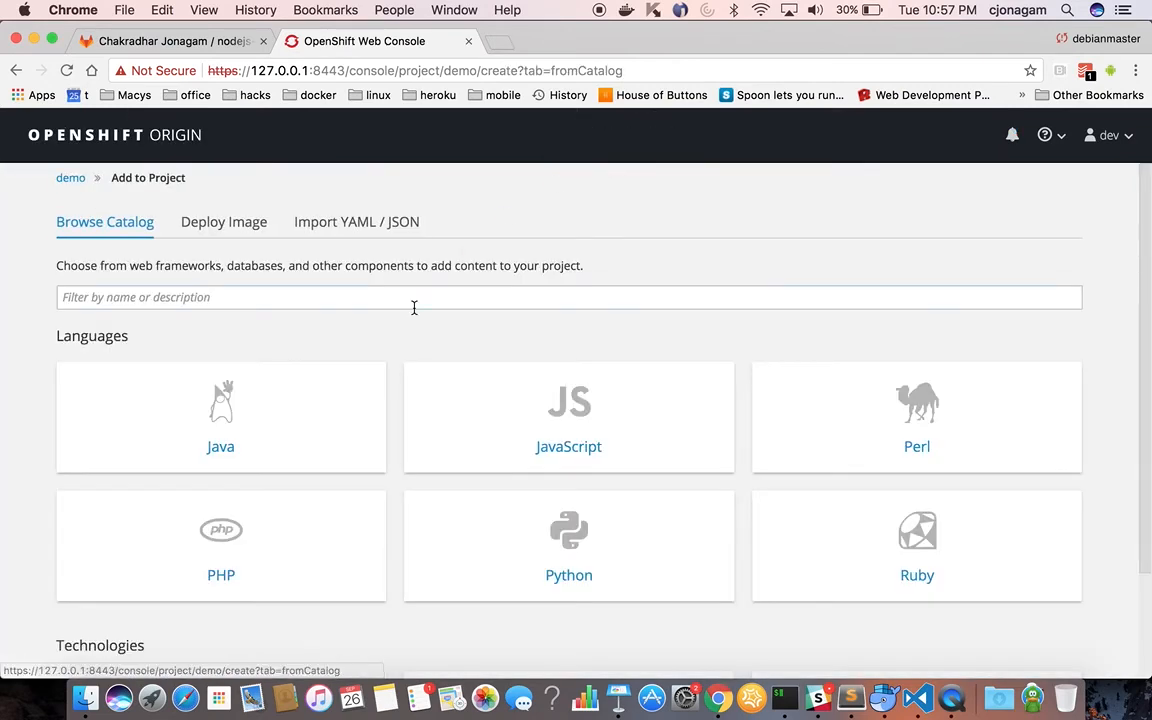
click(568, 414)
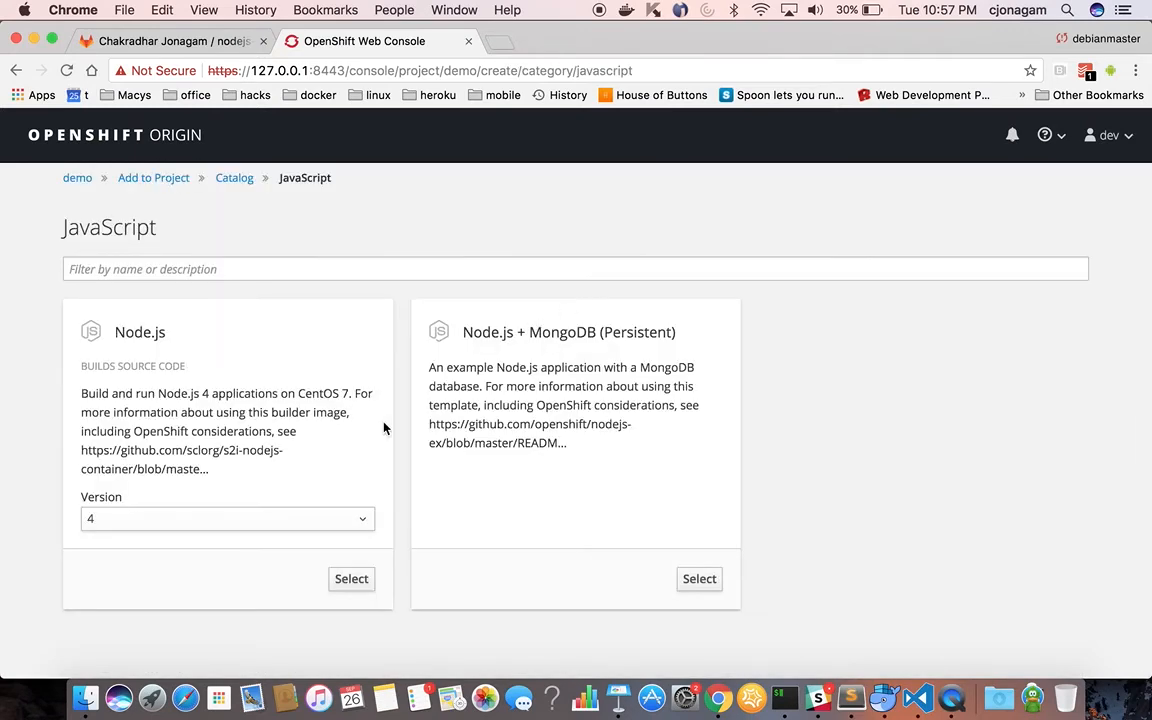
mouse_move(352, 584)
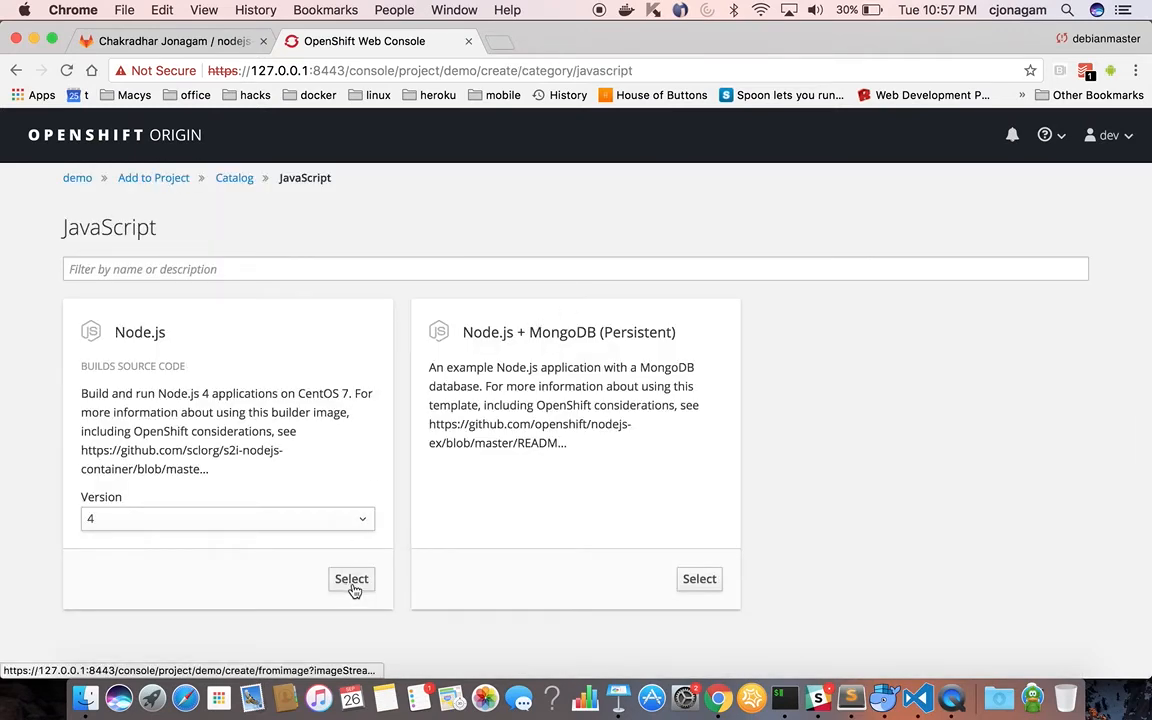
click(350, 580)
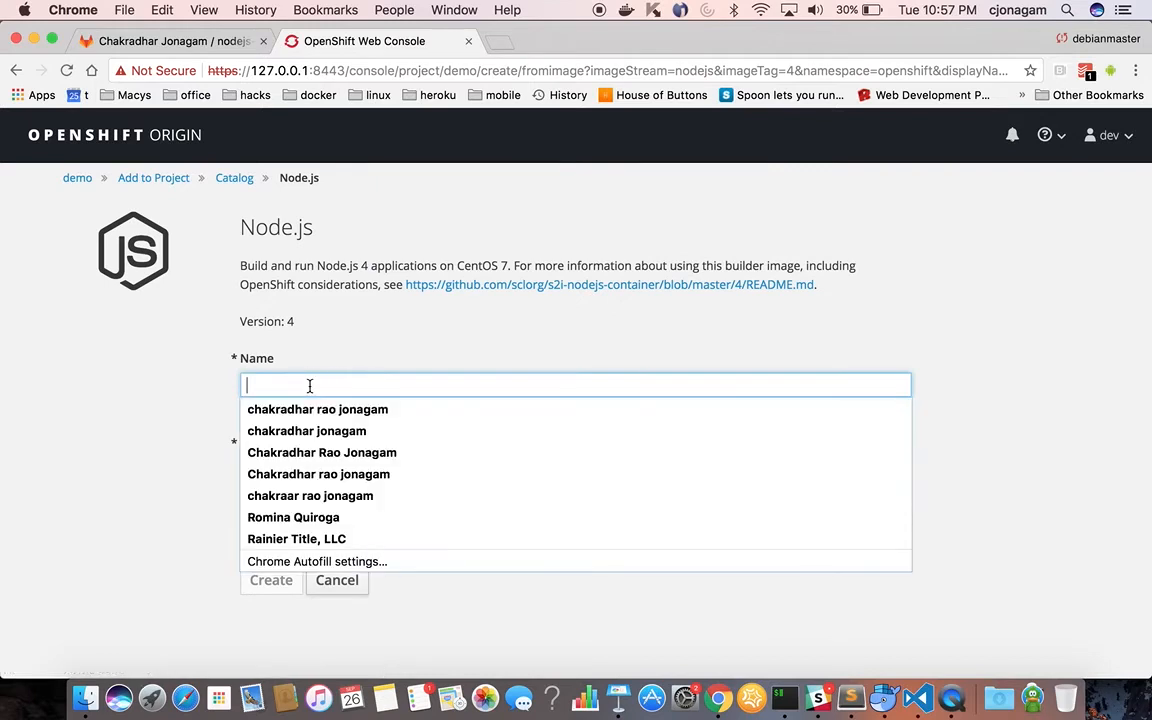
text(ssh)
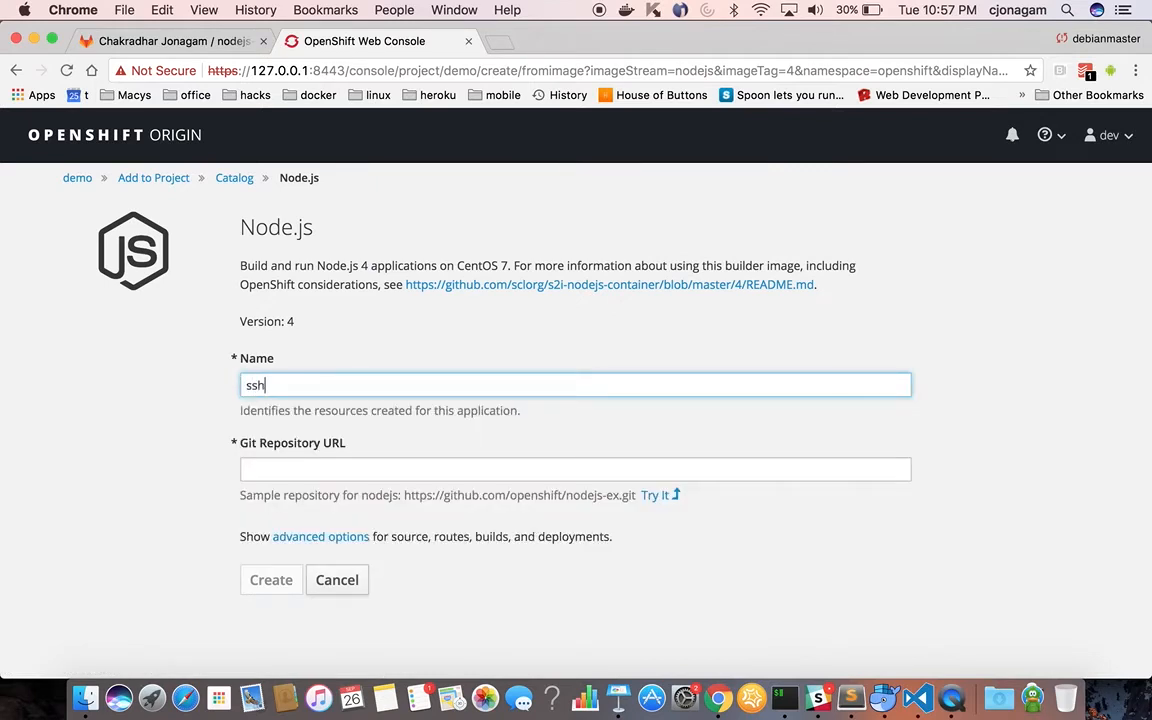
text(-welcome)
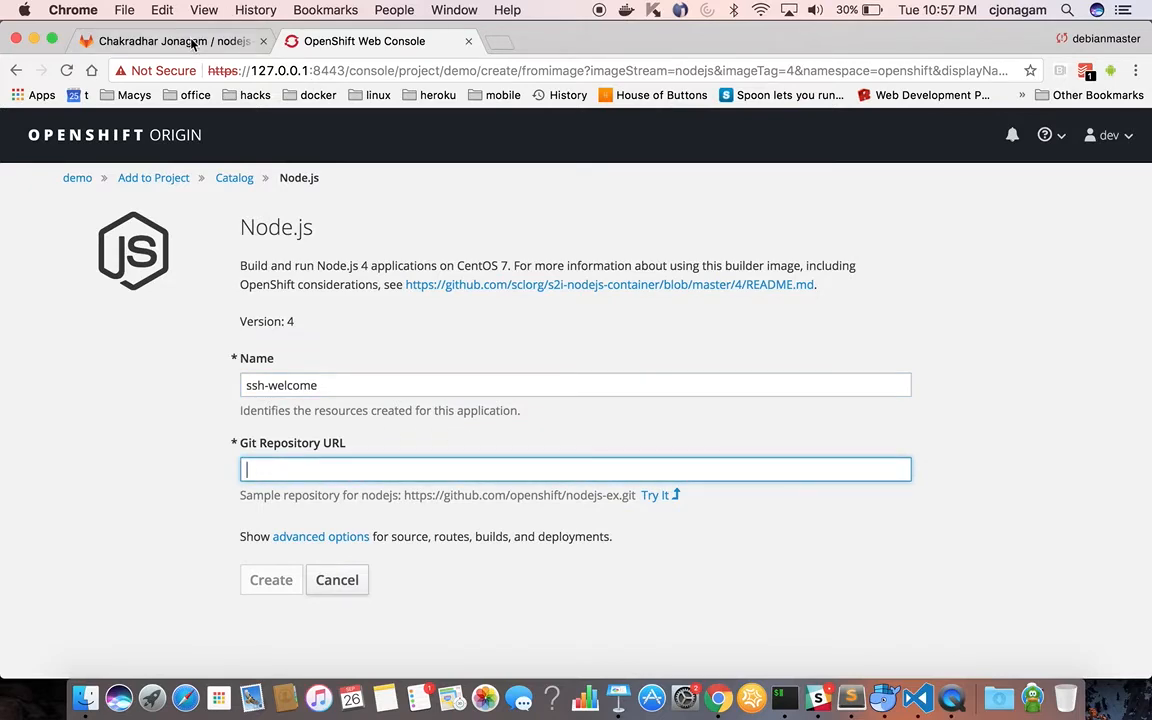
click(170, 40)
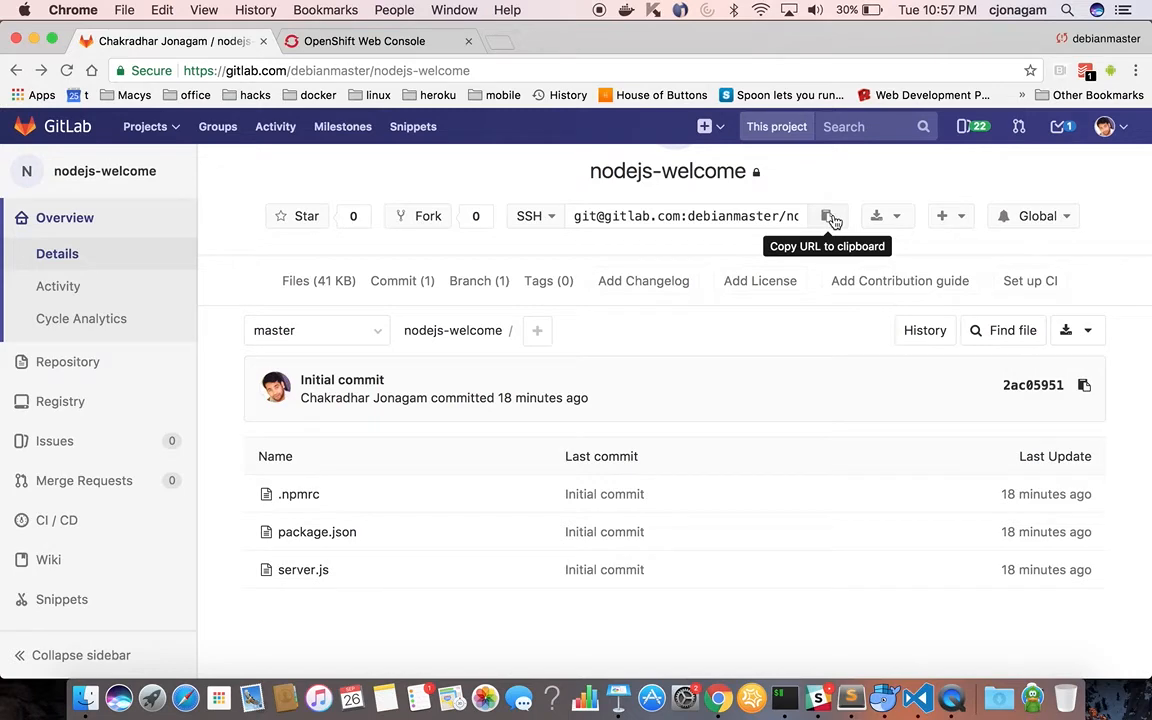
mouse_move(498, 164)
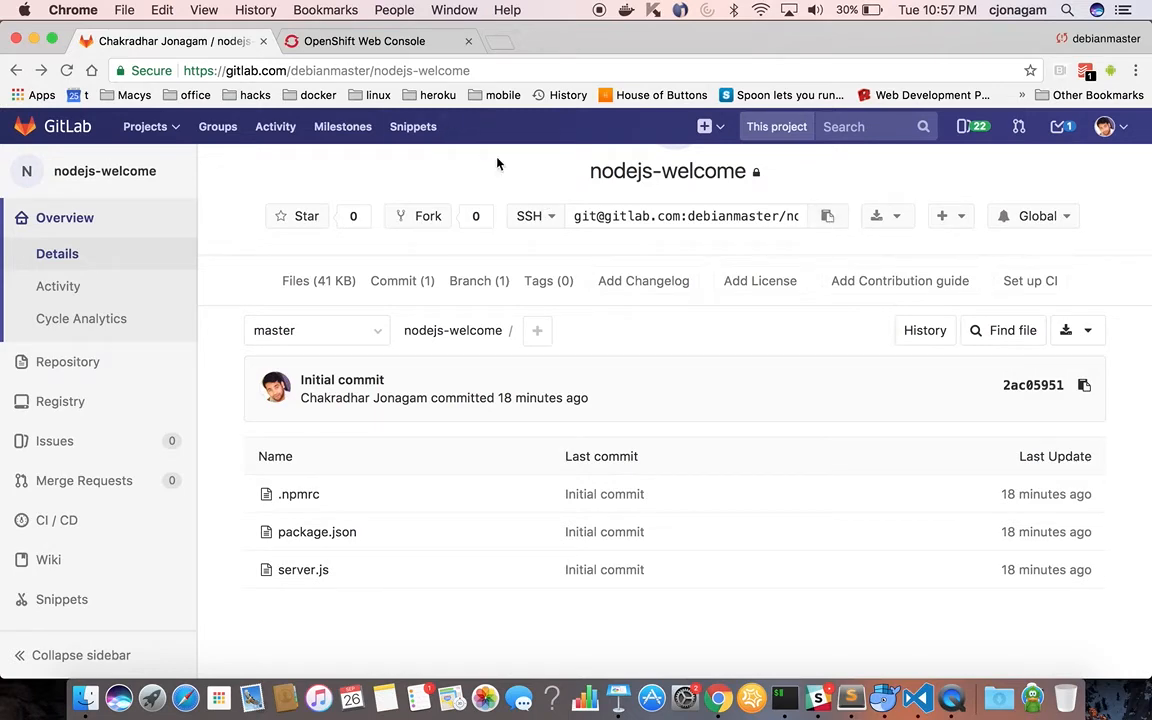
Put the nodejs-welcome SSH clone URL into the ssh-welcome form's Git repository URL.
click(364, 40)
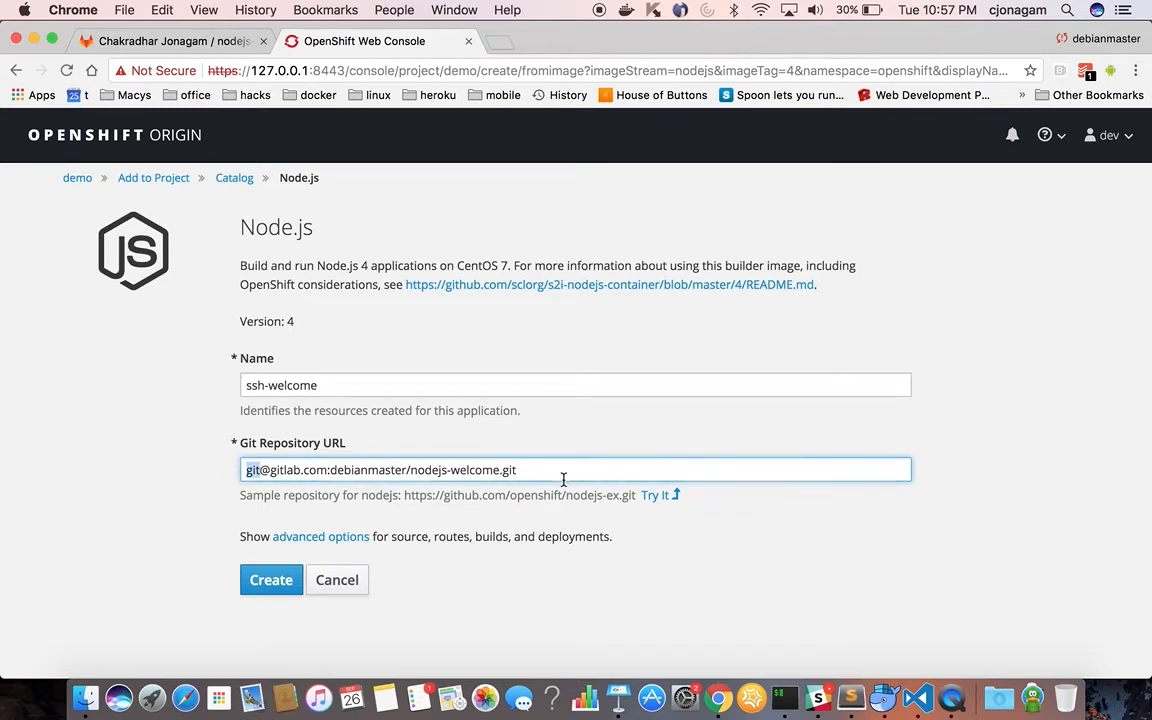
mouse_move(308, 522)
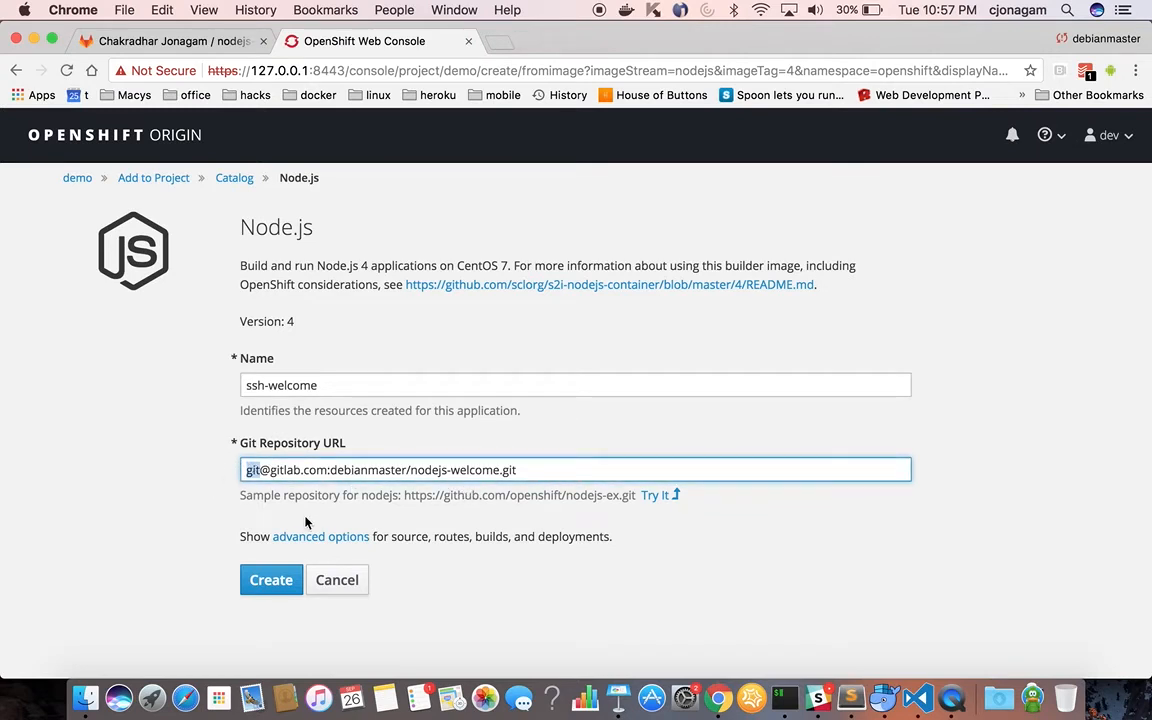
click(290, 502)
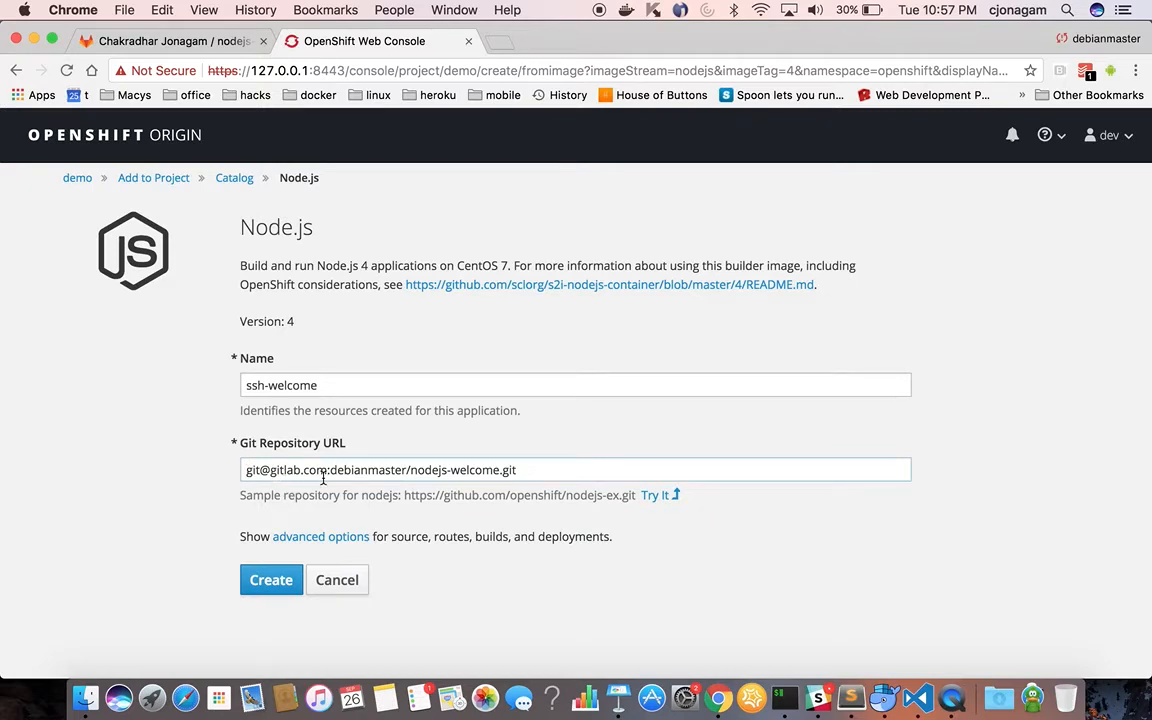
mouse_move(320, 536)
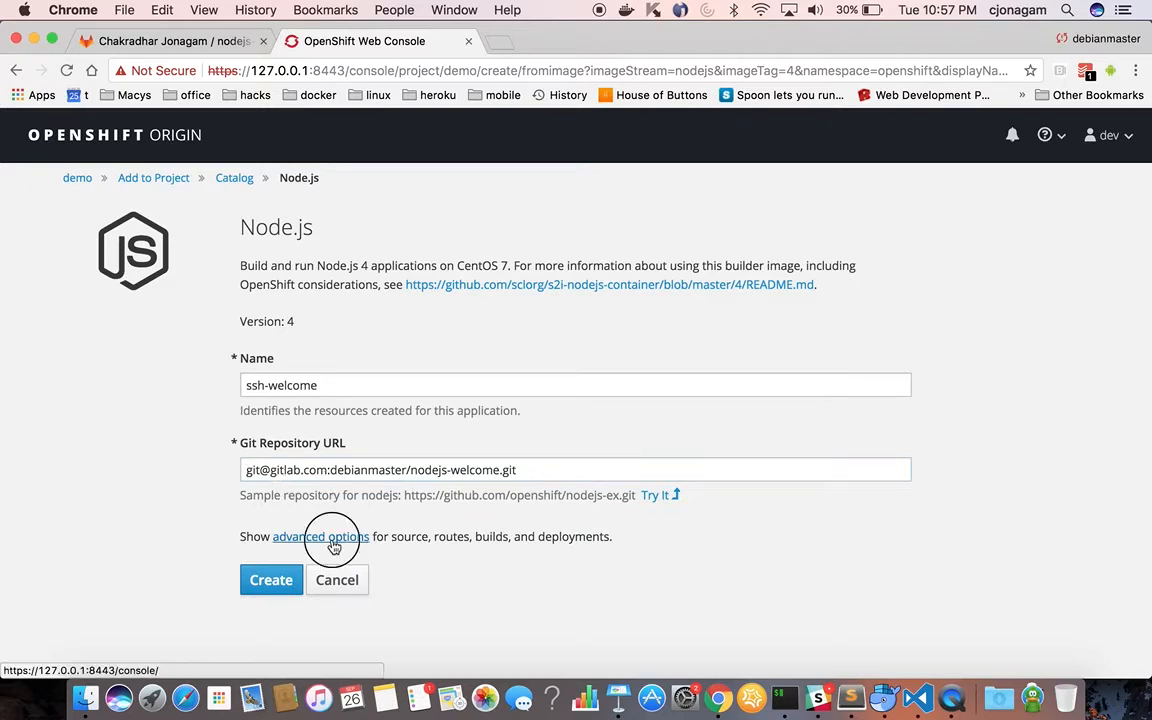
Expand advanced options, check existing source secrets, and begin creating a new source secret.
click(320, 536)
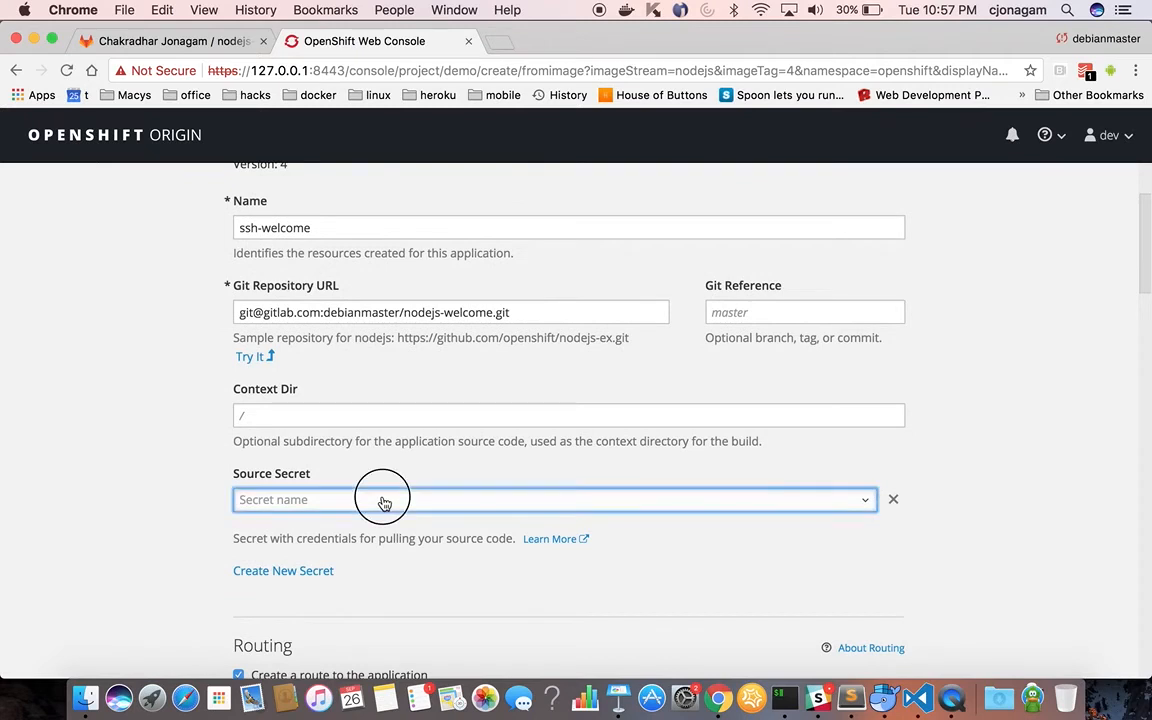
click(552, 500)
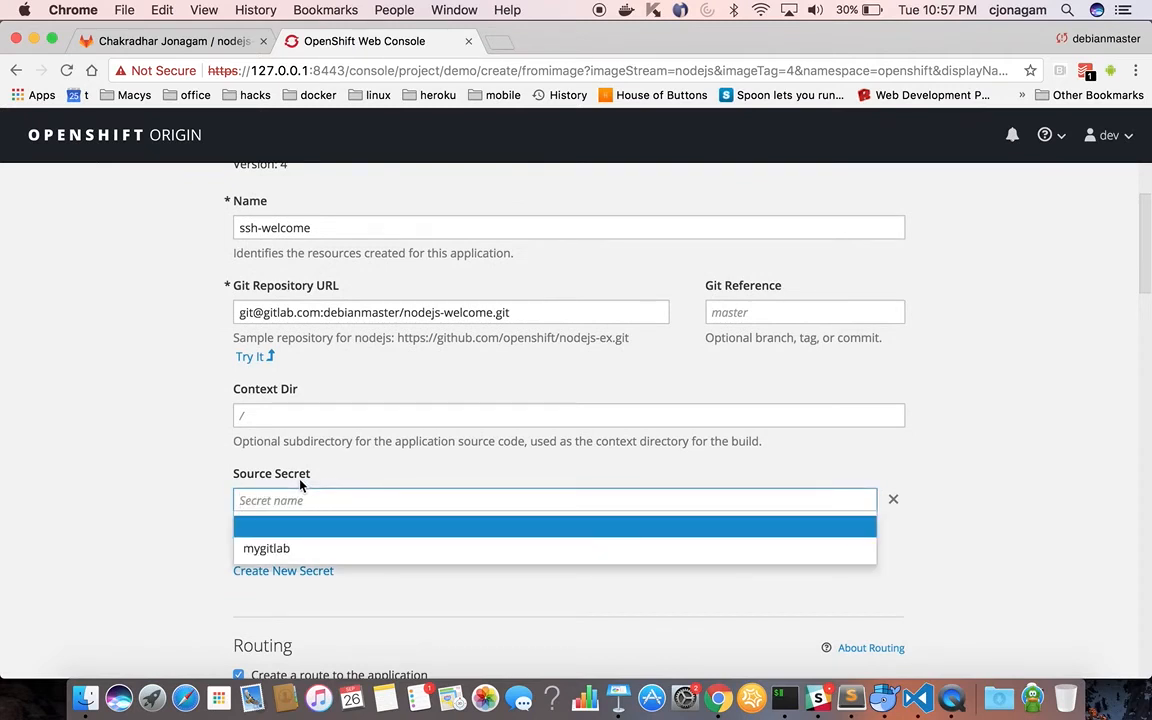
mouse_move(266, 548)
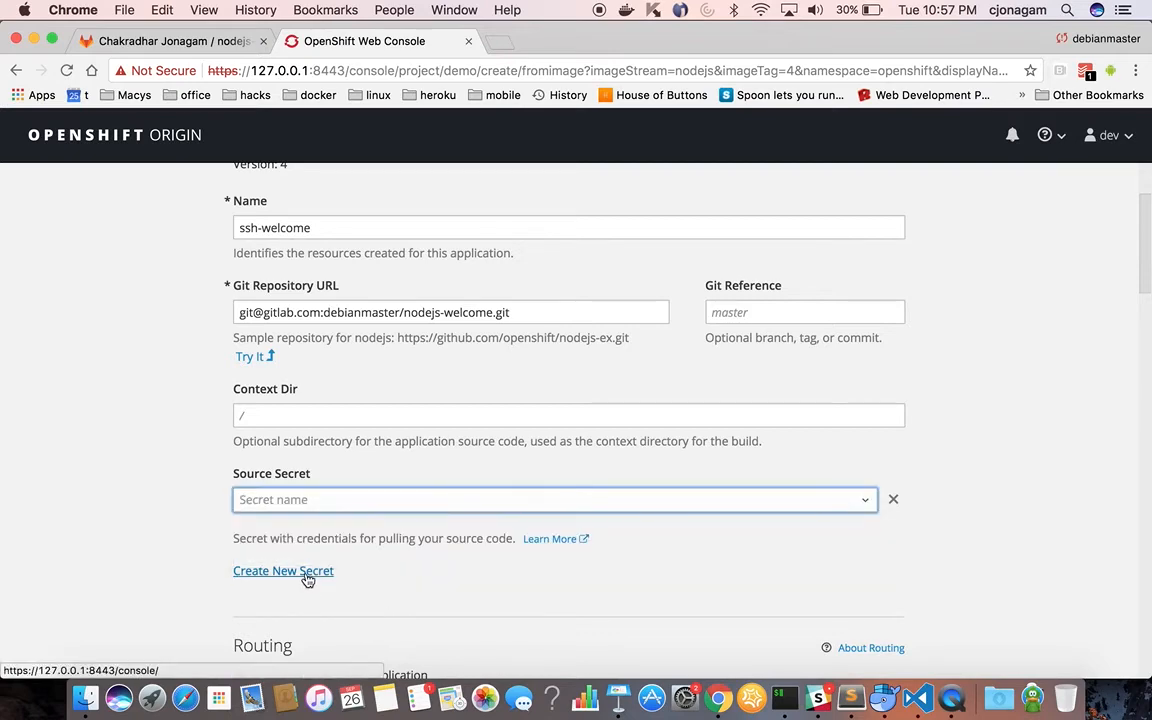
click(284, 570)
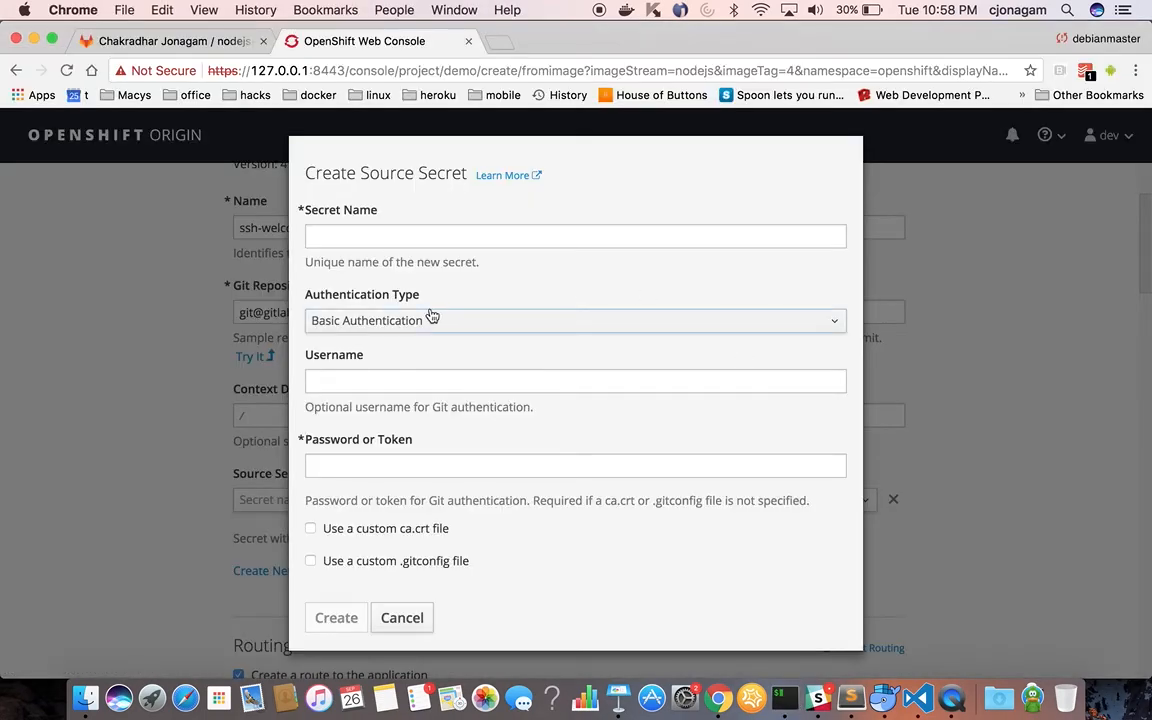
Name the new source secret 'mymac-privatekey'.
click(784, 698)
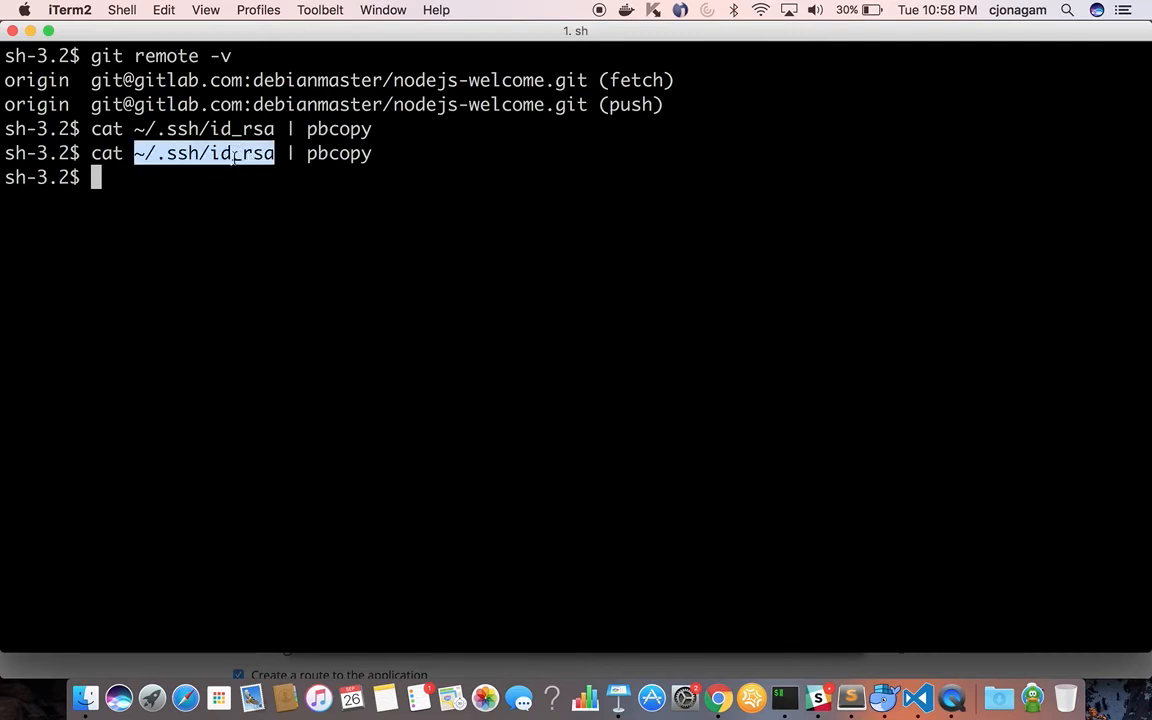
click(718, 698)
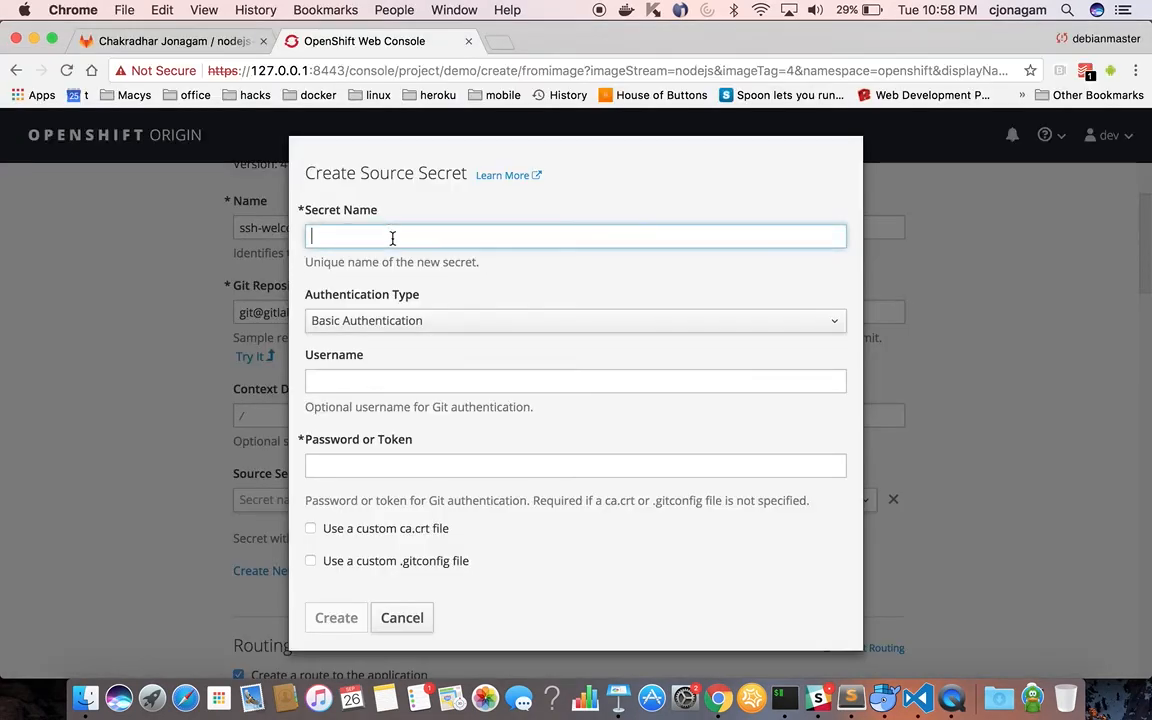
text(m)
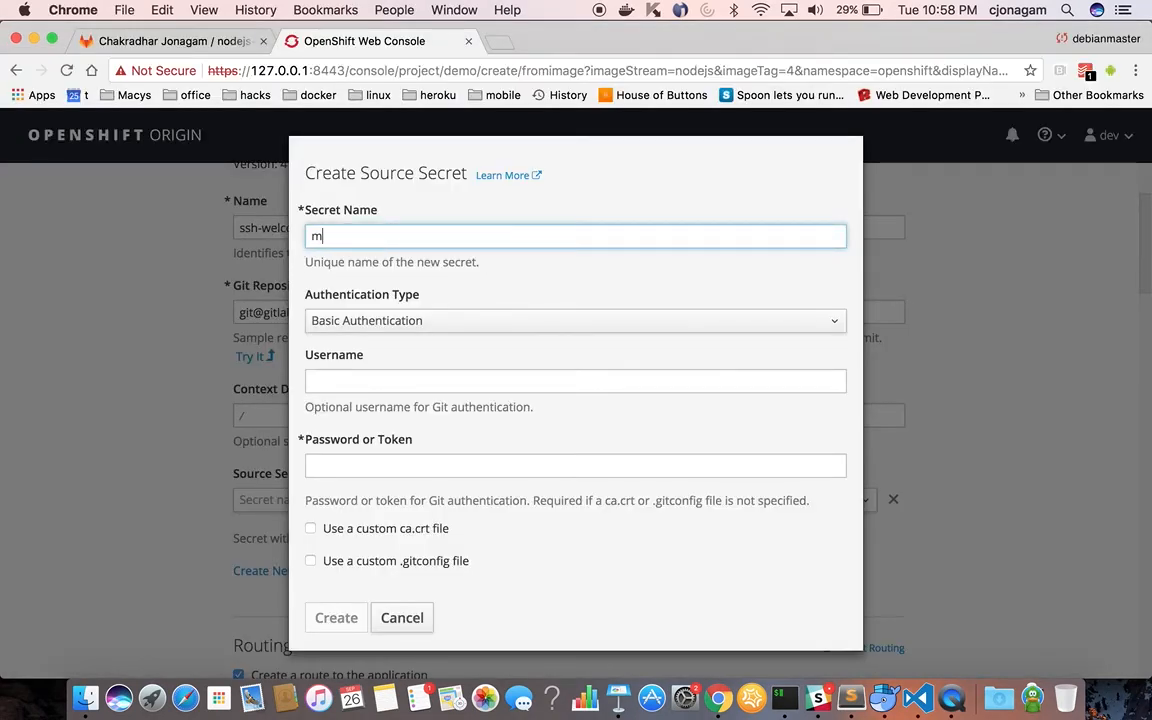
text(ymac)
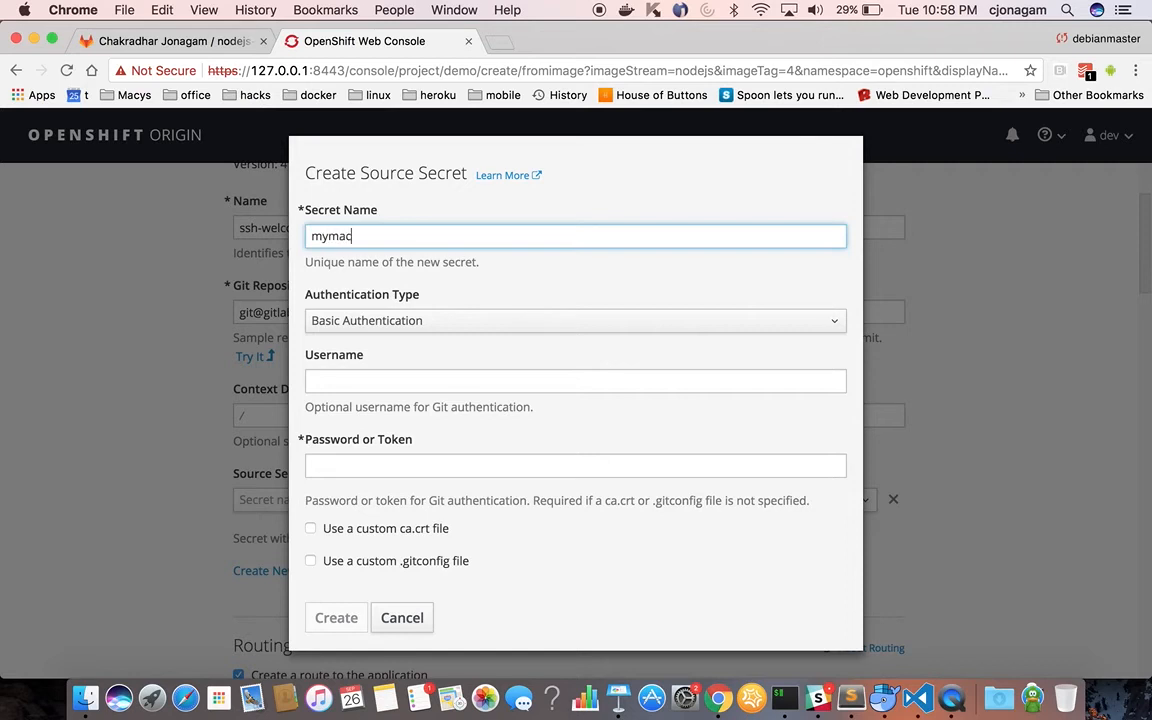
text(-private)
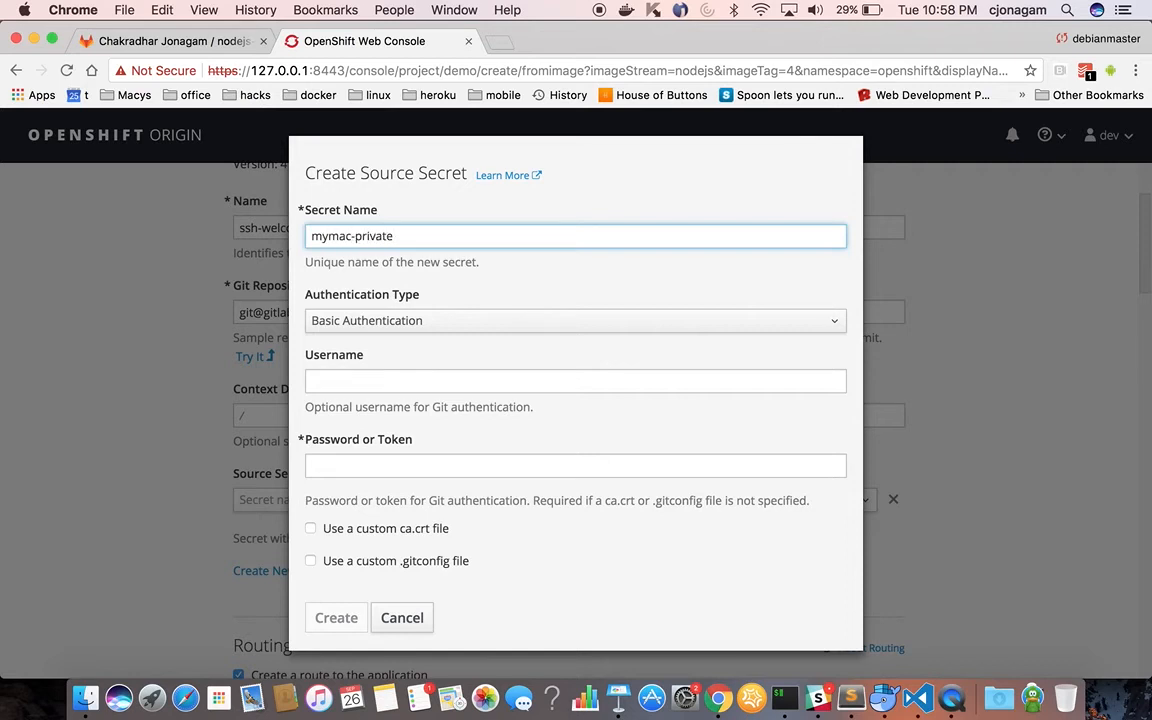
Set authentication type to SSH Key, paste the private key, and create the secret.
click(576, 320)
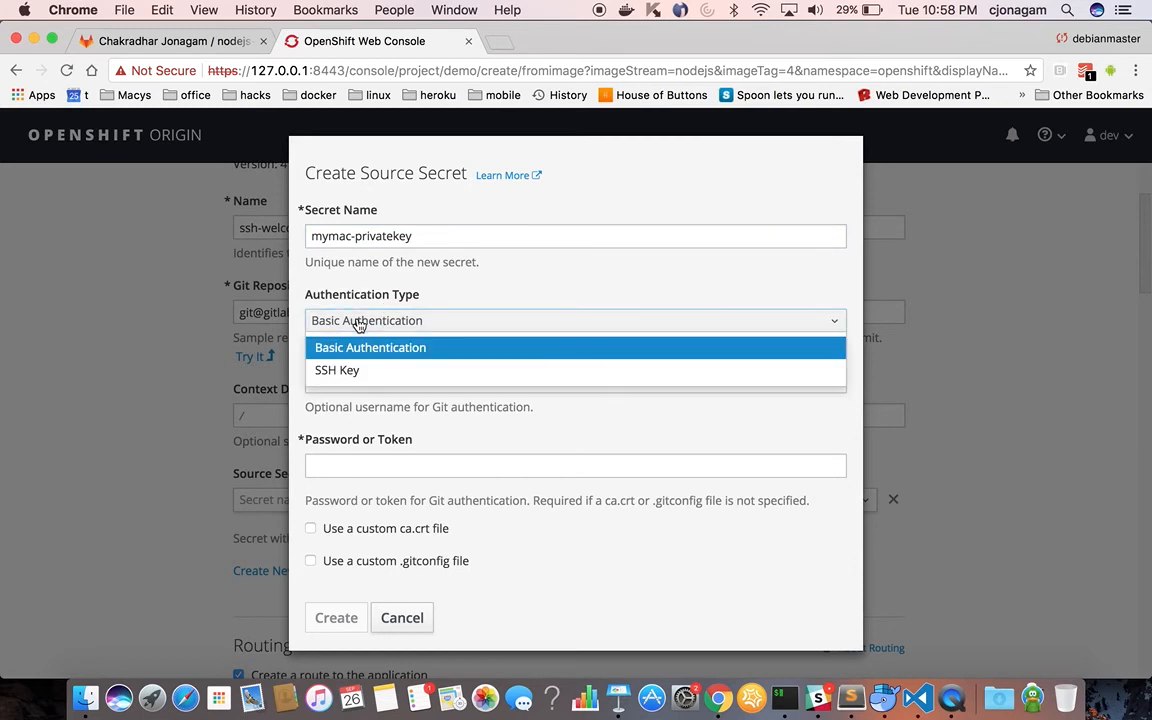
click(336, 370)
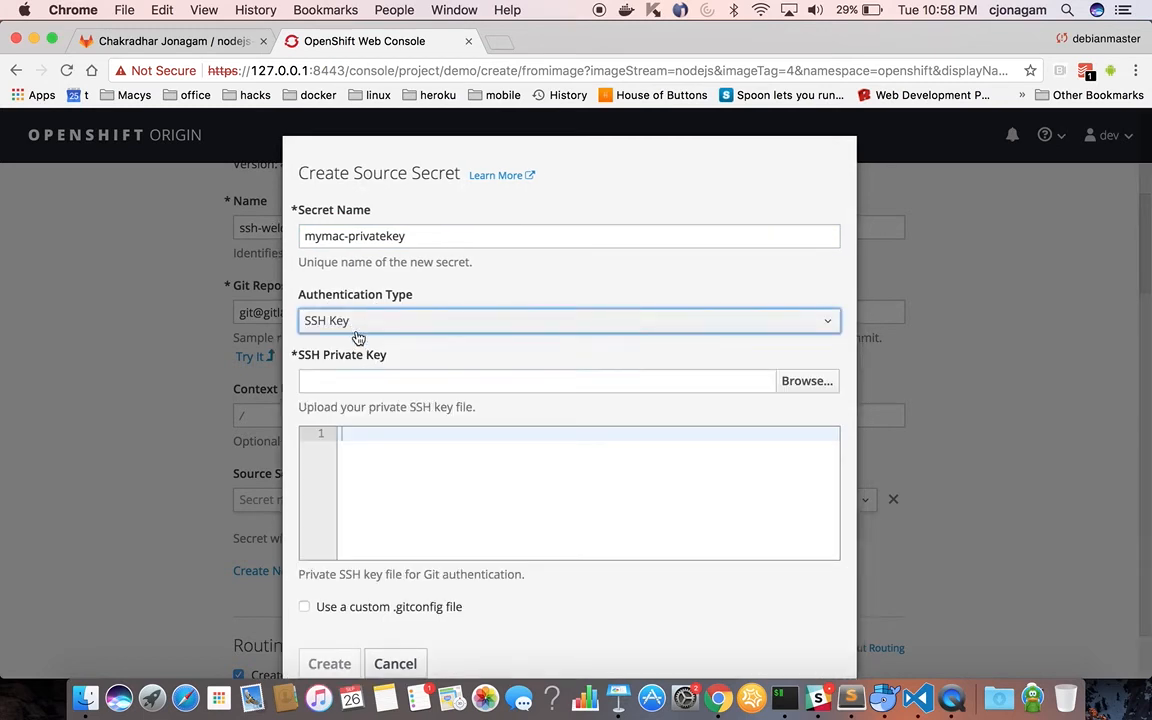
click(568, 320)
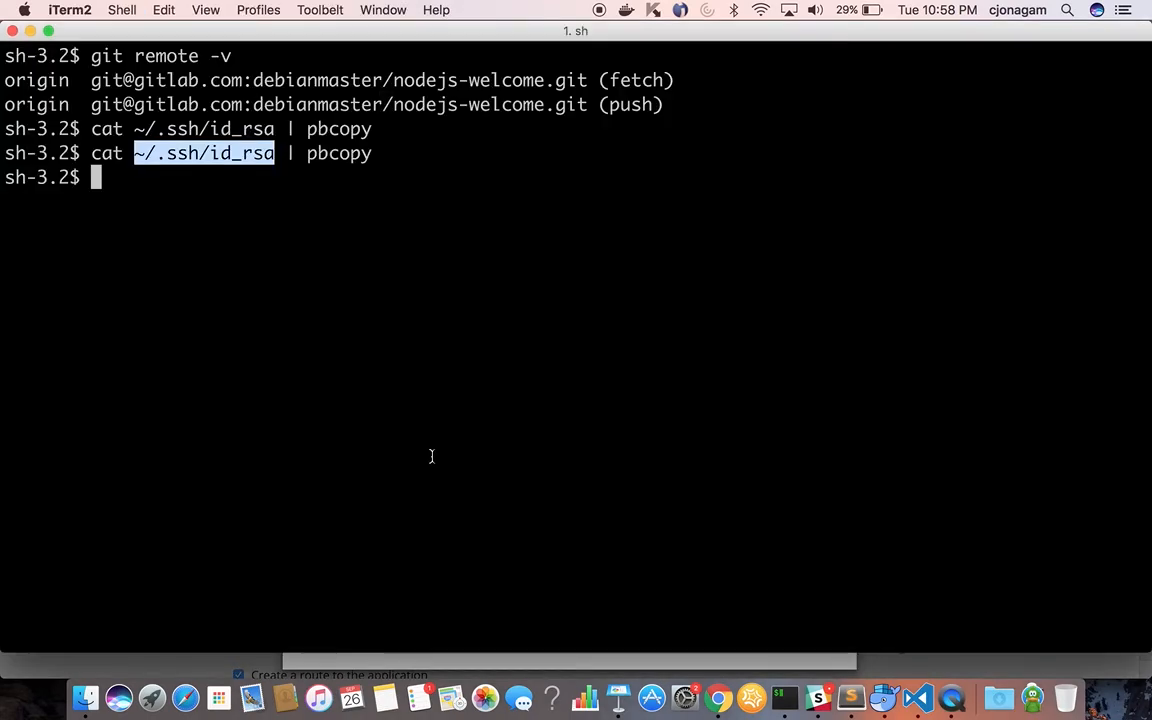
key(Return)
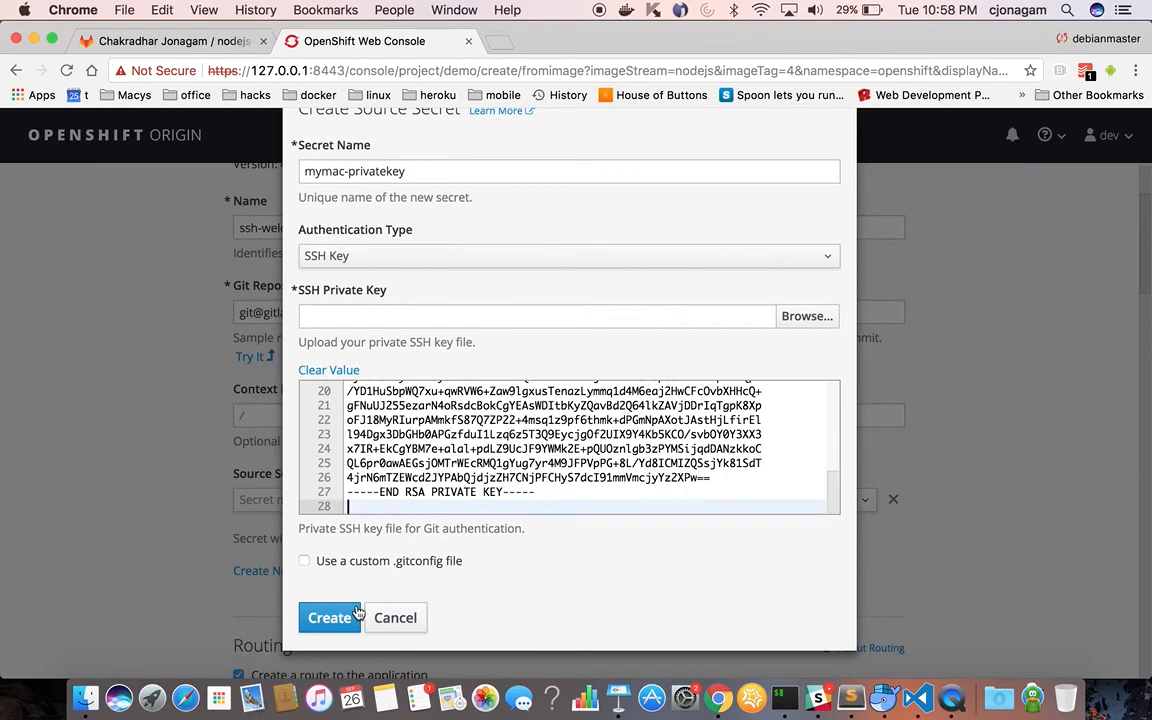
click(328, 616)
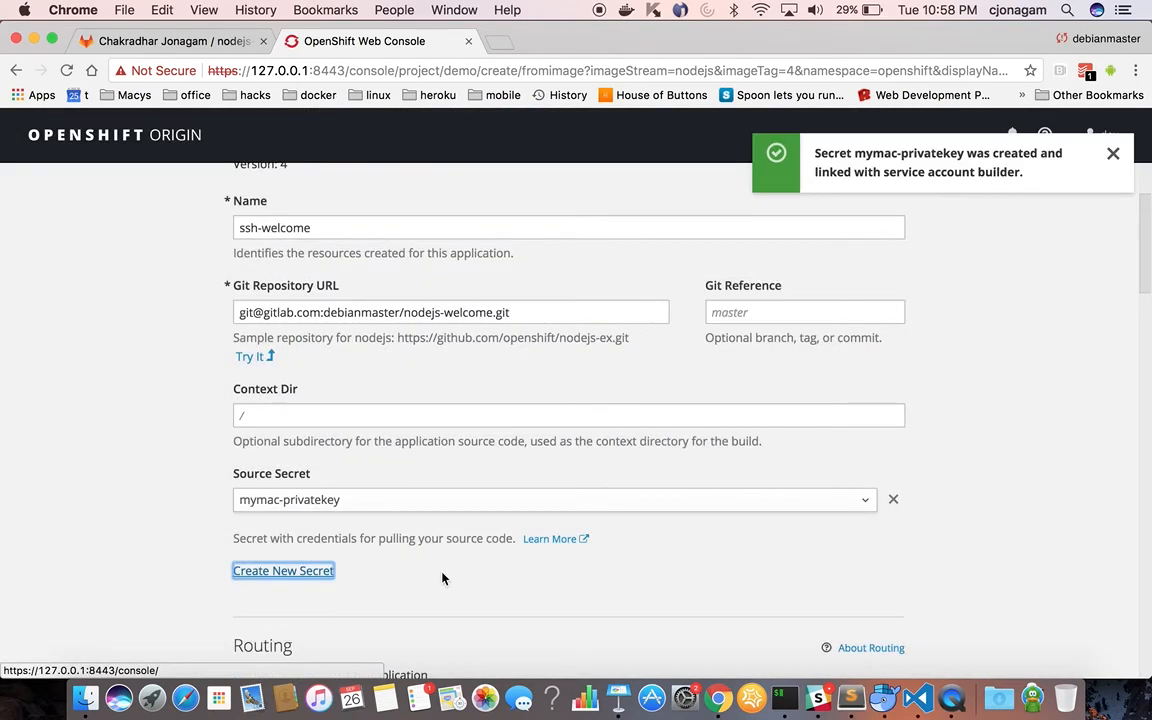
Create the ssh-welcome application from the completed form.
scroll(down, 3)
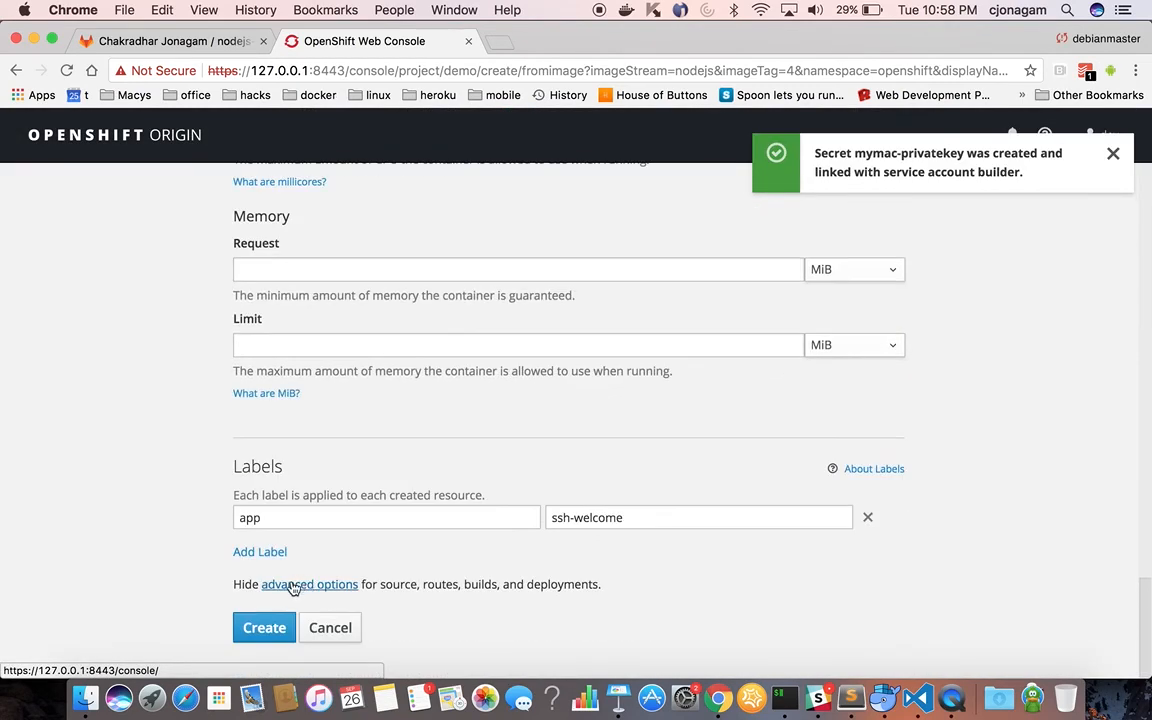
click(264, 628)
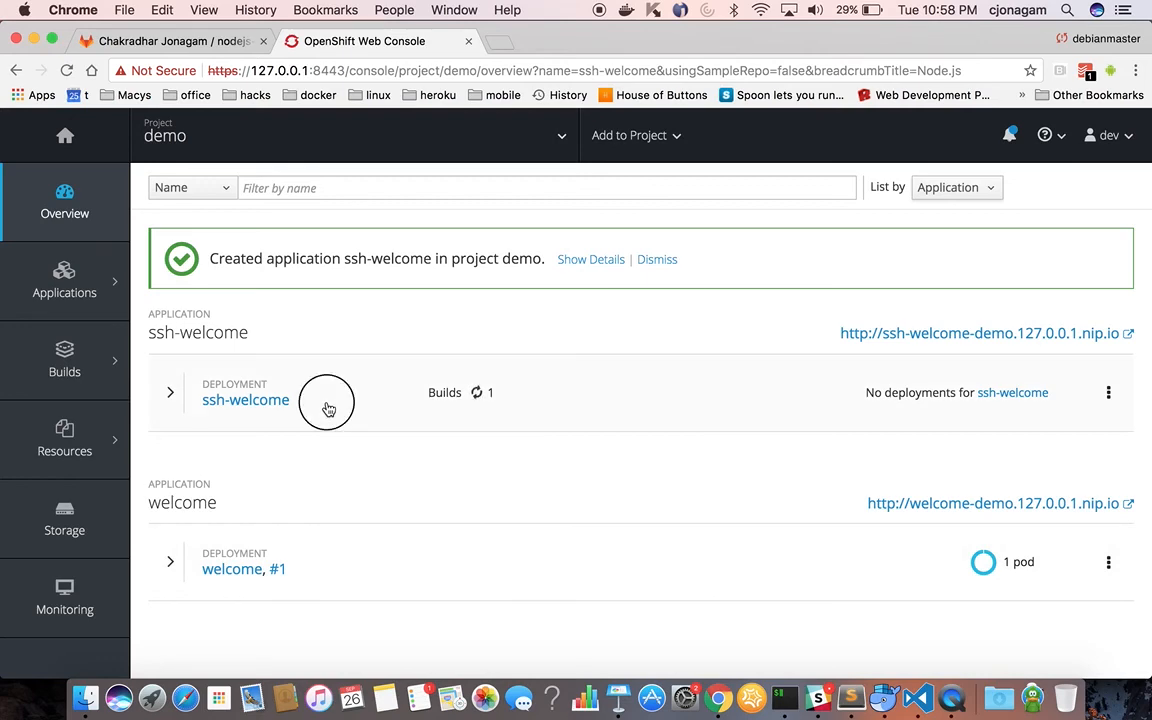
Check the ssh-welcome build log, return to the demo overview and dismiss the creation notice.
click(170, 392)
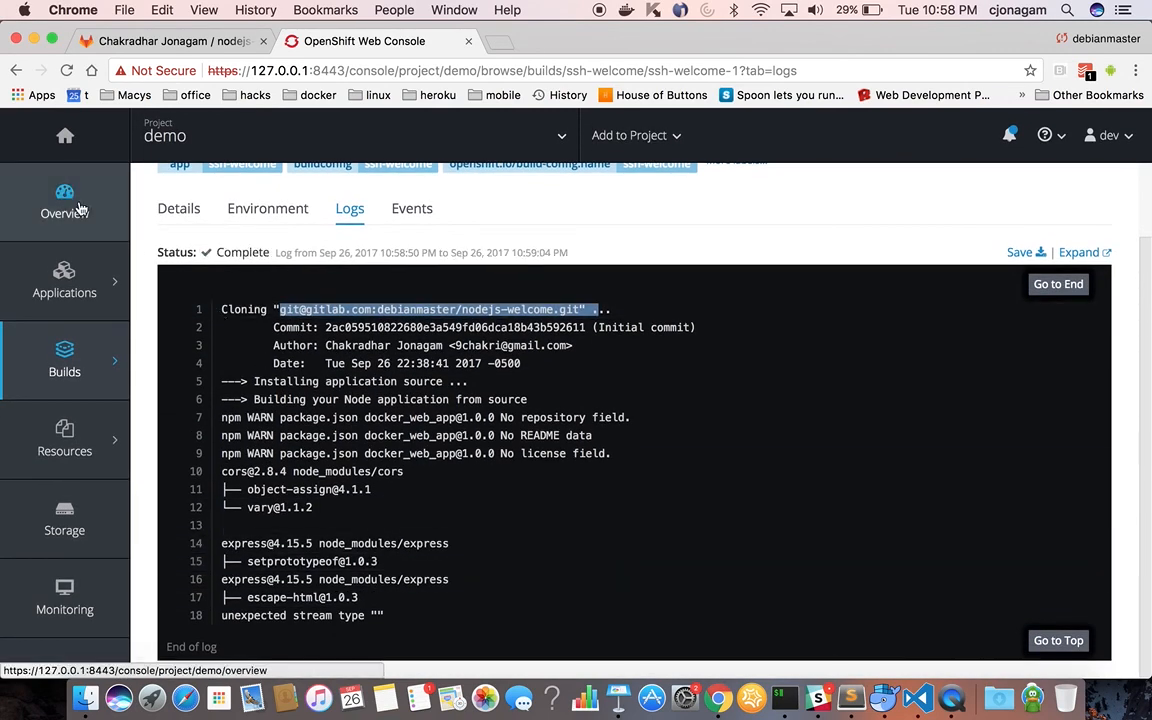
click(64, 200)
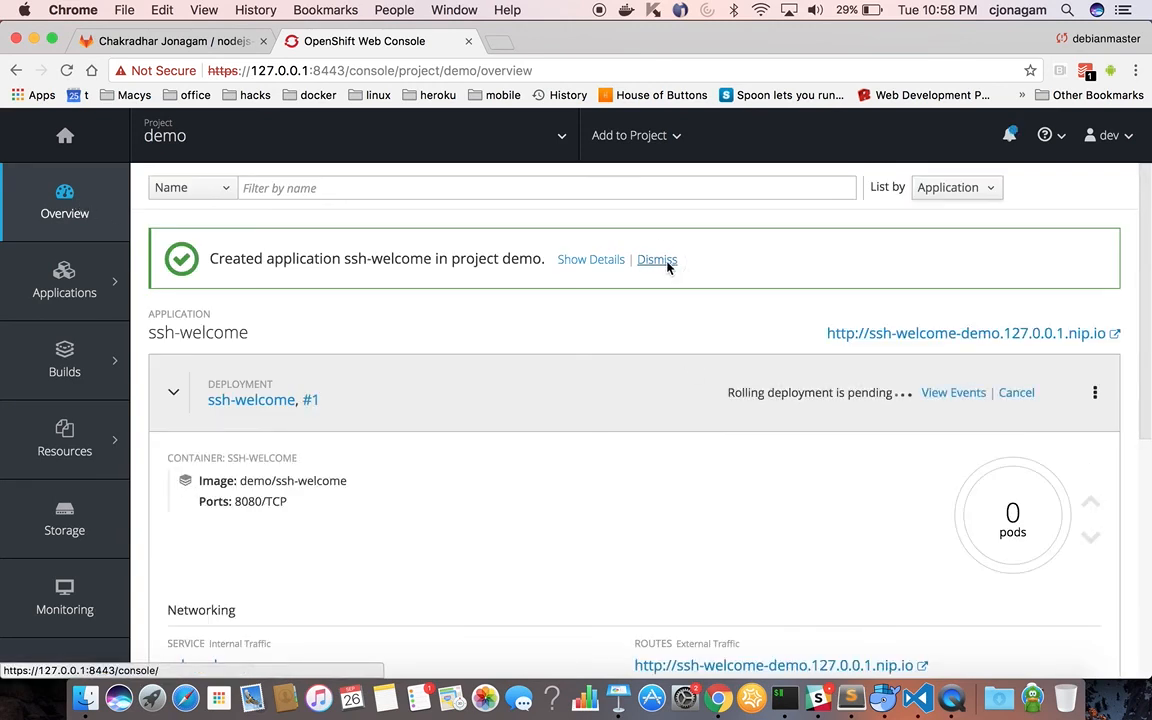
click(656, 260)
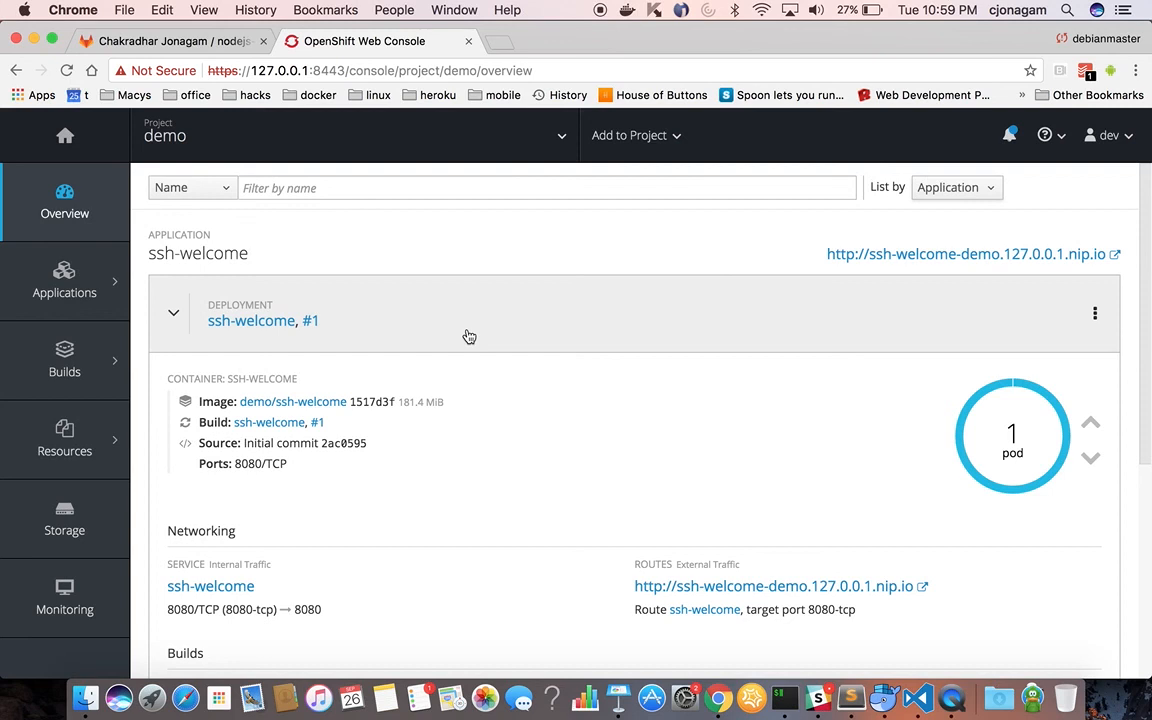
mouse_move(948, 696)
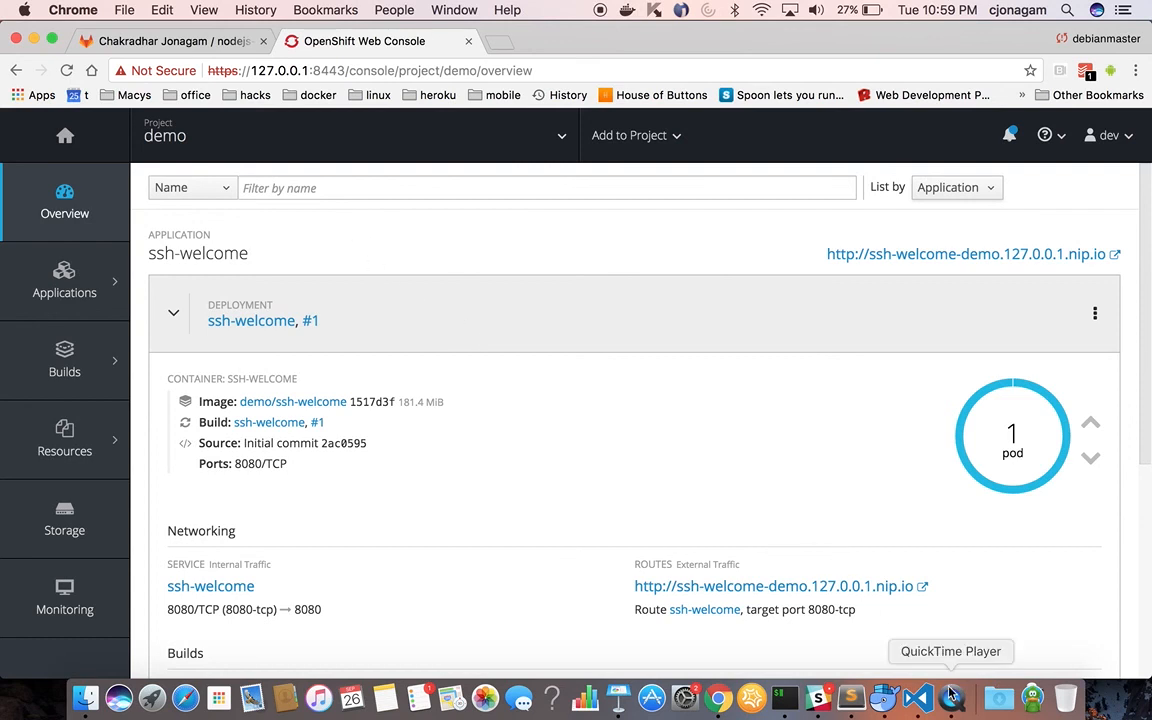
Wait on the overview until deployment #1 shows one running pod.
click(952, 696)
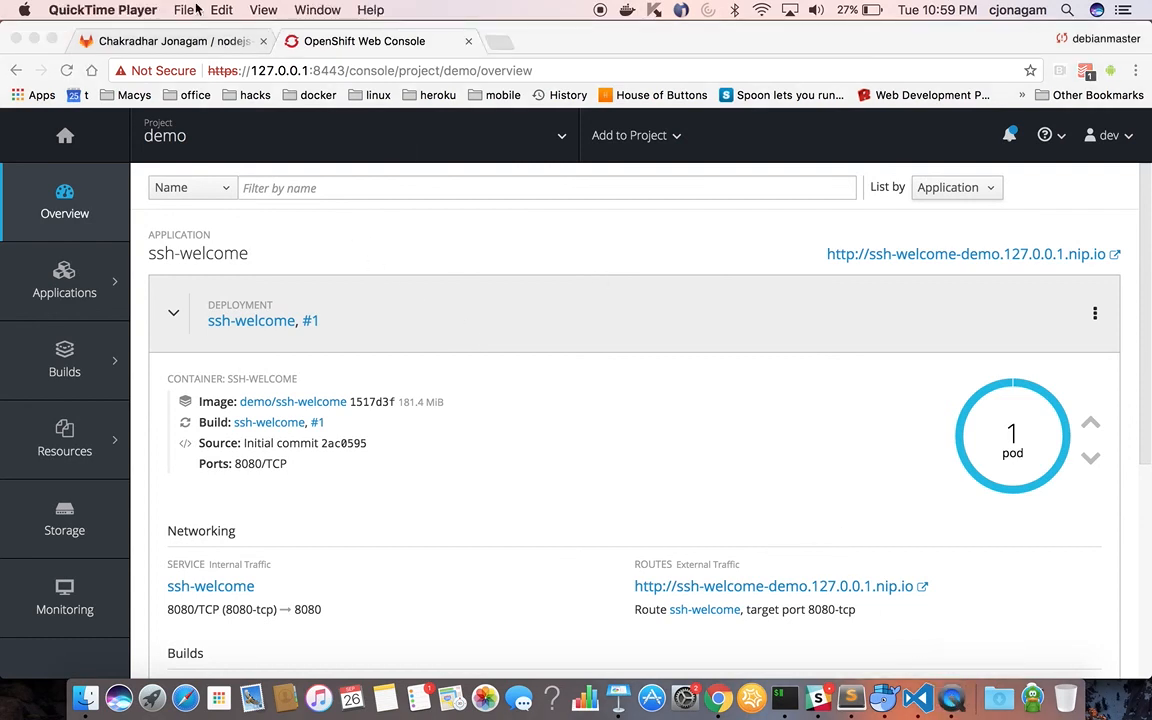
click(184, 10)
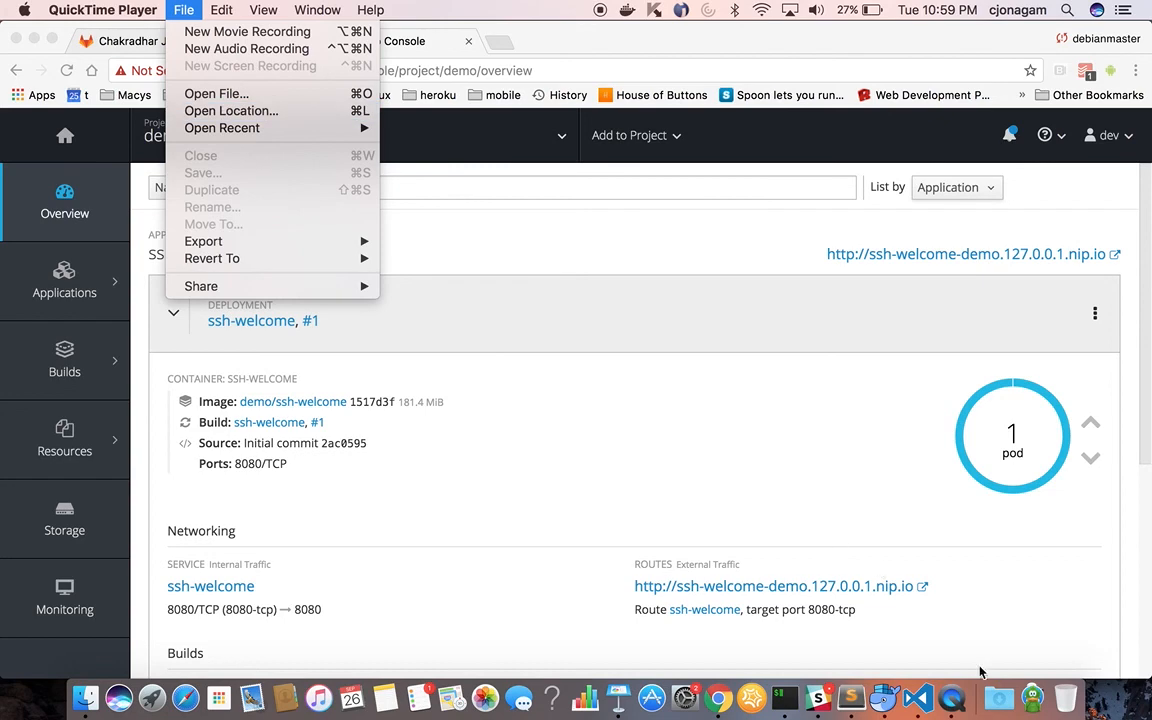